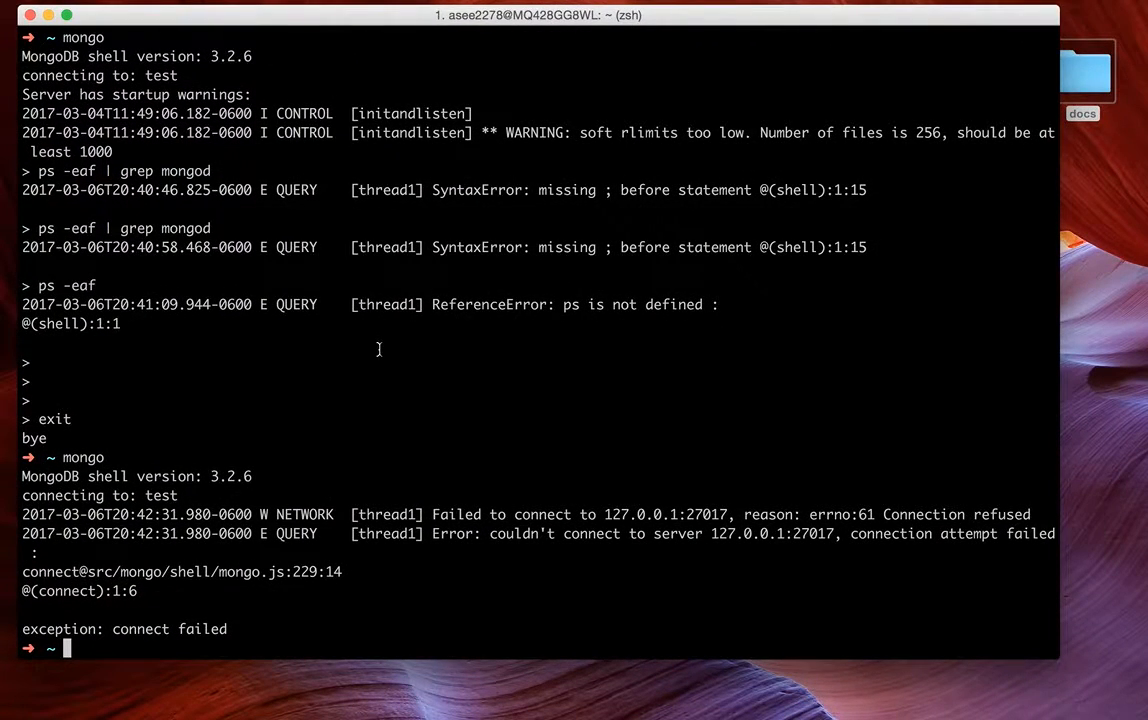
{"action": "mouse_move", "coordinate": [1078, 630]}
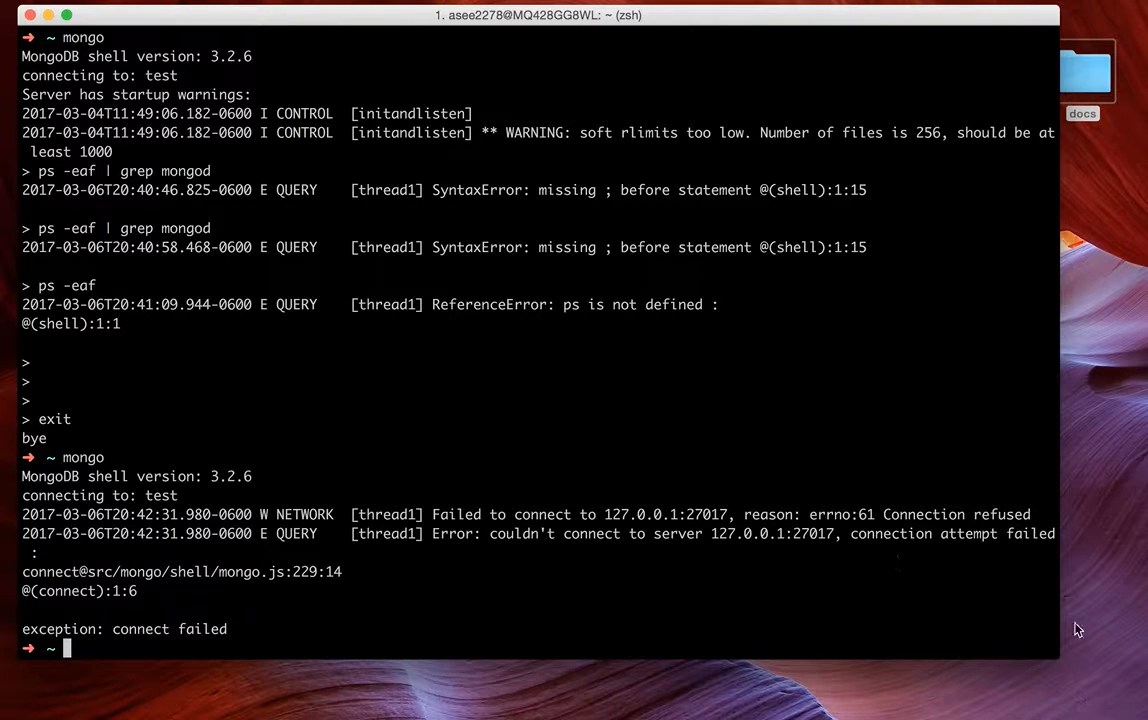
- Switch from the failed mongo output to the premaseem.com post on local sharding with replica sets
{"action": "left_click_drag", "start_coordinate": [1079, 630], "coordinate": [1068, 668]}
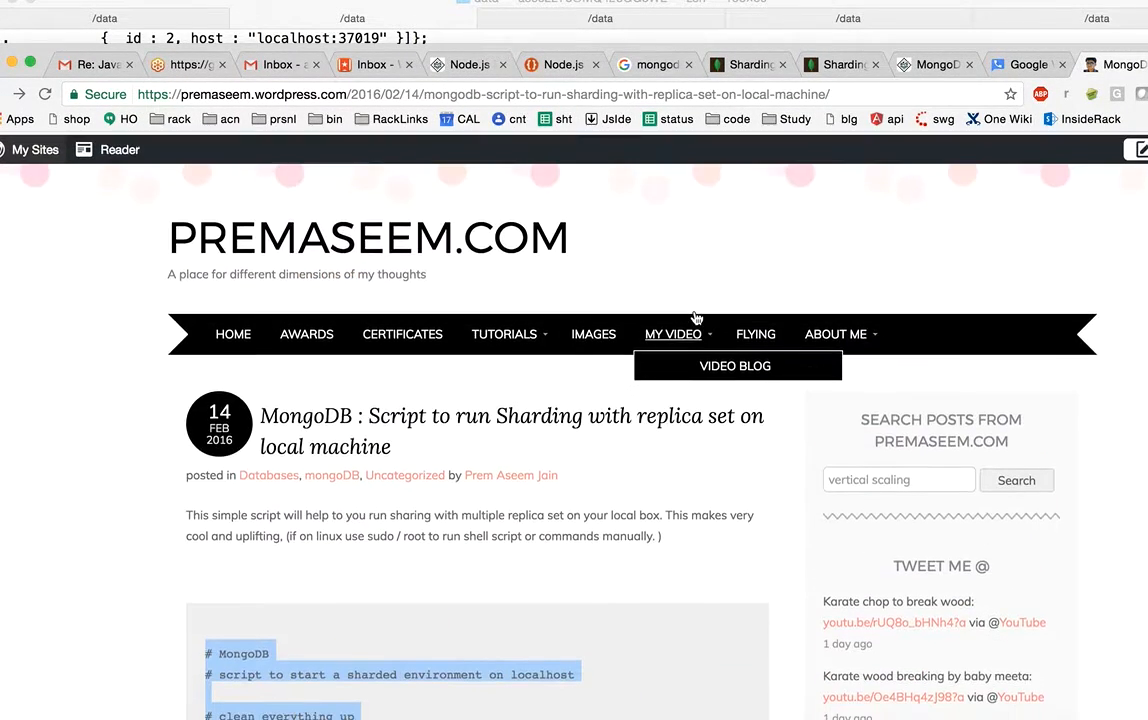
- Clear 'vertical scaling' from the blog's search box and start reading down the sharding script
{"action": "left_click", "coordinate": [895, 477]}
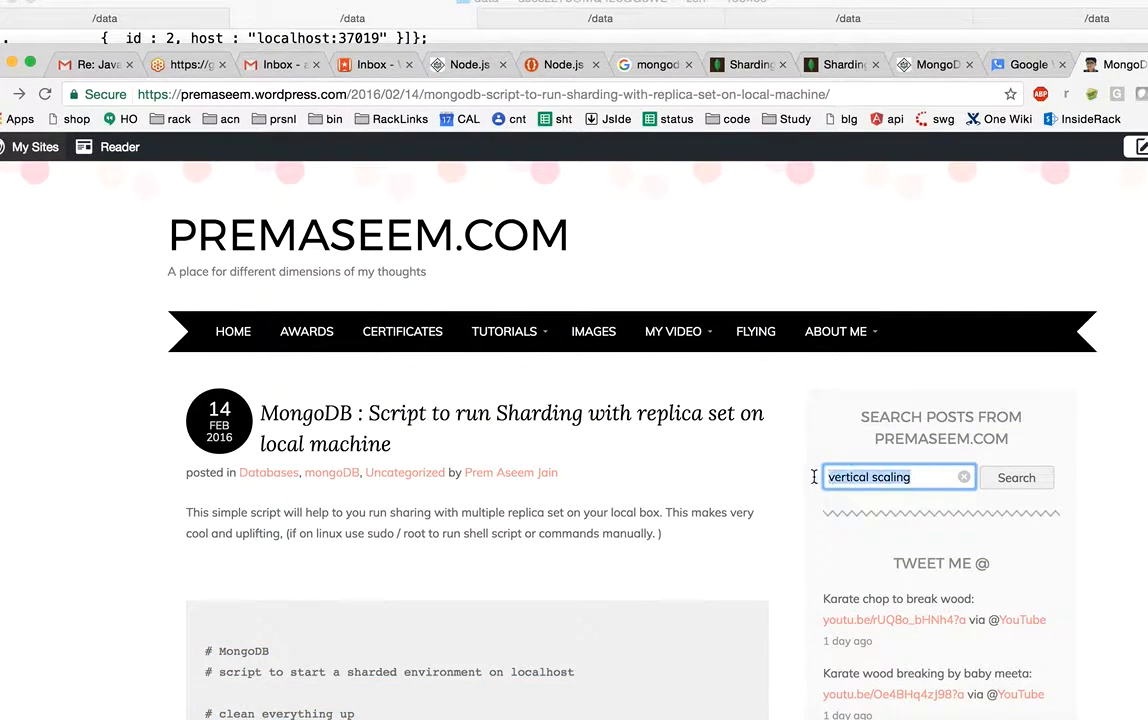
{"action": "left_click", "coordinate": [963, 476]}
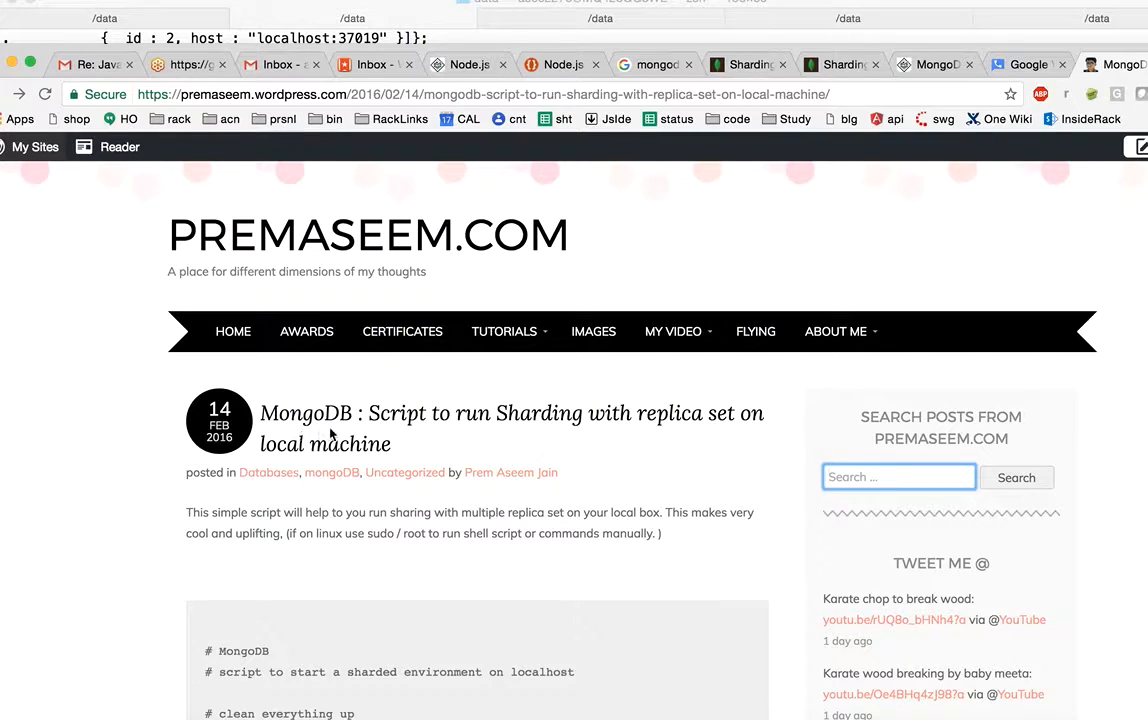
{"action": "mouse_move", "coordinate": [437, 470]}
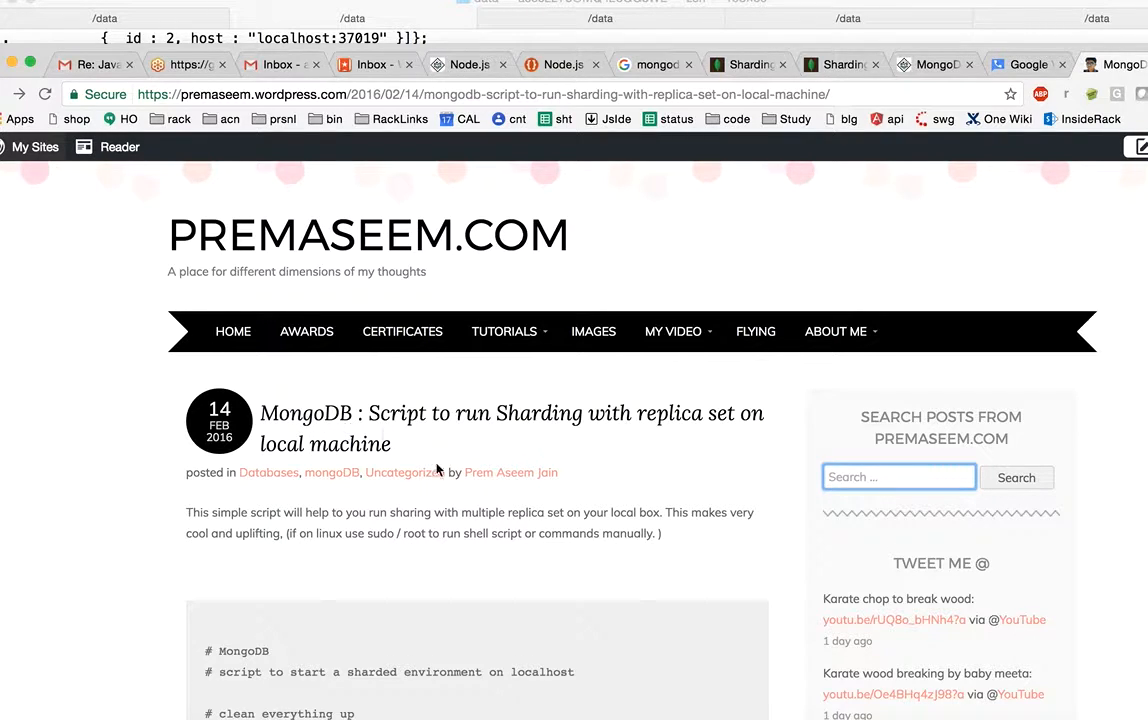
{"action": "scroll", "scroll_direction": "down", "scroll_amount": 3}
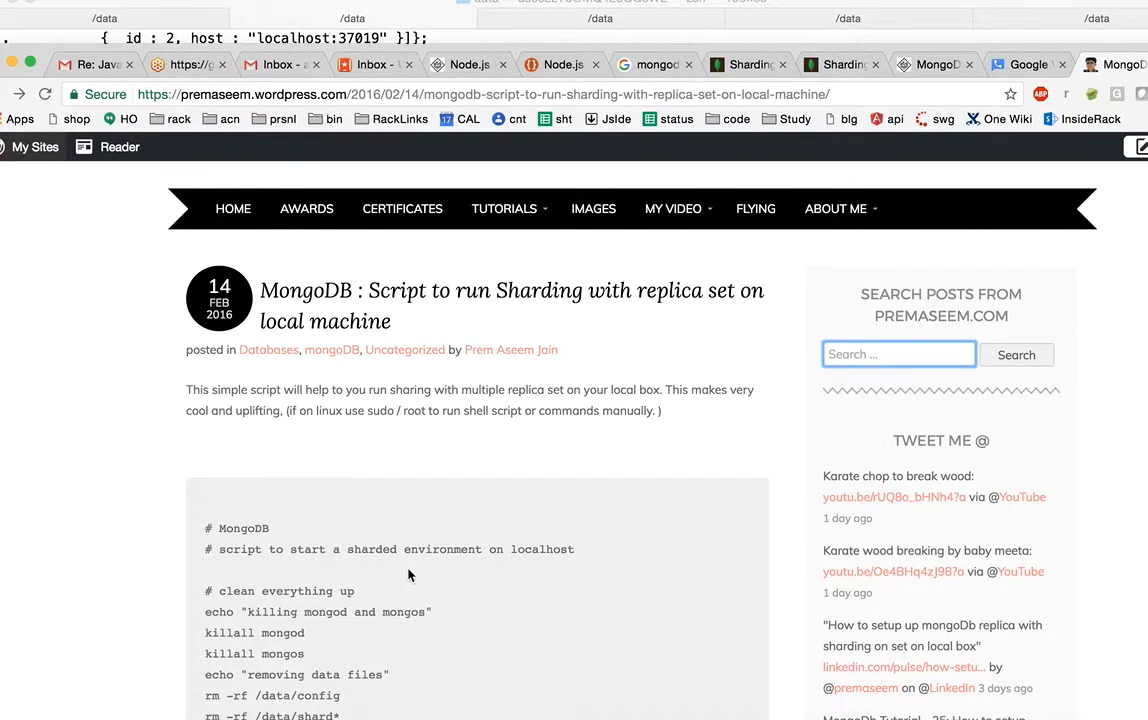
{"action": "scroll", "scroll_direction": "down", "scroll_amount": 3}
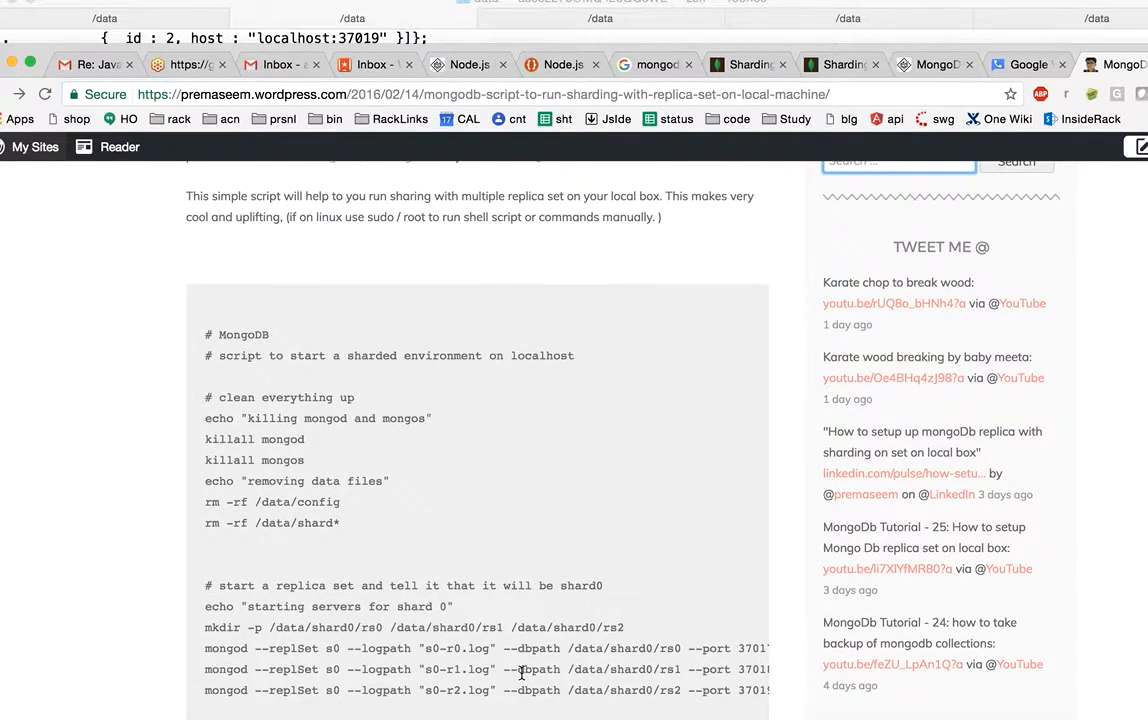
{"action": "scroll", "scroll_direction": "down", "scroll_amount": 3}
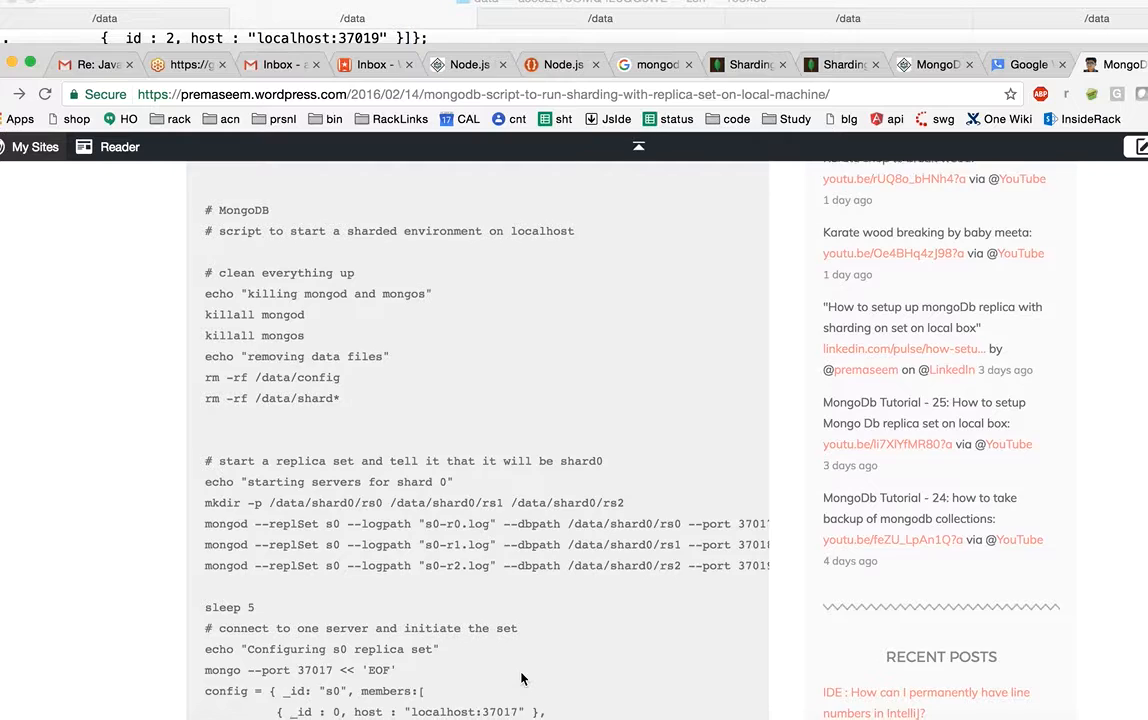
{"action": "scroll", "scroll_direction": "down", "scroll_amount": 3}
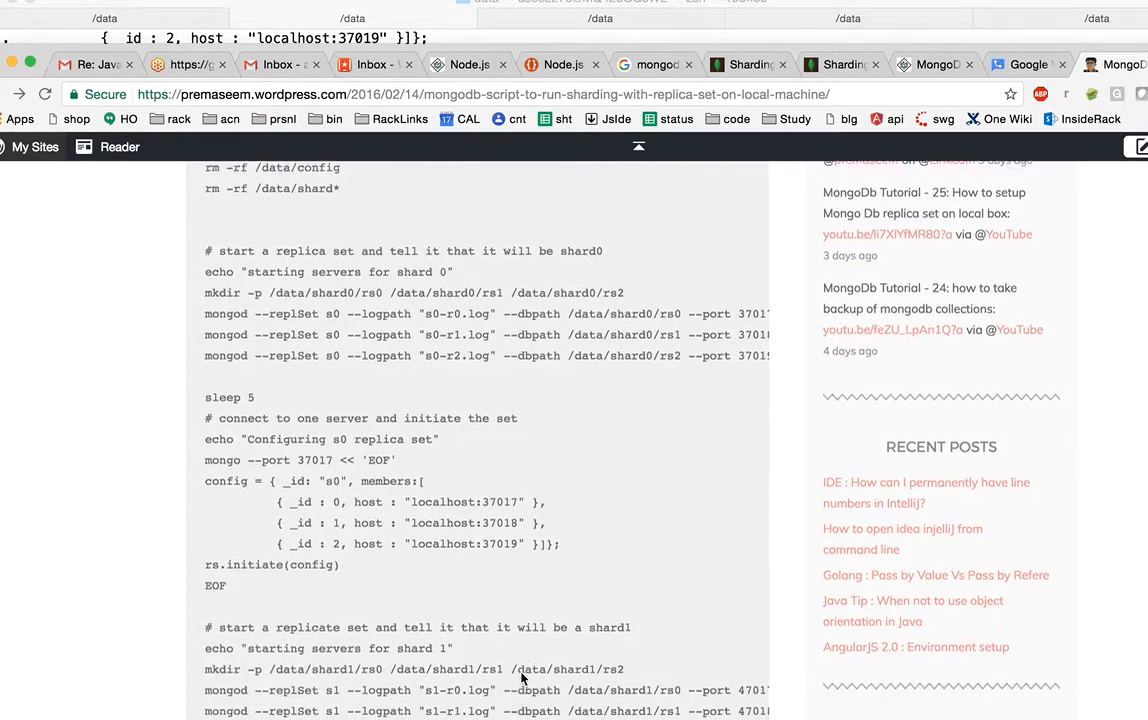
{"action": "scroll", "scroll_direction": "down", "scroll_amount": 3}
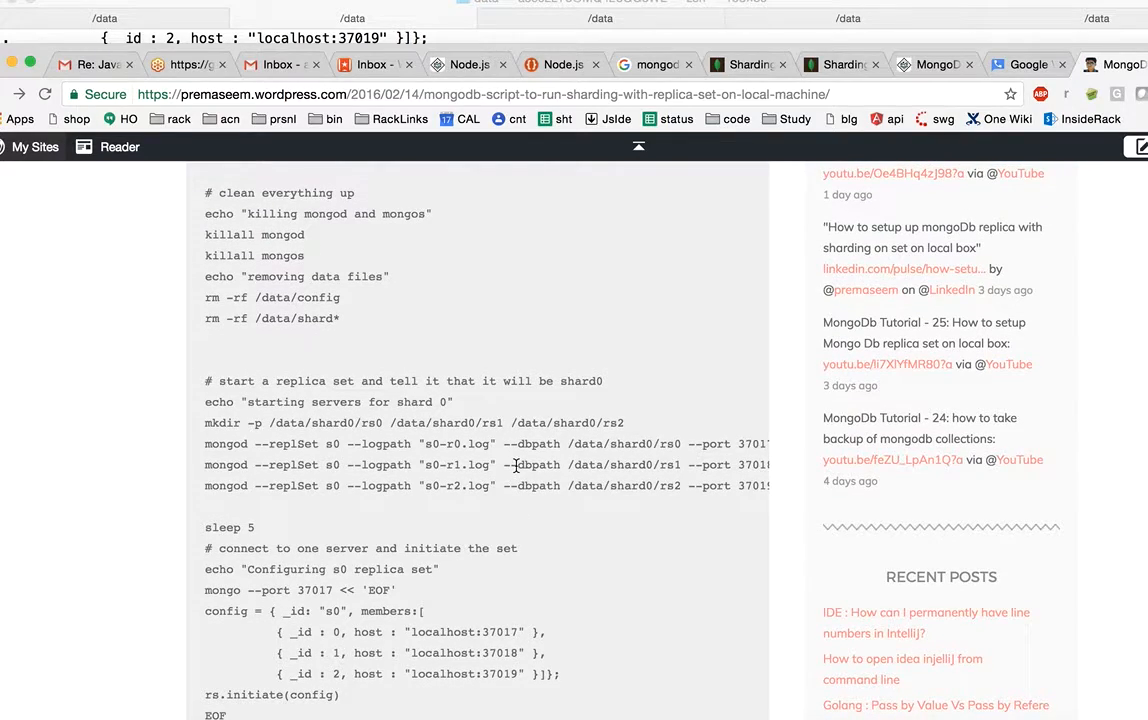
{"action": "mouse_move", "coordinate": [380, 481]}
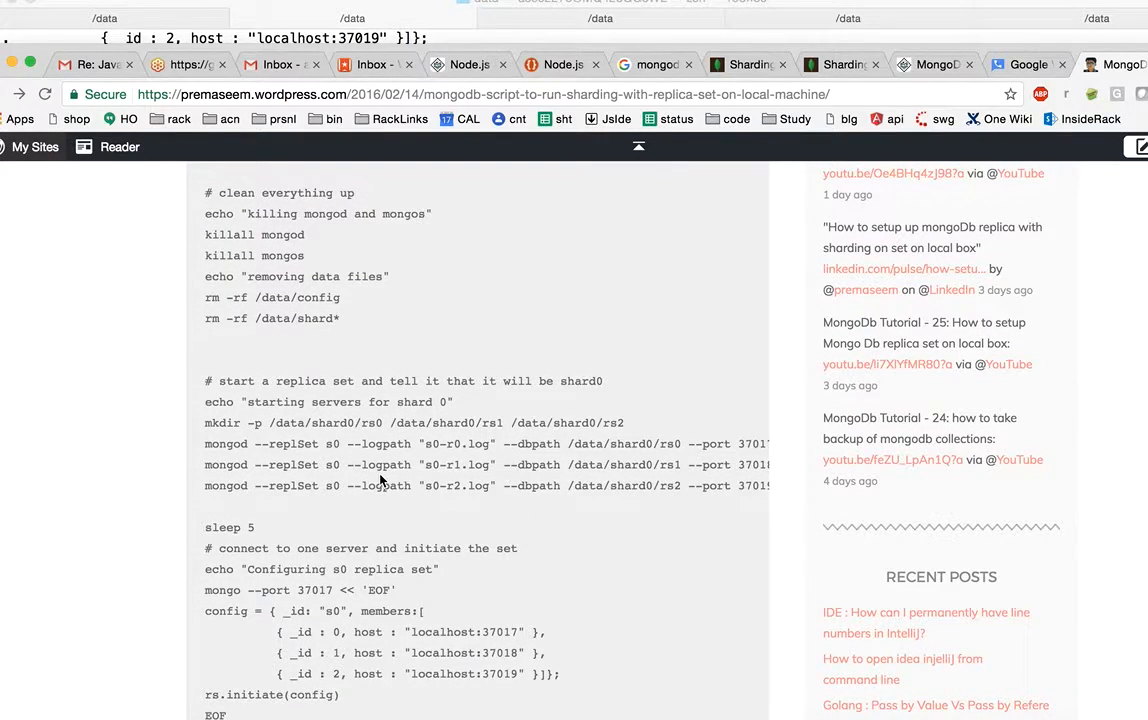
{"action": "mouse_move", "coordinate": [351, 492]}
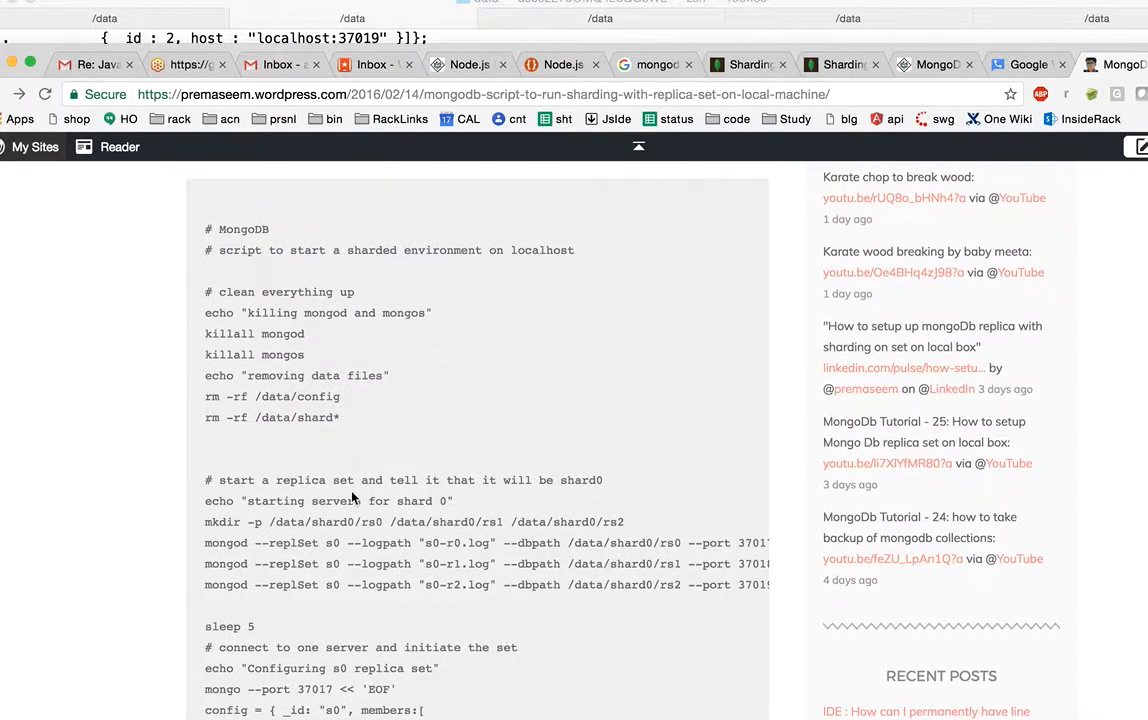
- Read on through mongos startup to the addshard and school.students shardCollection lines
{"action": "scroll", "scroll_direction": "down", "scroll_amount": 3}
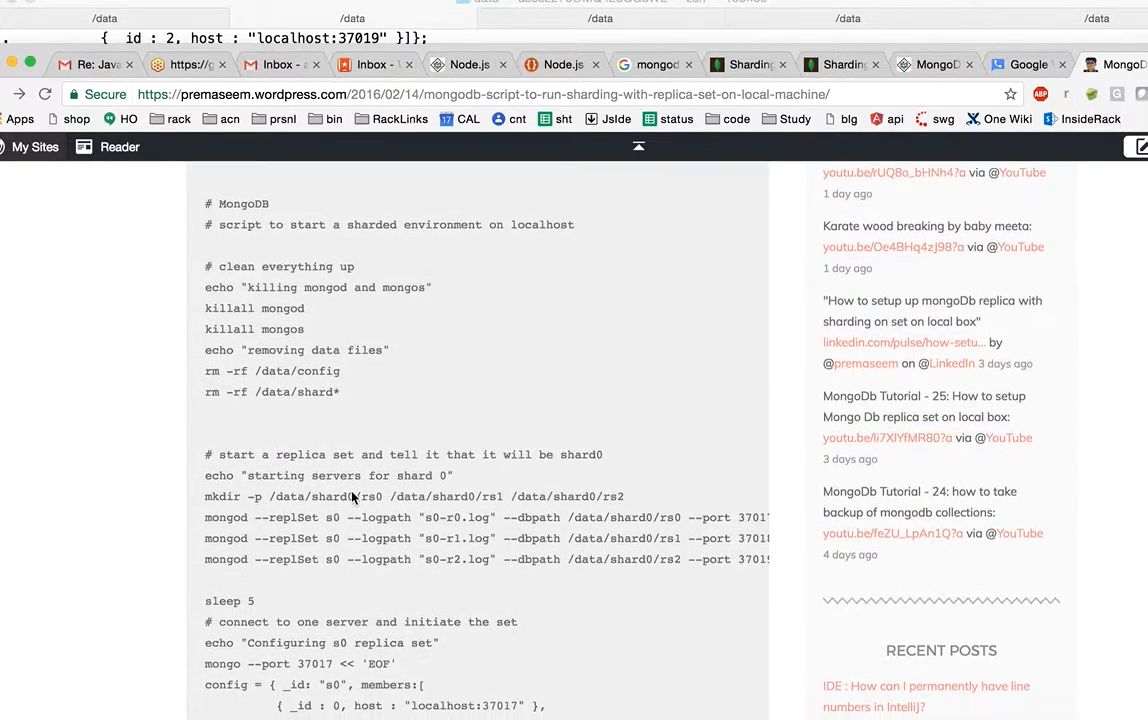
{"action": "scroll", "scroll_direction": "down", "scroll_amount": 3}
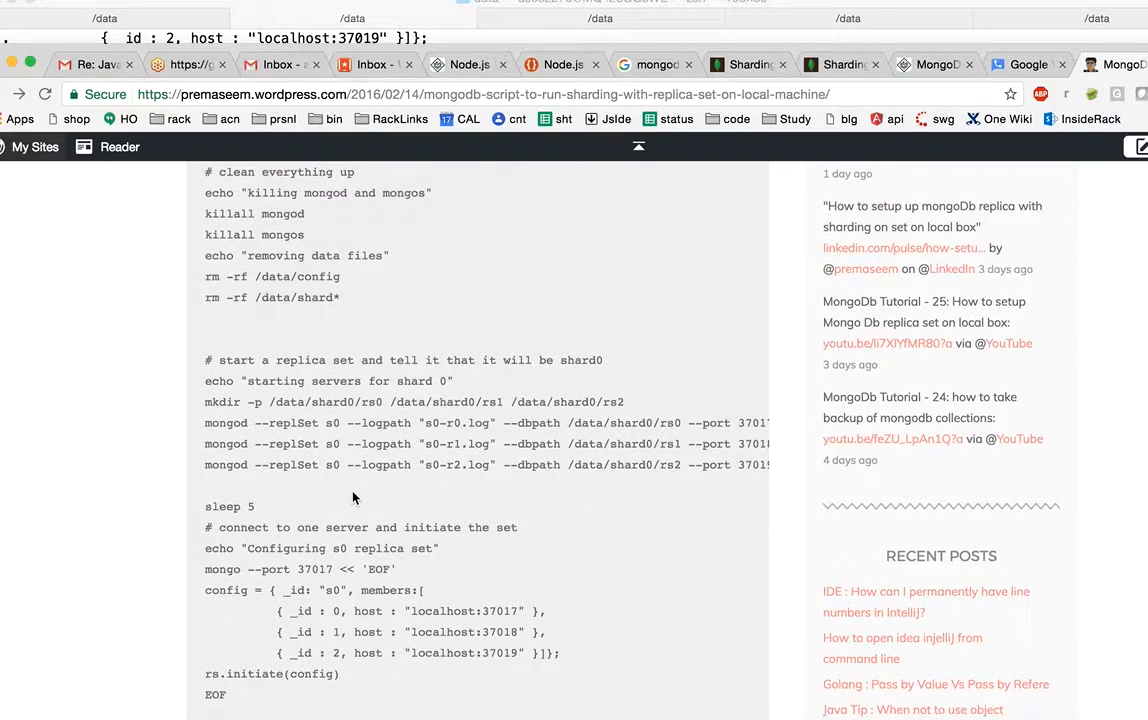
{"action": "mouse_move", "coordinate": [482, 430]}
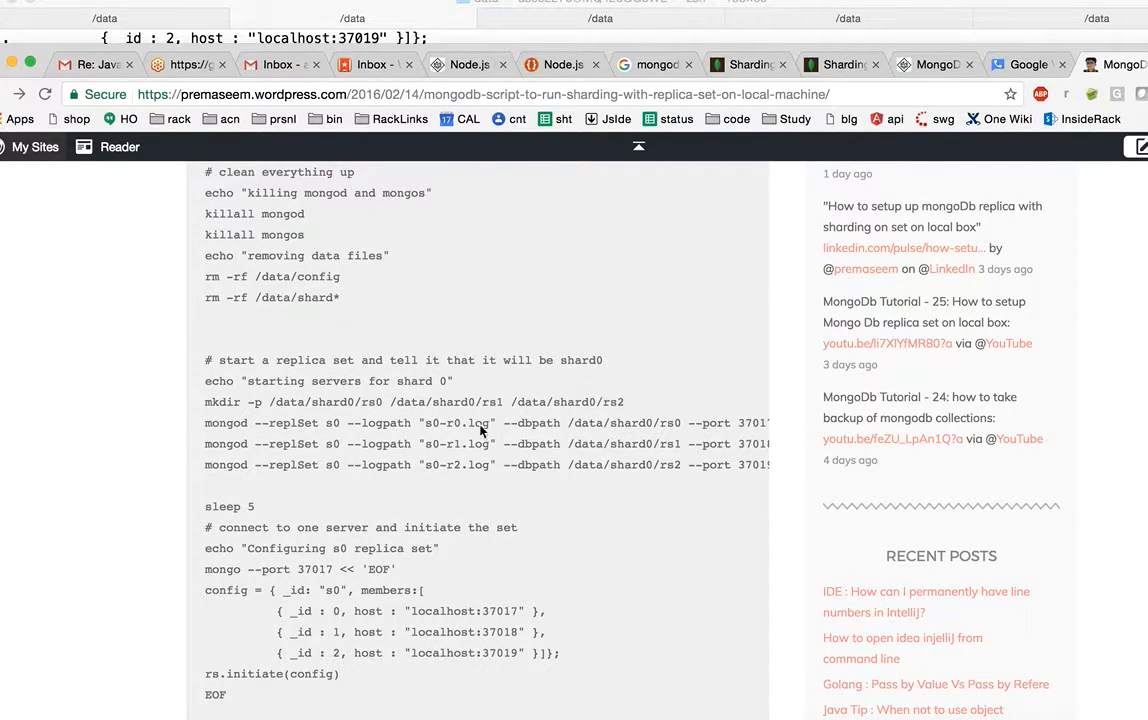
{"action": "mouse_move", "coordinate": [514, 542]}
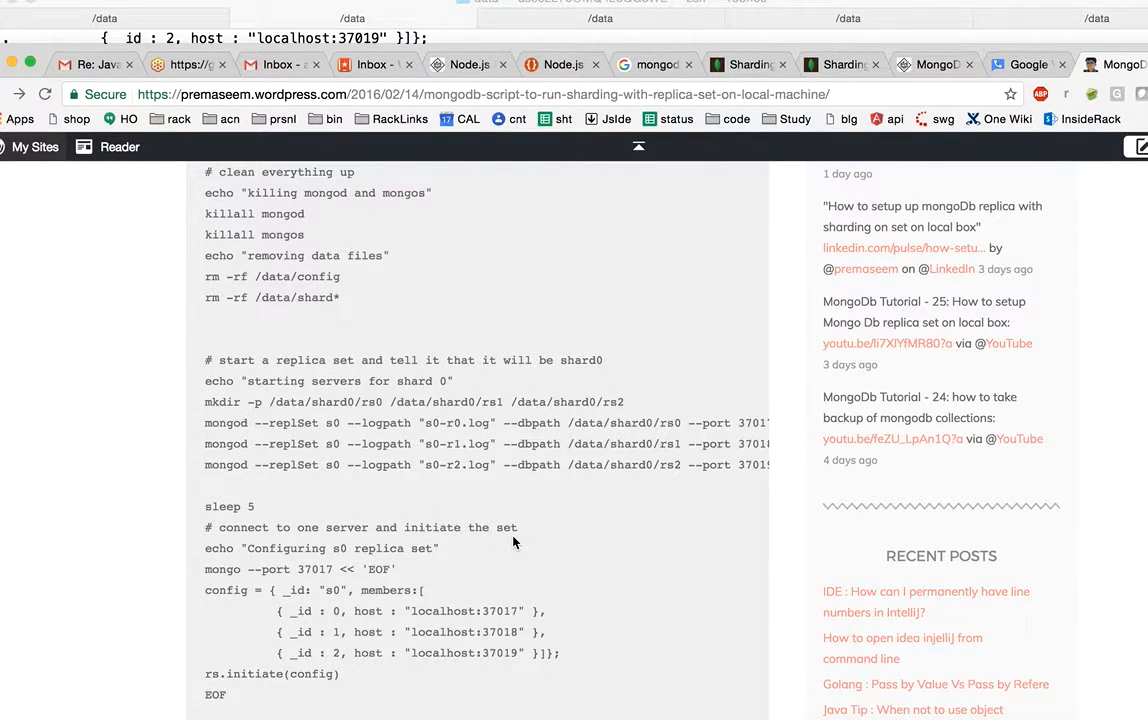
{"action": "scroll", "scroll_direction": "down", "scroll_amount": 3}
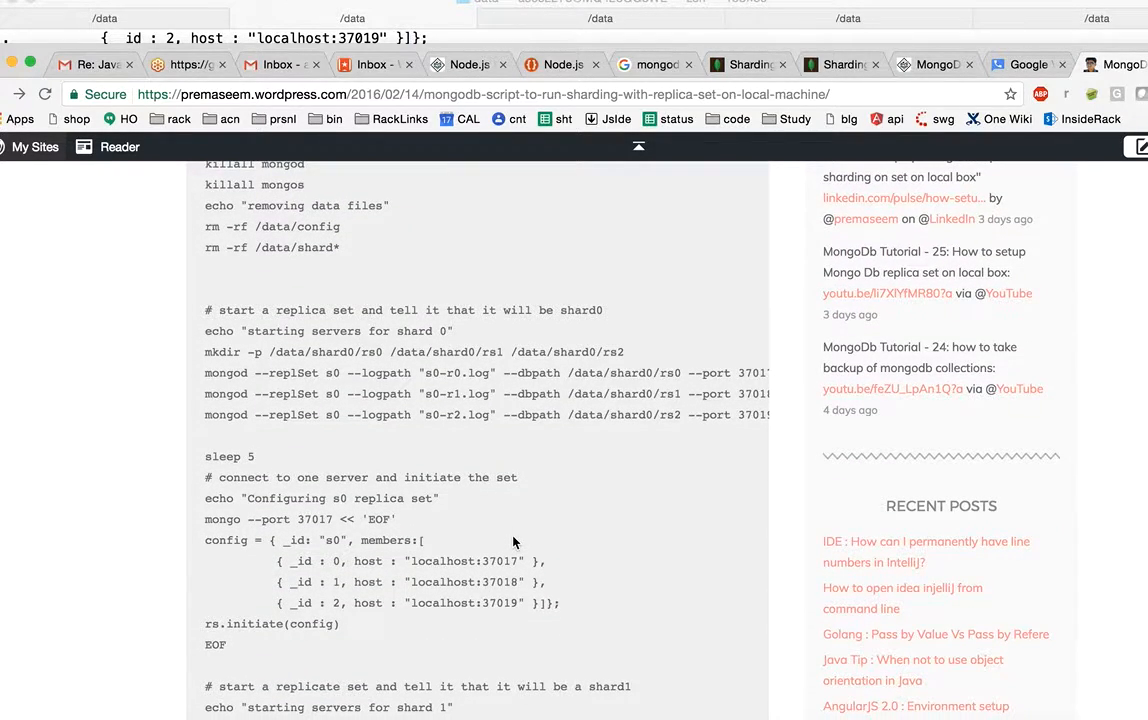
{"action": "scroll", "scroll_direction": "down", "scroll_amount": 3}
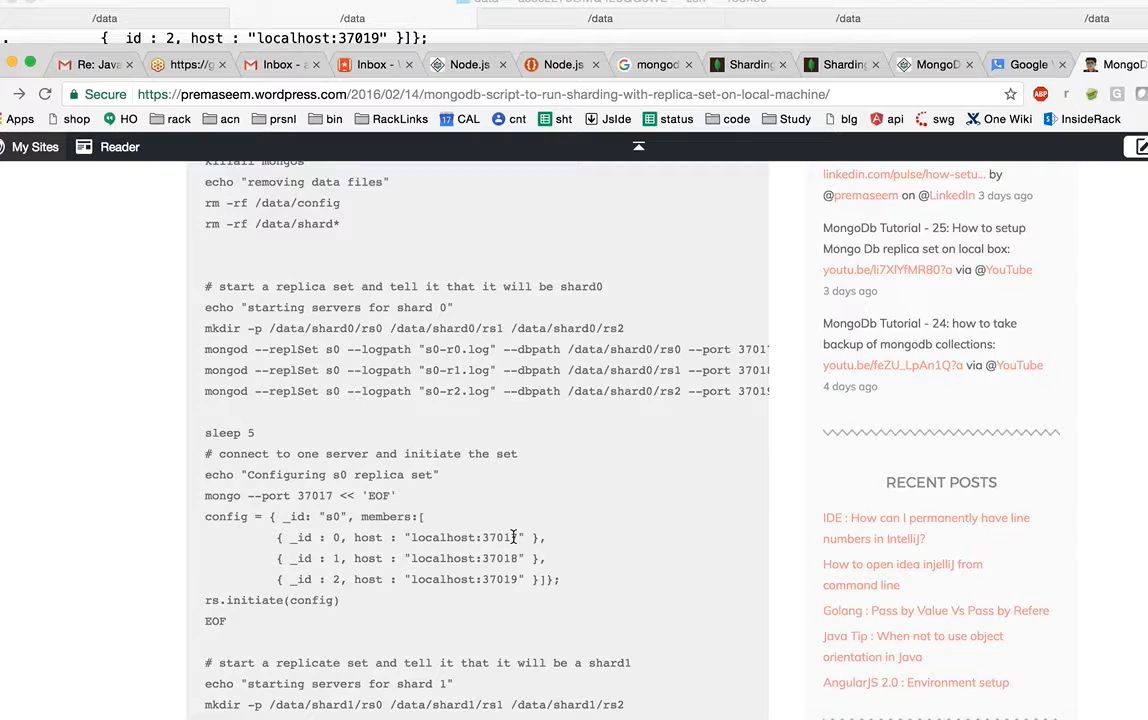
{"action": "scroll", "scroll_direction": "down", "scroll_amount": 3}
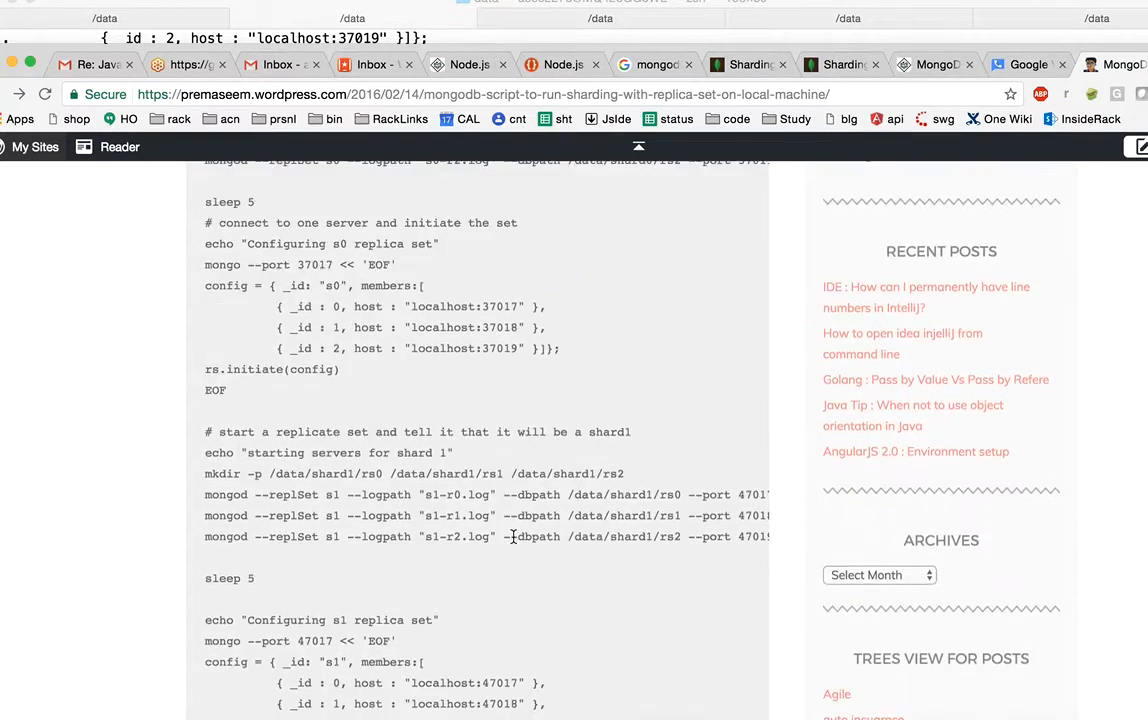
{"action": "scroll", "scroll_direction": "down", "scroll_amount": 3}
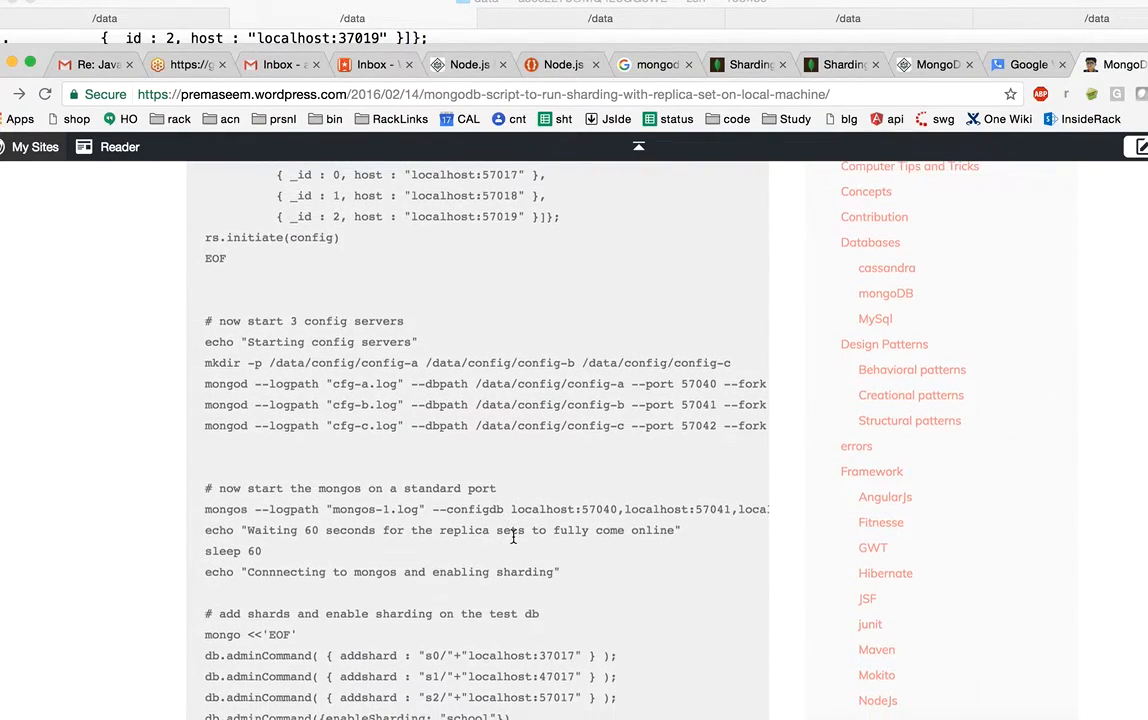
{"action": "scroll", "scroll_direction": "down", "scroll_amount": 3}
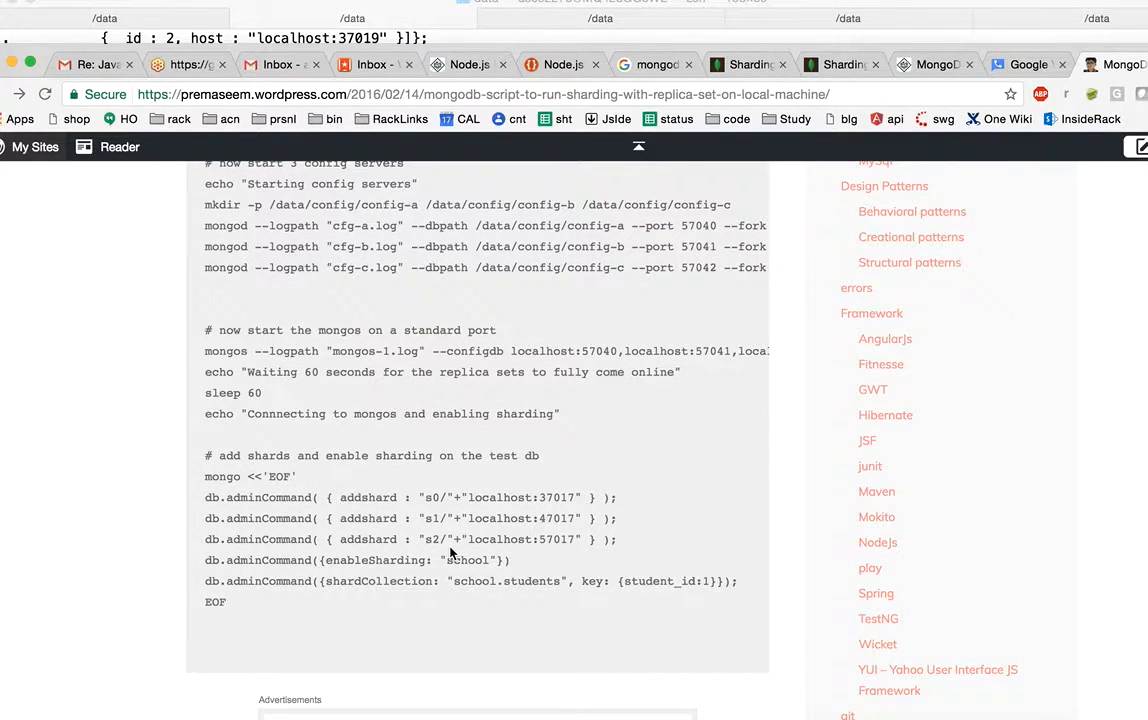
- Return to the script's top and select the mongod commands that start the shard0 members
{"action": "left_click_drag", "start_coordinate": [330, 497], "coordinate": [617, 539]}
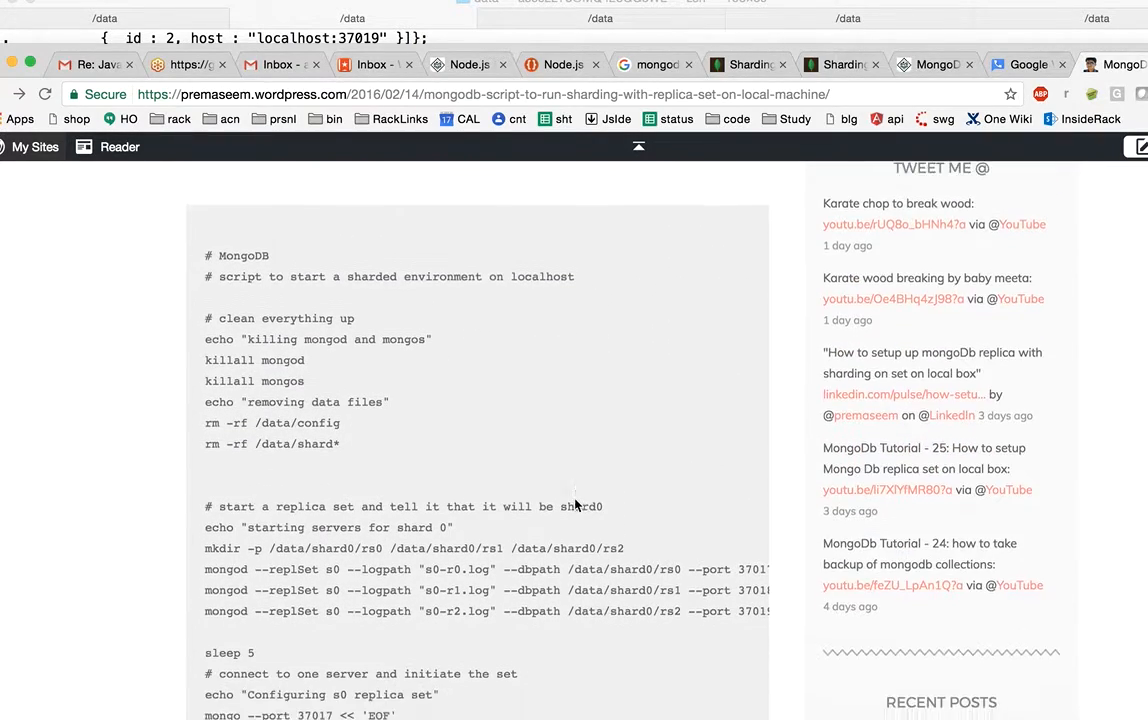
{"action": "scroll", "scroll_direction": "down", "scroll_amount": 3}
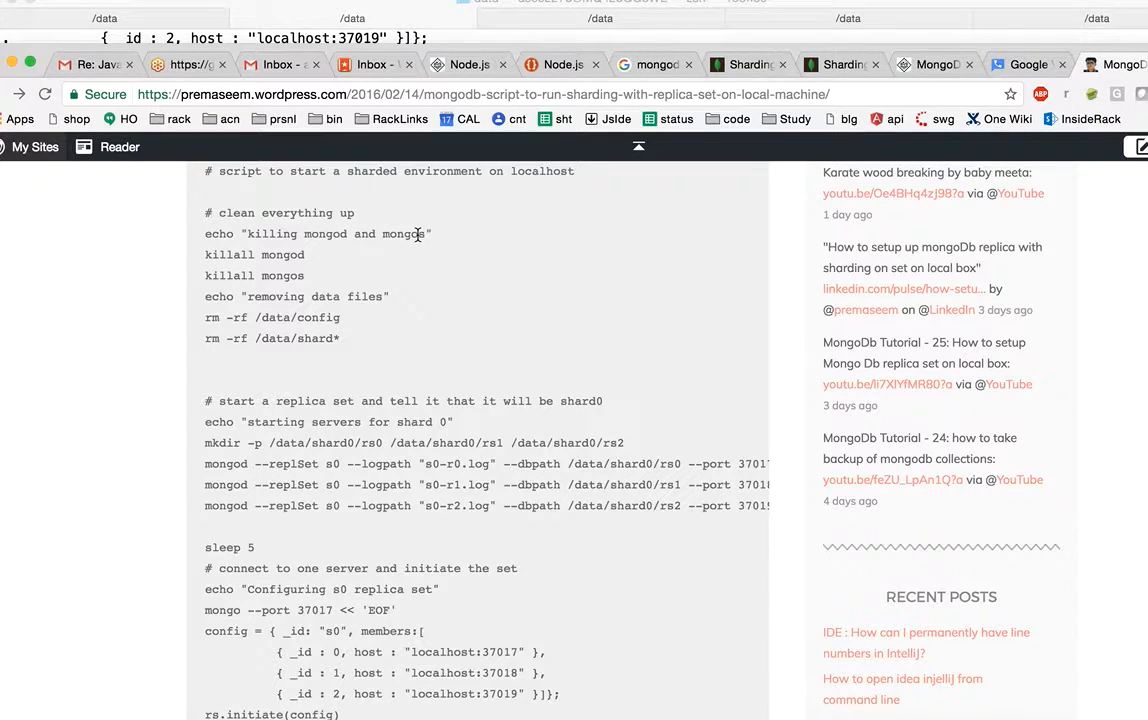
{"action": "mouse_move", "coordinate": [410, 261]}
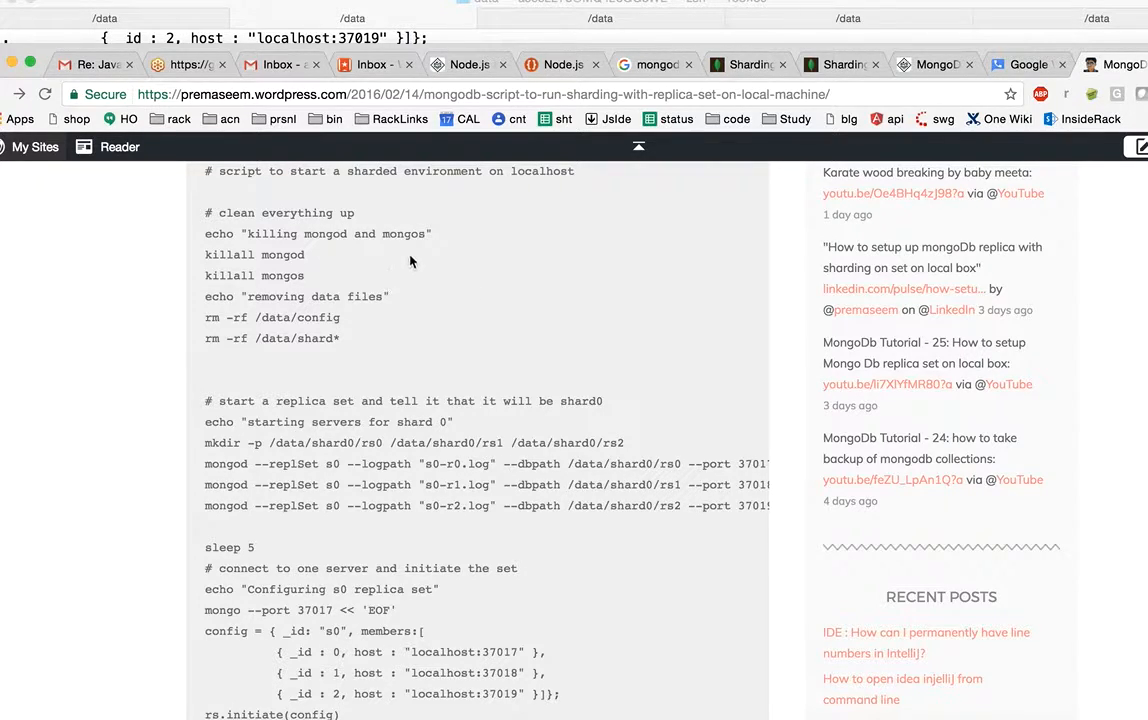
{"action": "mouse_move", "coordinate": [227, 331]}
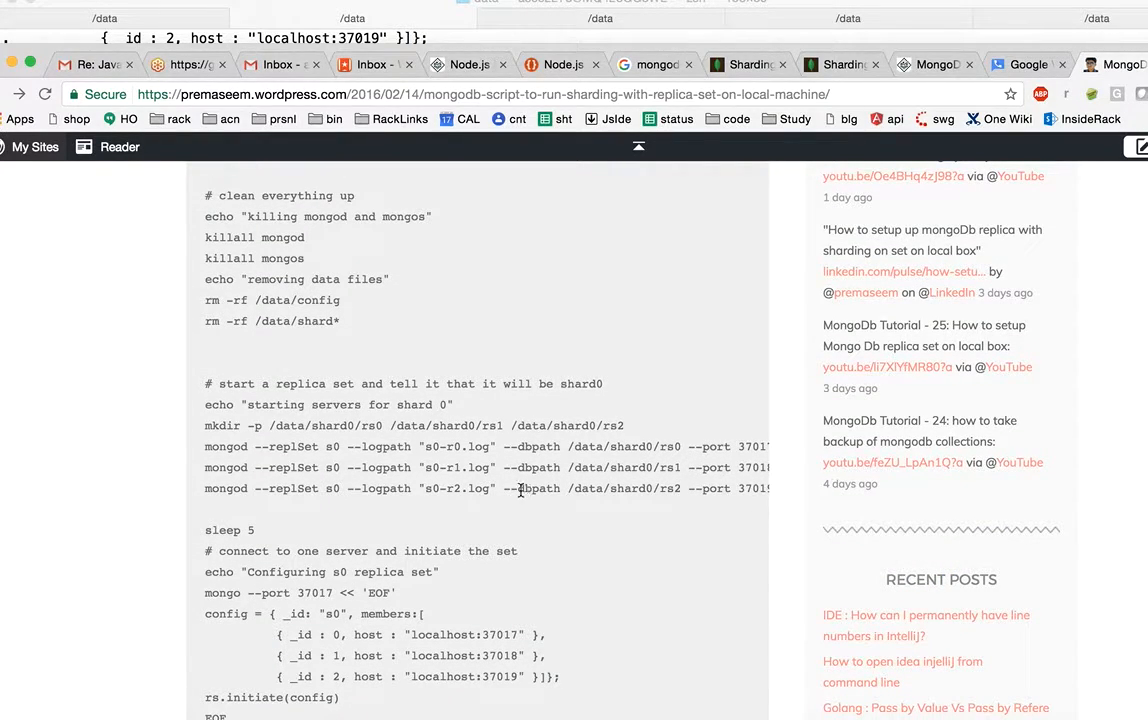
{"action": "mouse_move", "coordinate": [205, 455]}
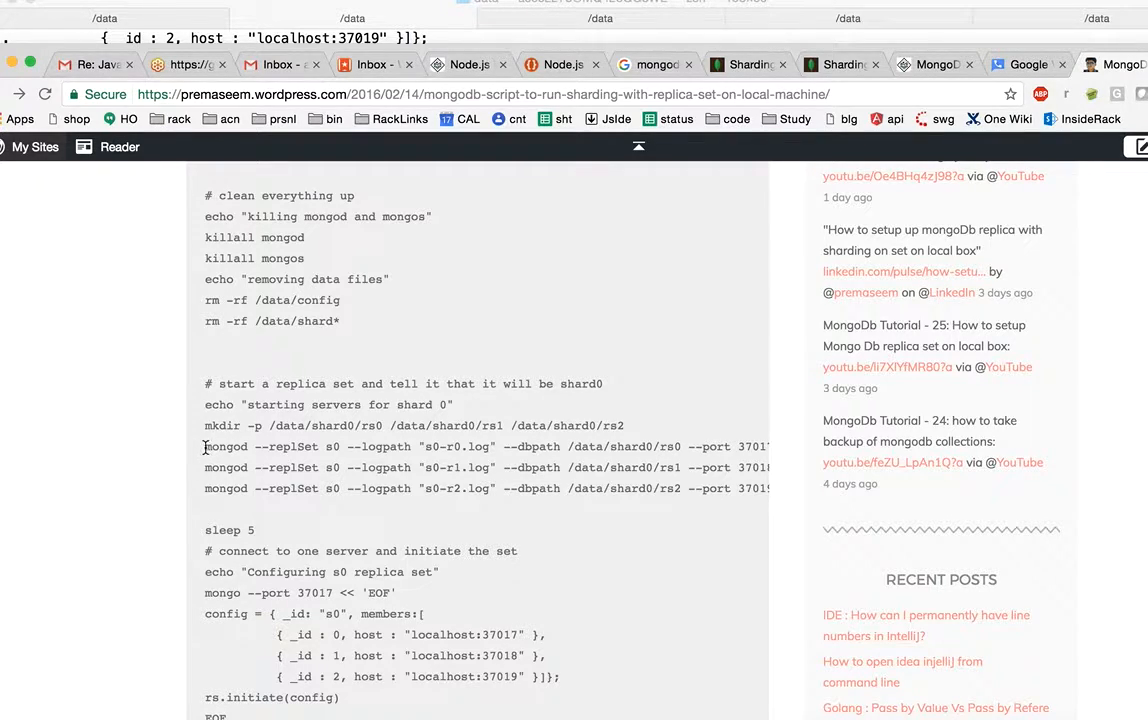
{"action": "left_click_drag", "start_coordinate": [205, 446], "coordinate": [545, 467]}
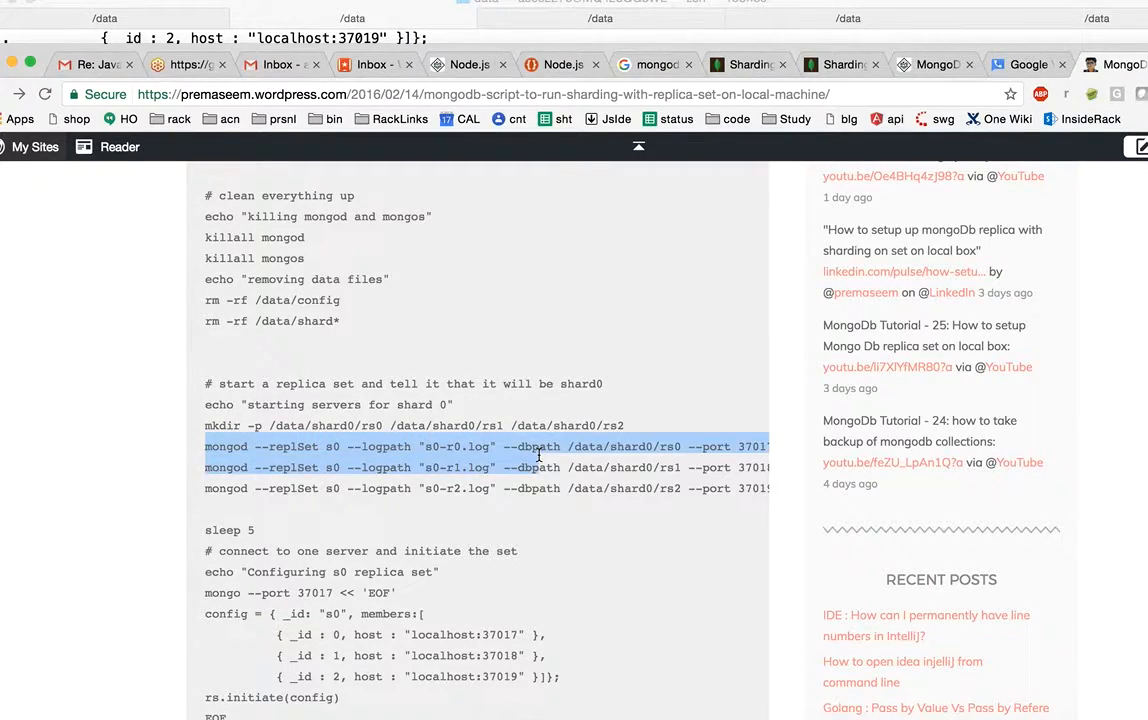
{"action": "scroll", "scroll_direction": "right", "scroll_amount": 3}
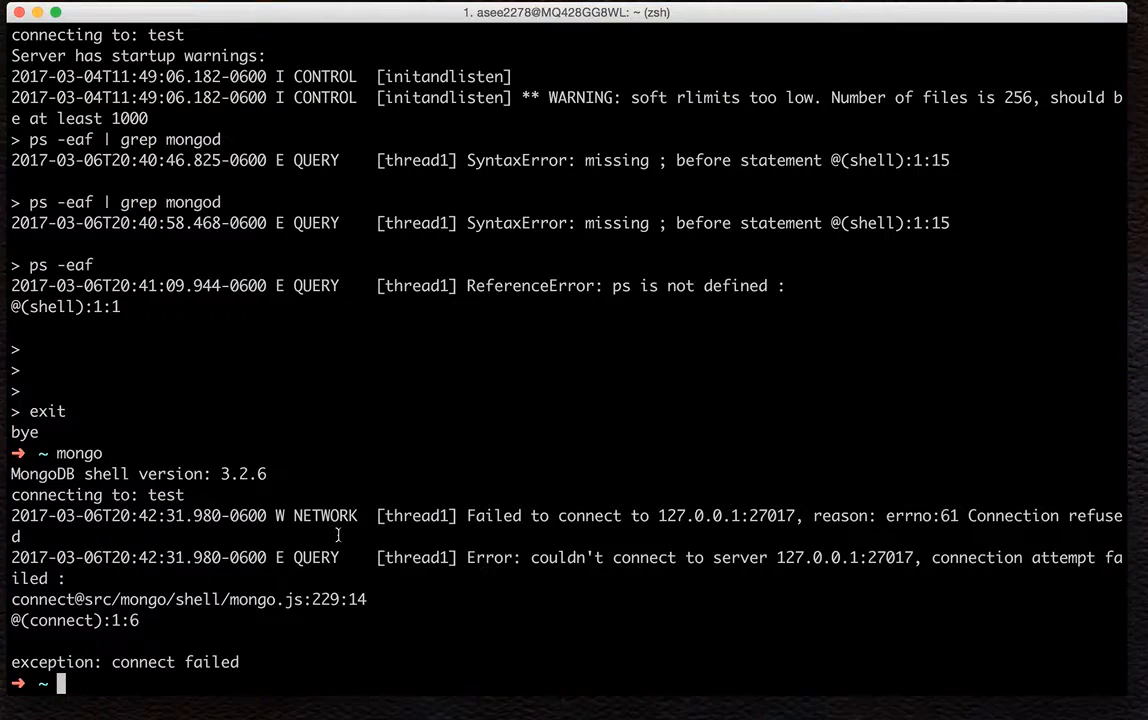
- Start the first s0 mongod with sudo on port 37017 and select its /data/shard0/rs0 path
{"action": "type", "text": "sudo"}
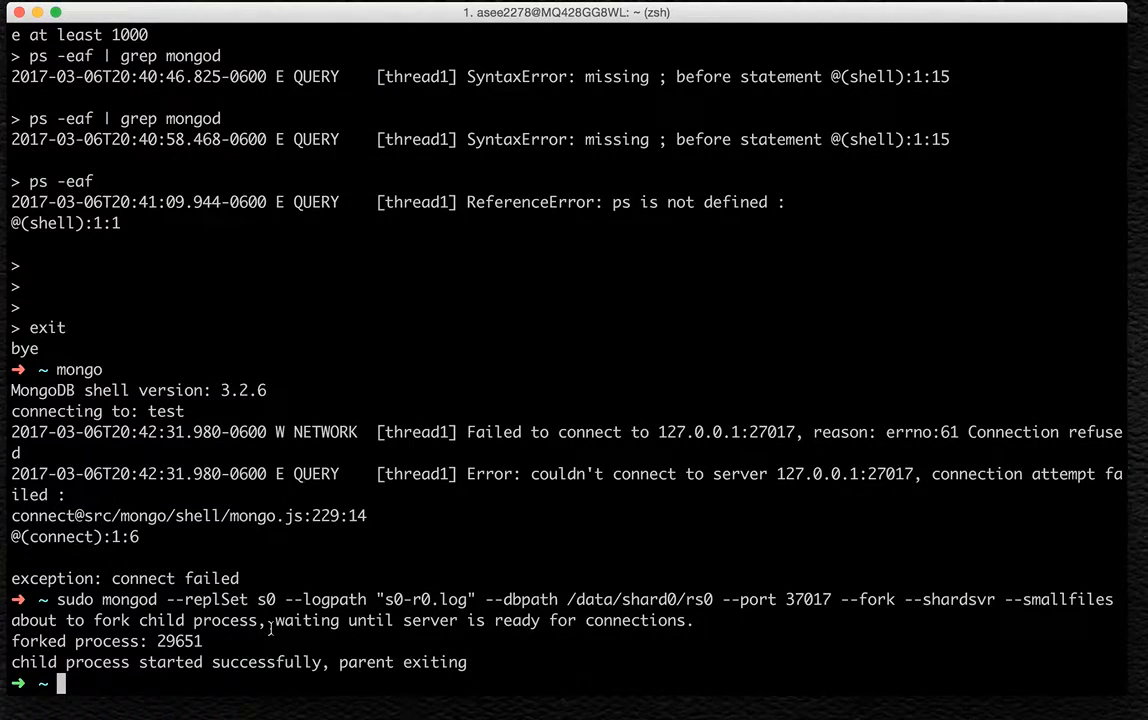
{"action": "mouse_move", "coordinate": [215, 600]}
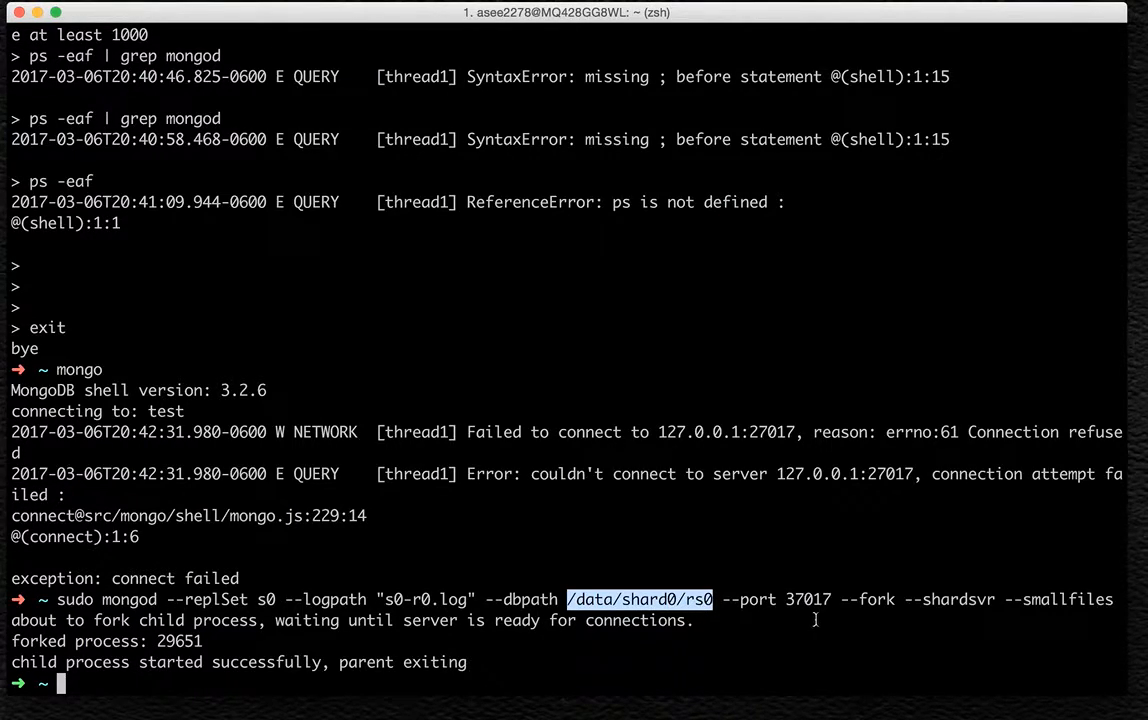
{"action": "double_click", "coordinate": [808, 599]}
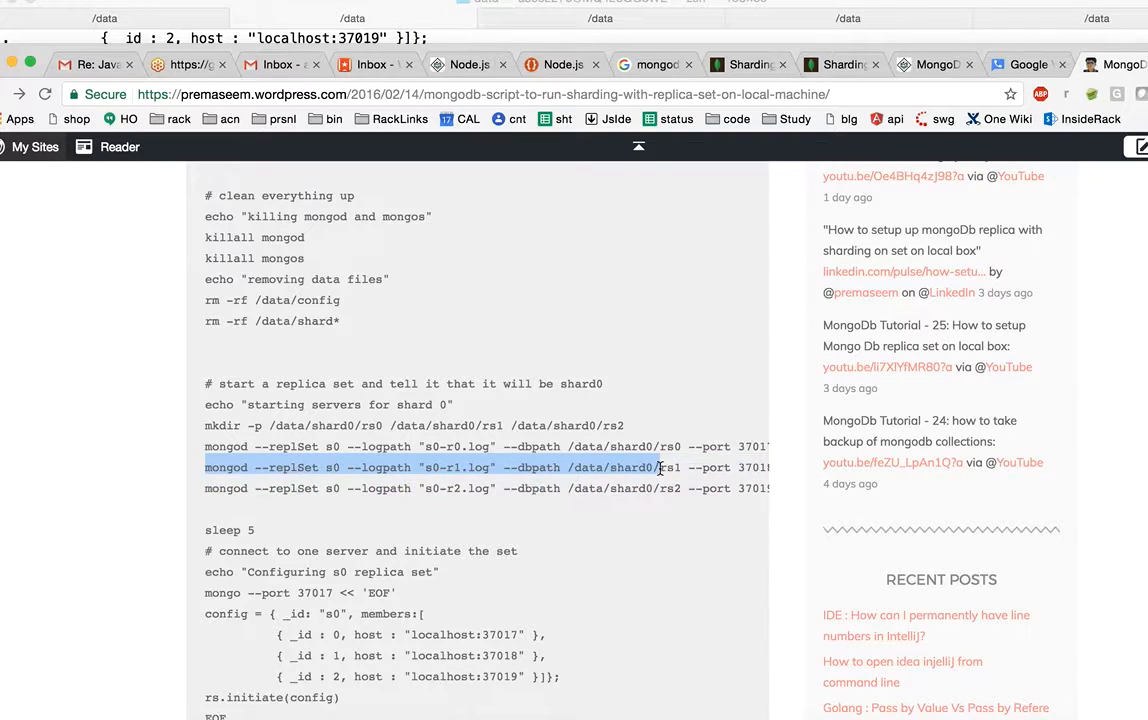
- Take the blog's s0-r1 mongod line and run it with sudo on port 37018
{"action": "scroll", "scroll_direction": "right", "scroll_amount": 3}
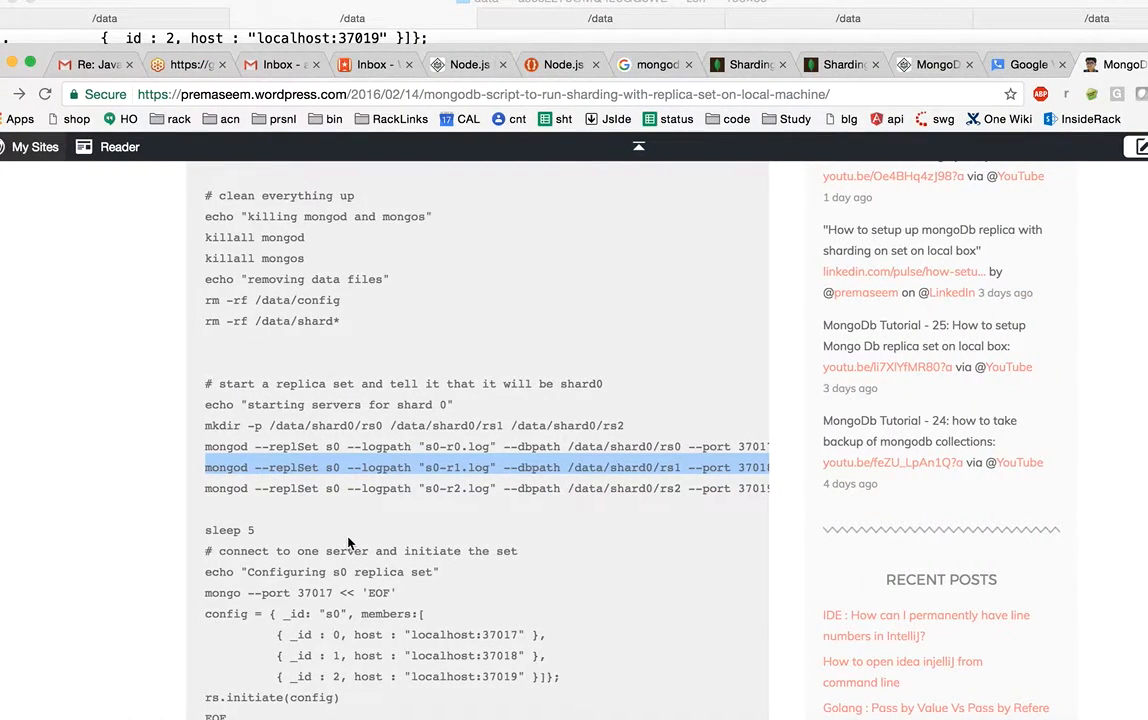
{"action": "left_click", "coordinate": [245, 488]}
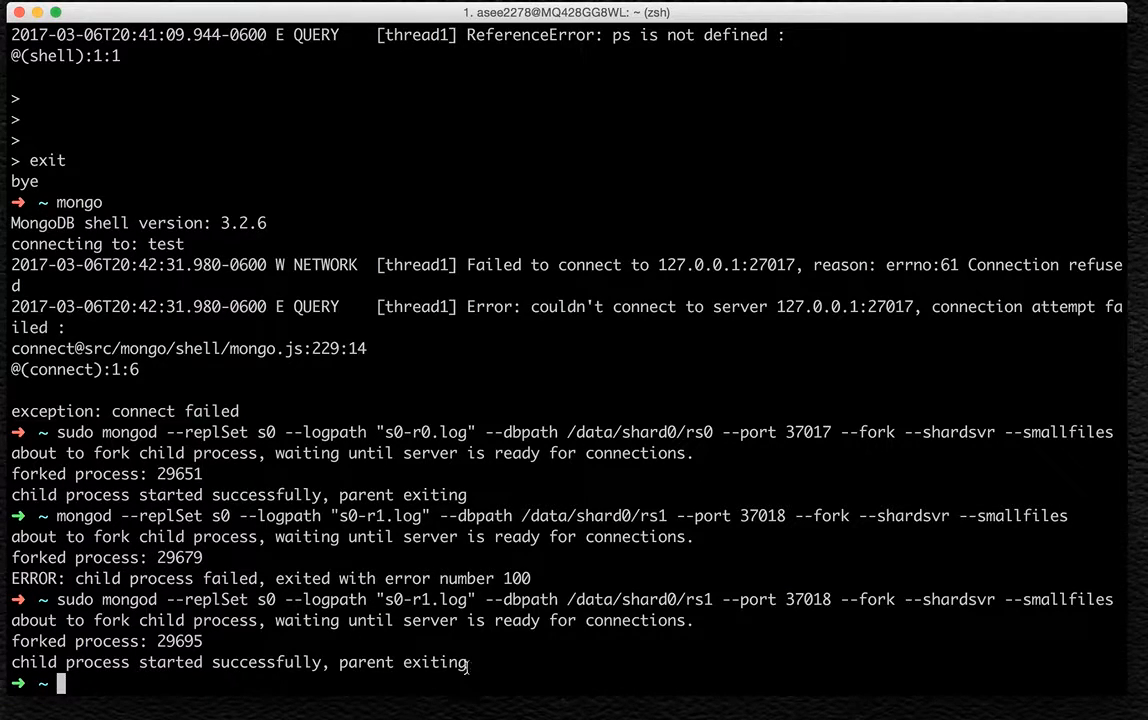
- Launch the s0-r2 mongod on port 37019 with sudo, then start mongo in a new tab
{"action": "type", "text": "sudo mongod --replSet s0 --logpath \"s0-r2.log\" --dbpath /data/shard0/rs2 --port 37019 --fork --shardsvr --smallfiles"}
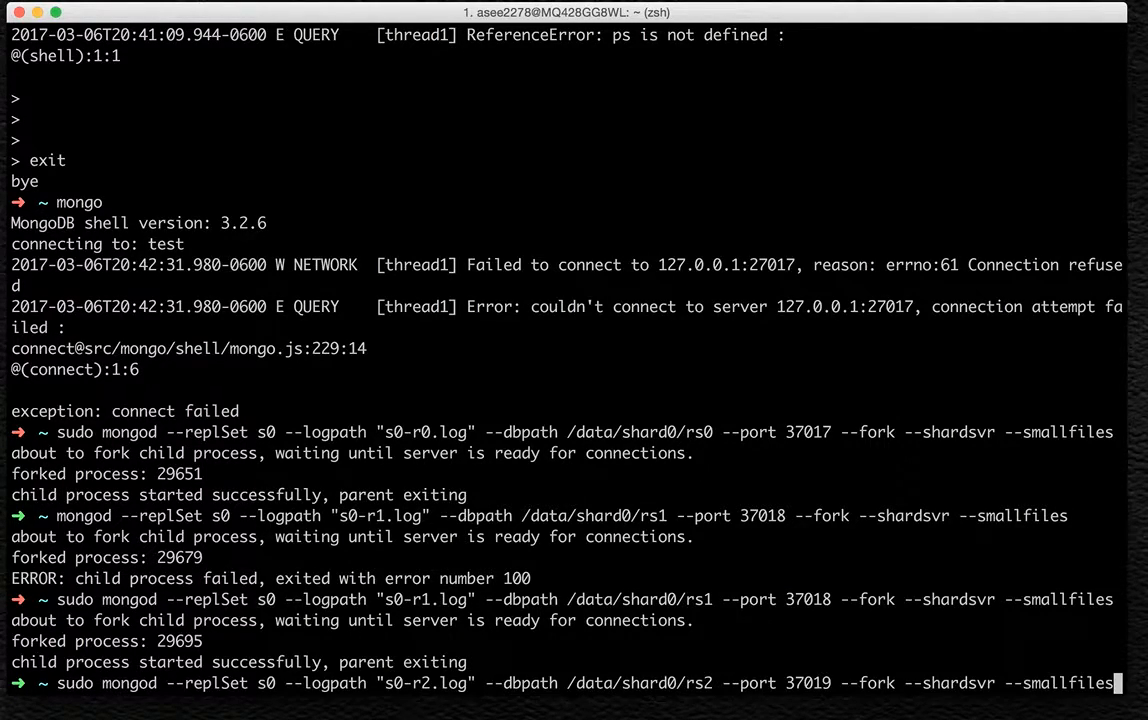
{"action": "key", "text": "enter"}
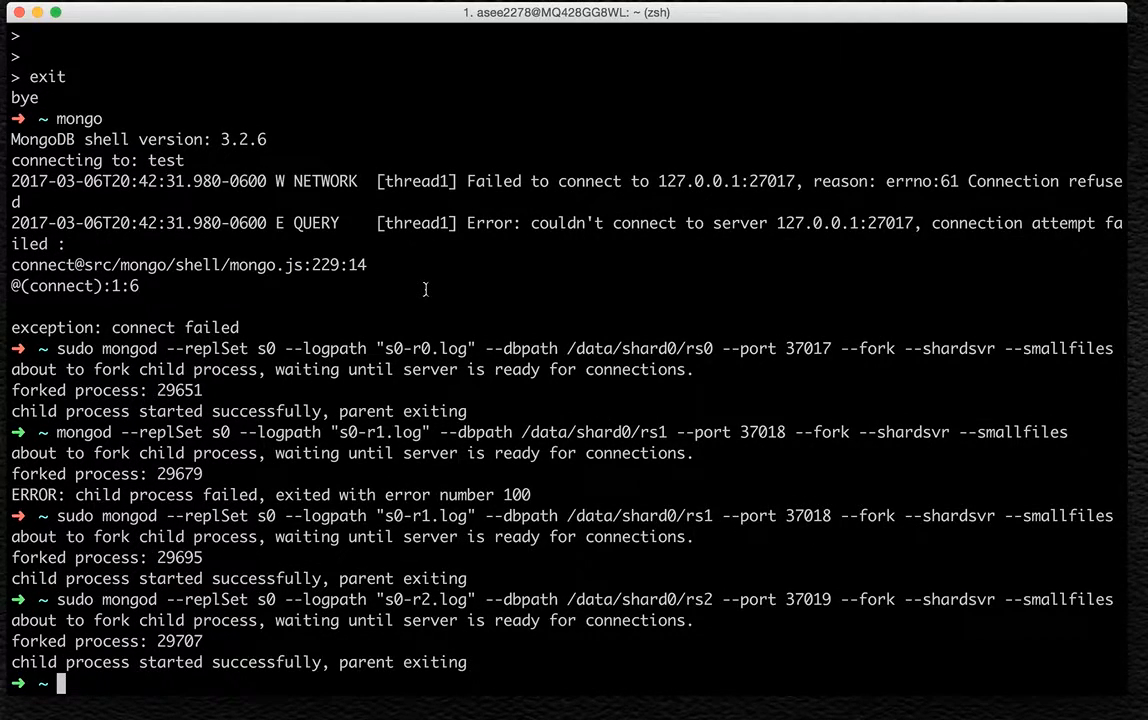
{"action": "left_click", "coordinate": [242, 31]}
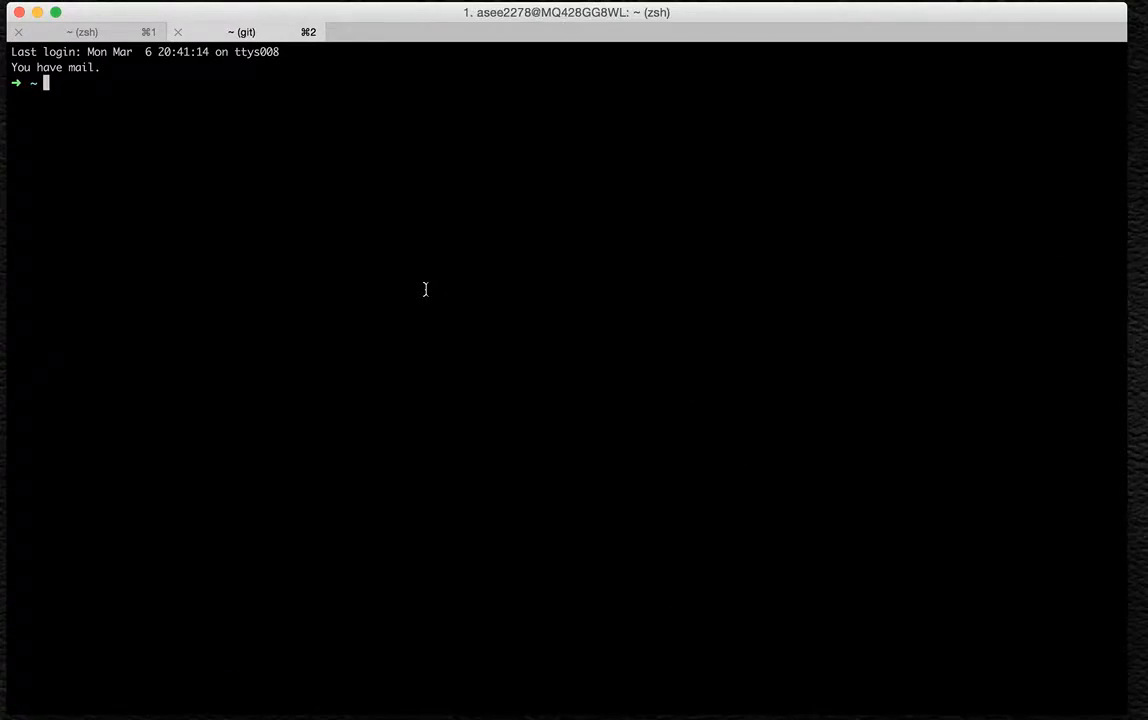
{"action": "type", "text": "mongo"}
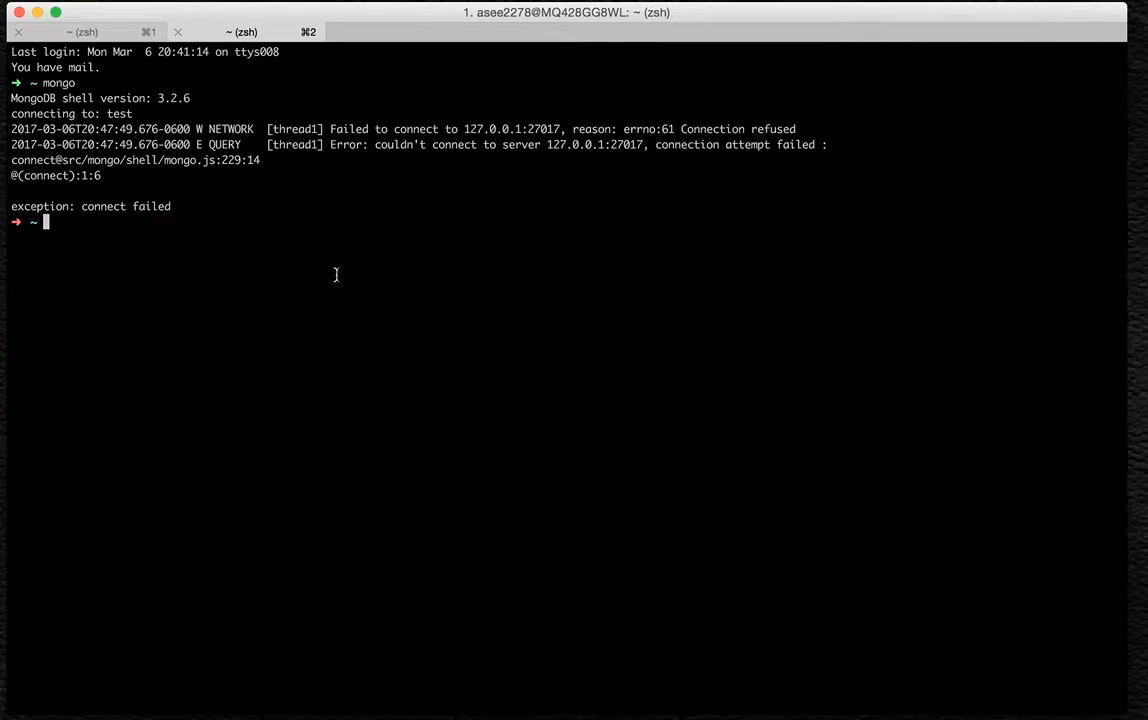
- See mongo refused on the default port, then begin a mongo --port 3 command
{"action": "type", "text": "mongo"}
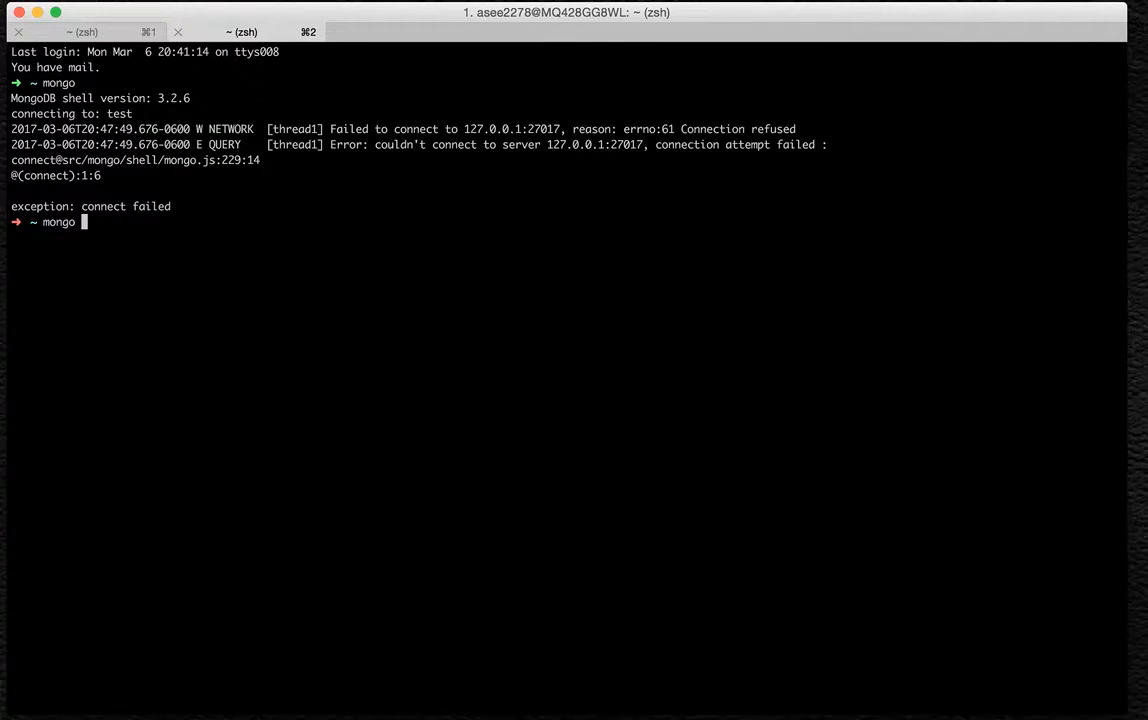
{"action": "type", "text": "--port"}
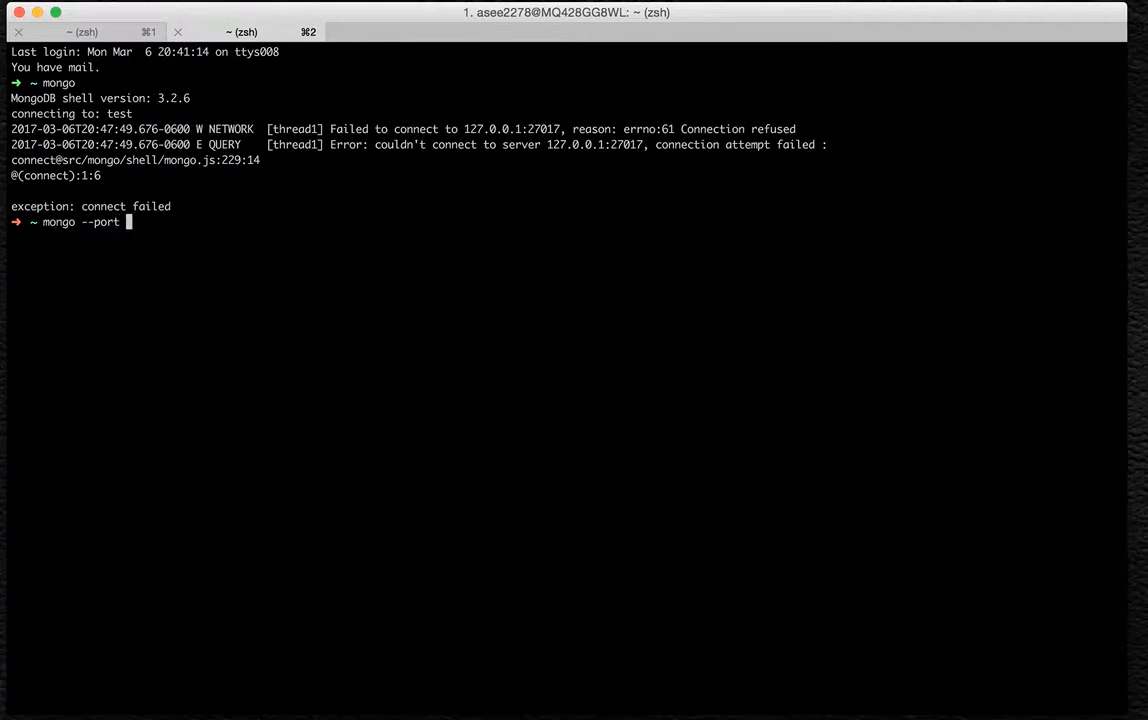
{"action": "type", "text": "3"}
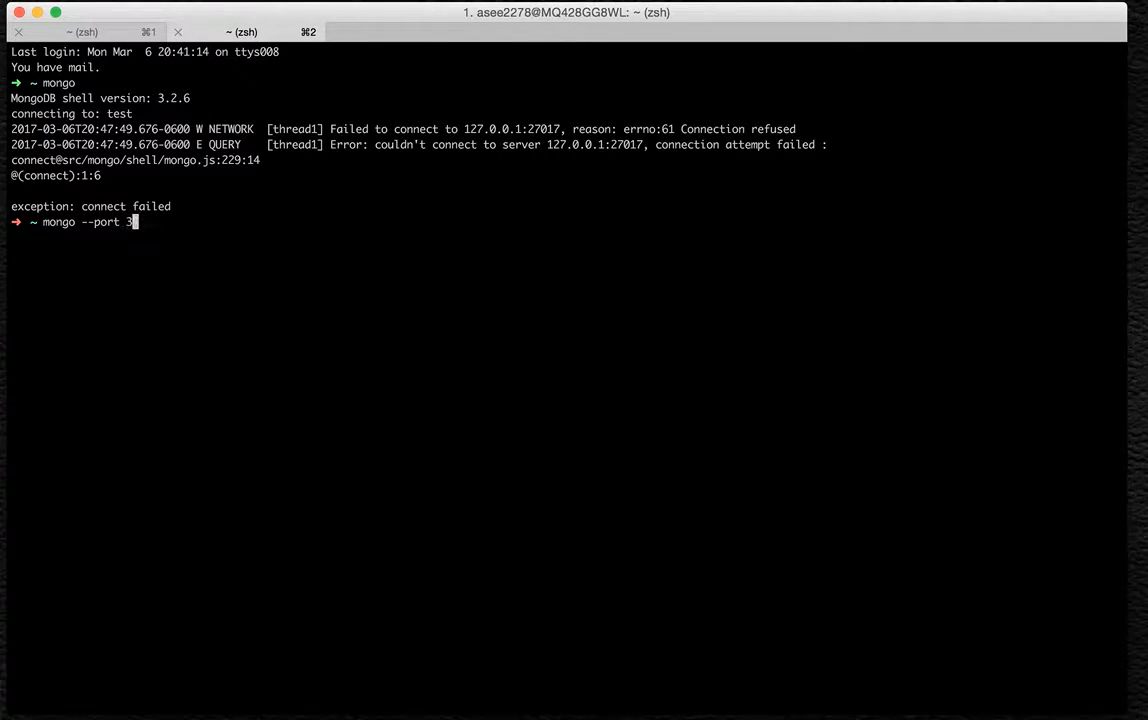
{"action": "key", "text": "Return"}
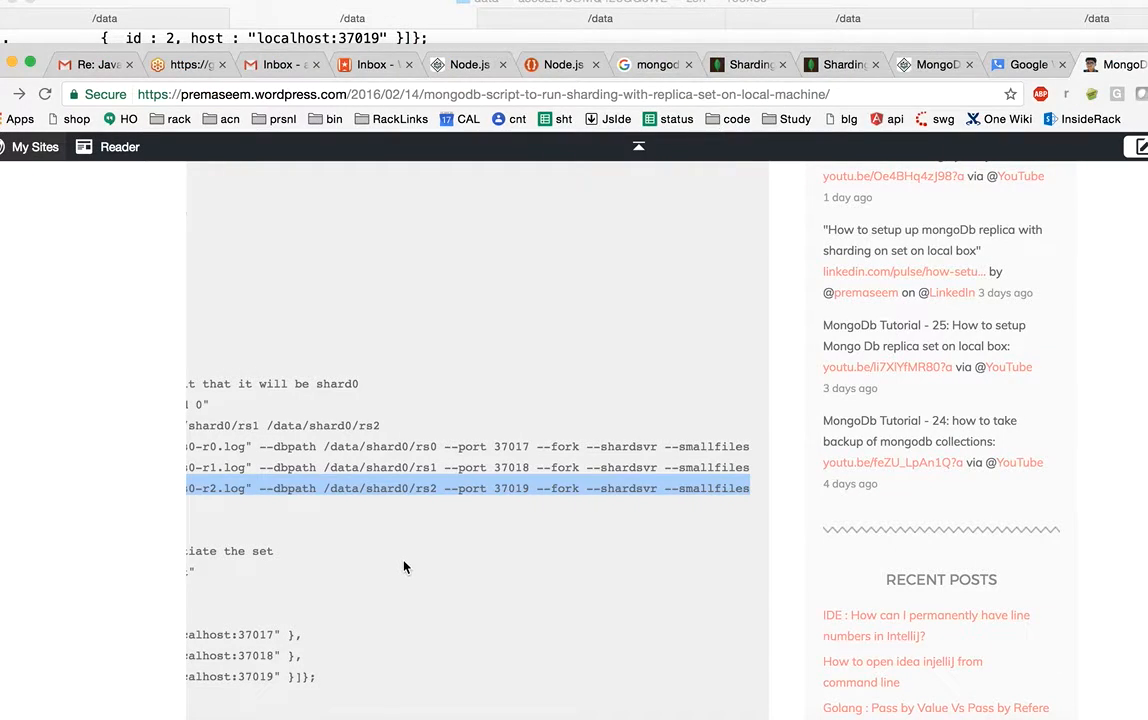
- Copy the s0 config = {...} block and the rs.initiate(config) line from the blog script
{"action": "scroll", "scroll_direction": "down", "scroll_amount": 3}
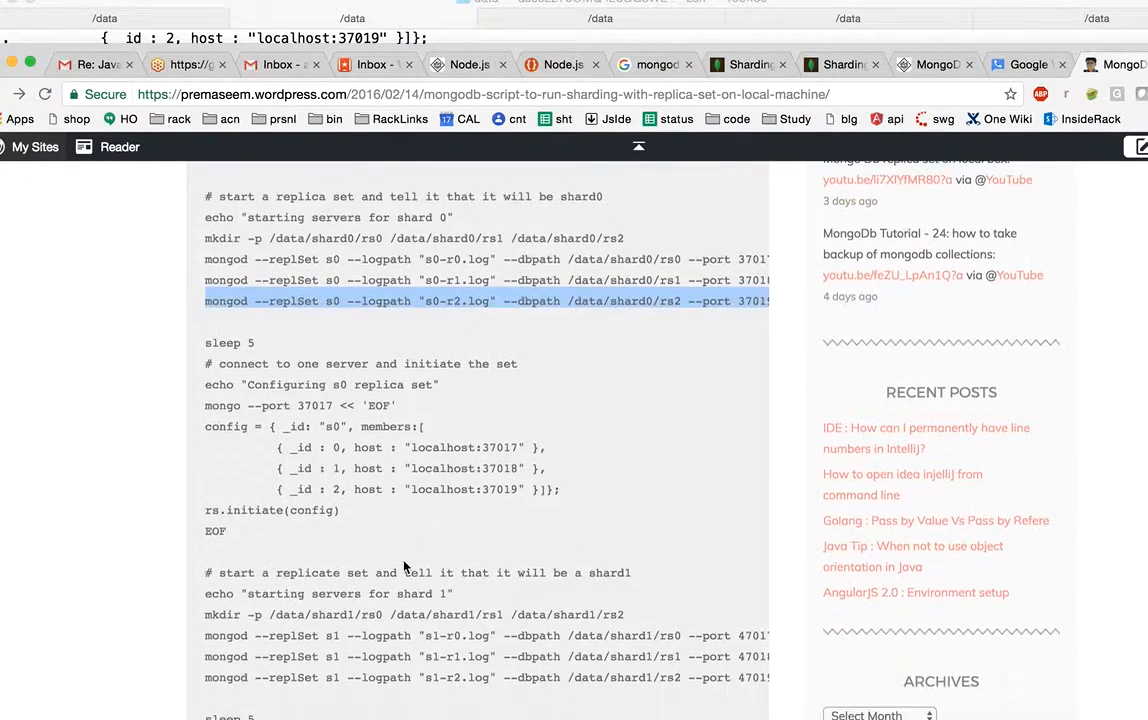
{"action": "scroll", "scroll_direction": "down", "scroll_amount": 3}
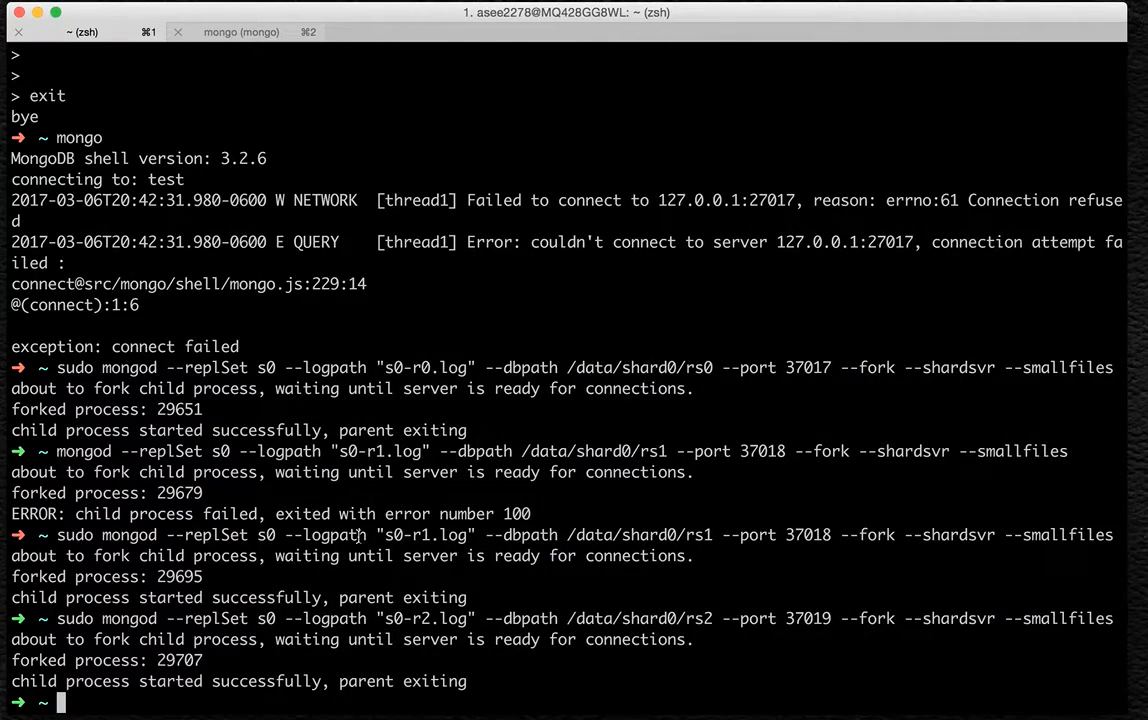
{"action": "left_click", "coordinate": [241, 31]}
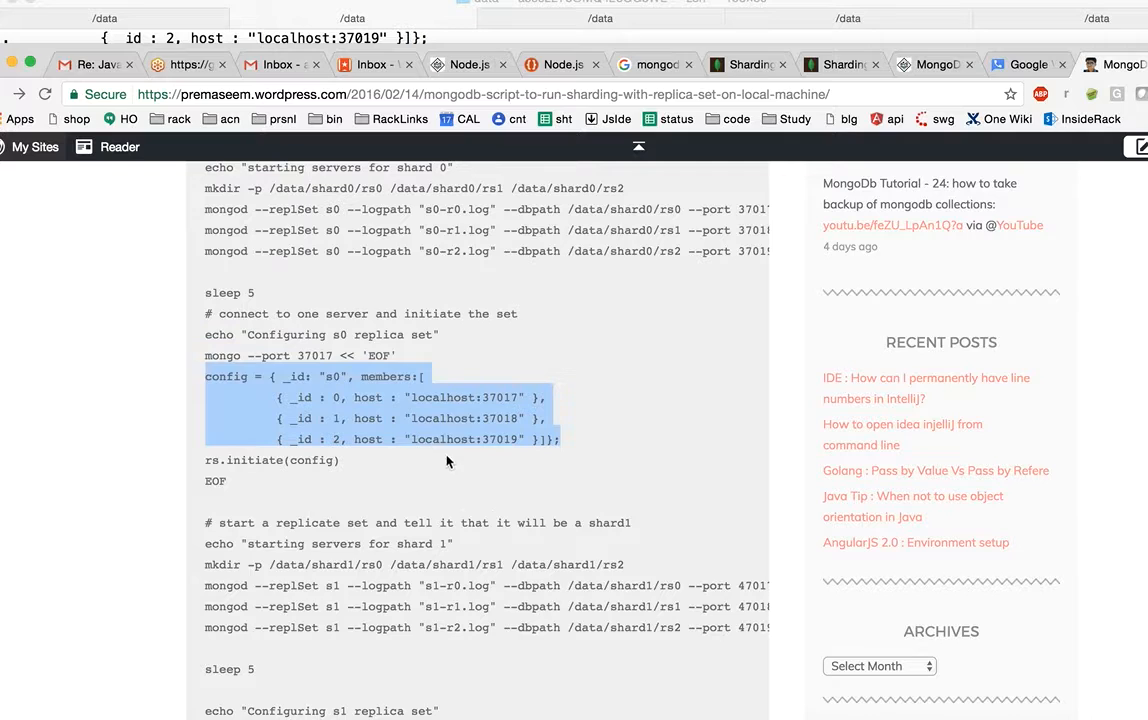
{"action": "left_click", "coordinate": [345, 462]}
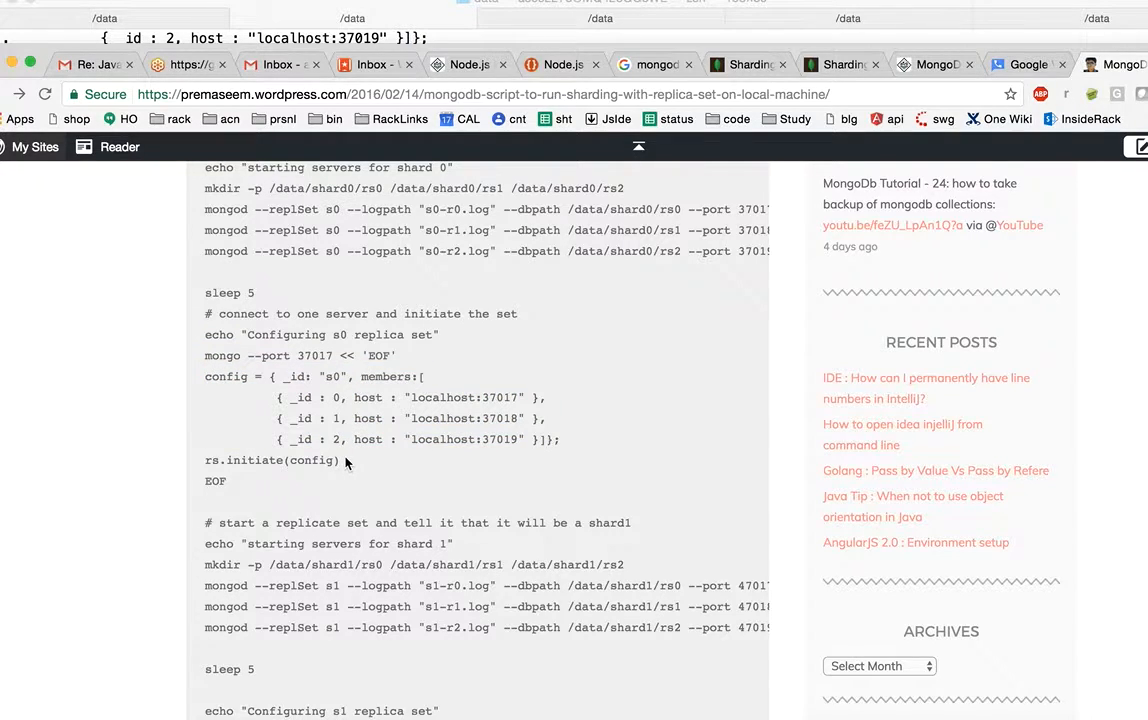
{"action": "double_click", "coordinate": [272, 459]}
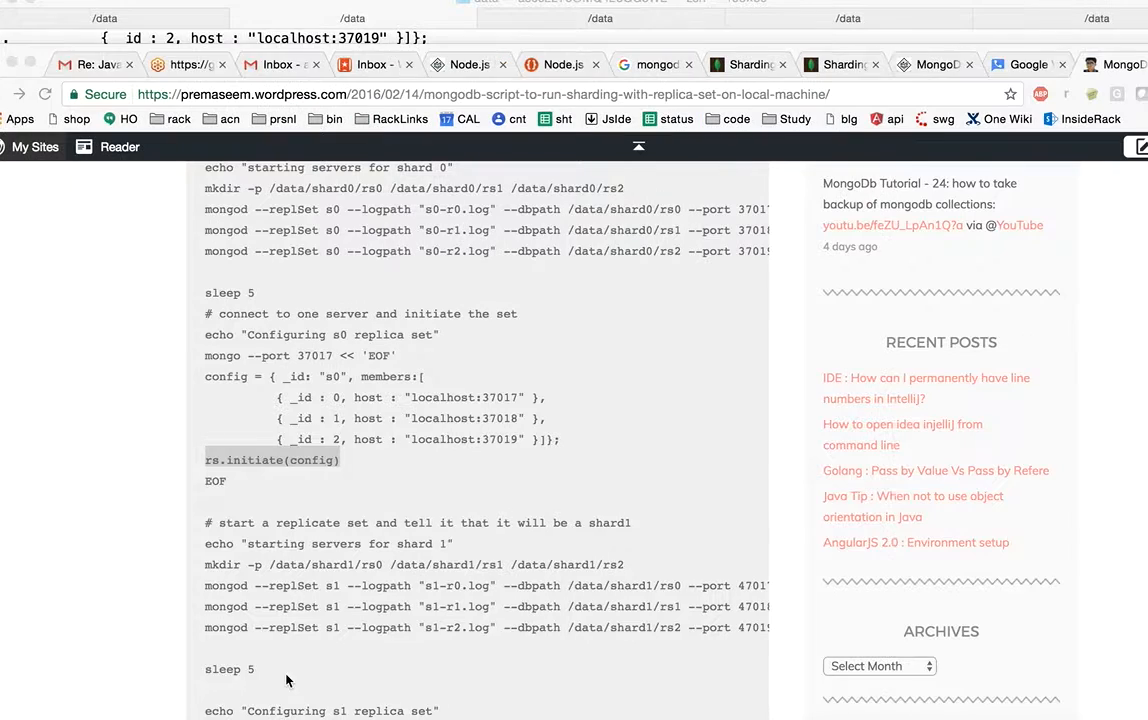
{"action": "scroll", "scroll_direction": "down", "scroll_amount": 3}
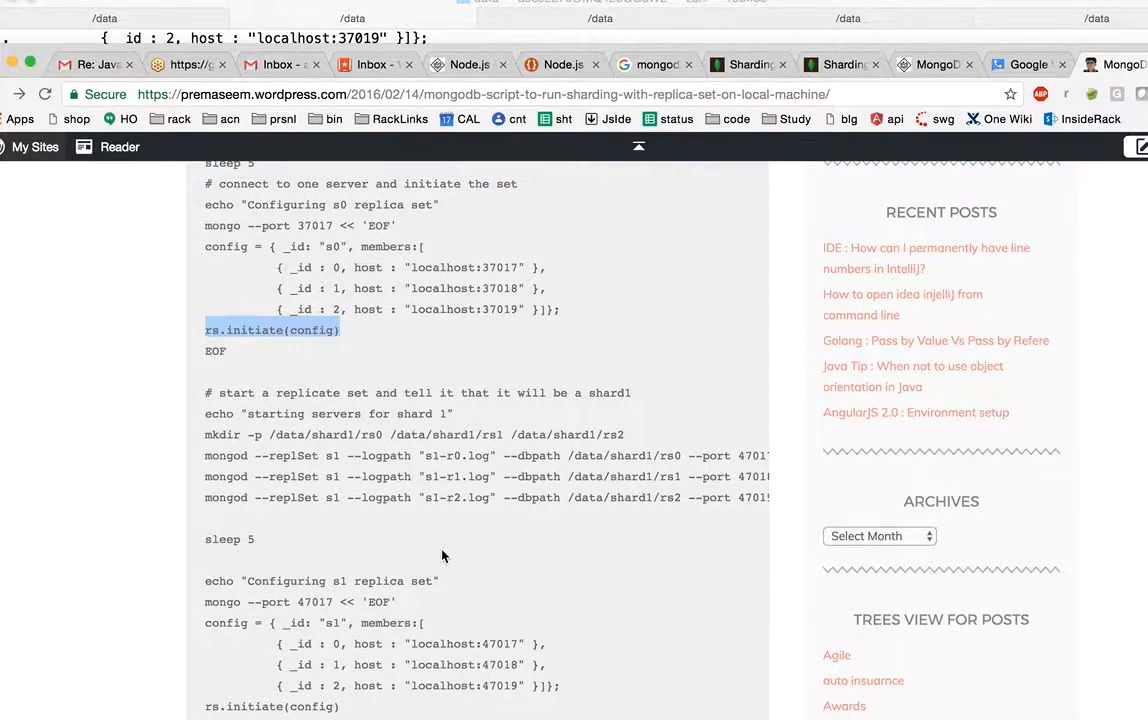
{"action": "scroll", "scroll_direction": "down", "scroll_amount": 3}
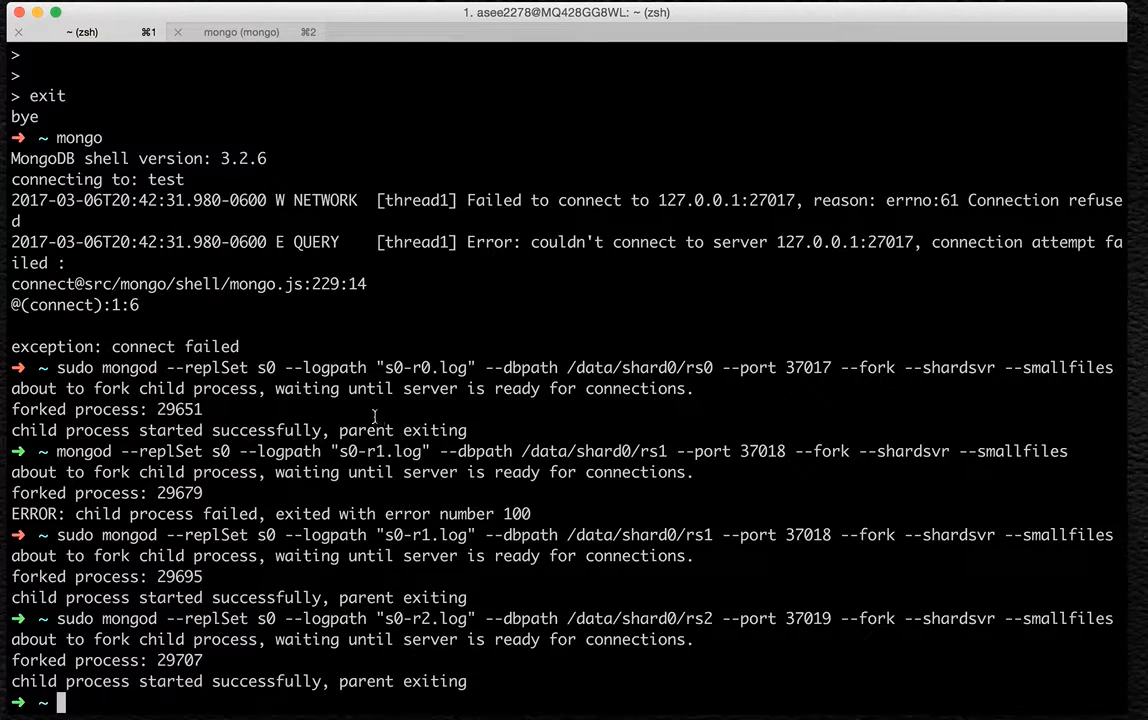
- Create /data/shard1/rs0, rs1 and rs2, then run the s1 mongods with sudo on 47017–47019
{"action": "type", "text": "mkdir -p /data/shard1/rs0 /data/shard1/rs1 /data/shard1/rs2"}
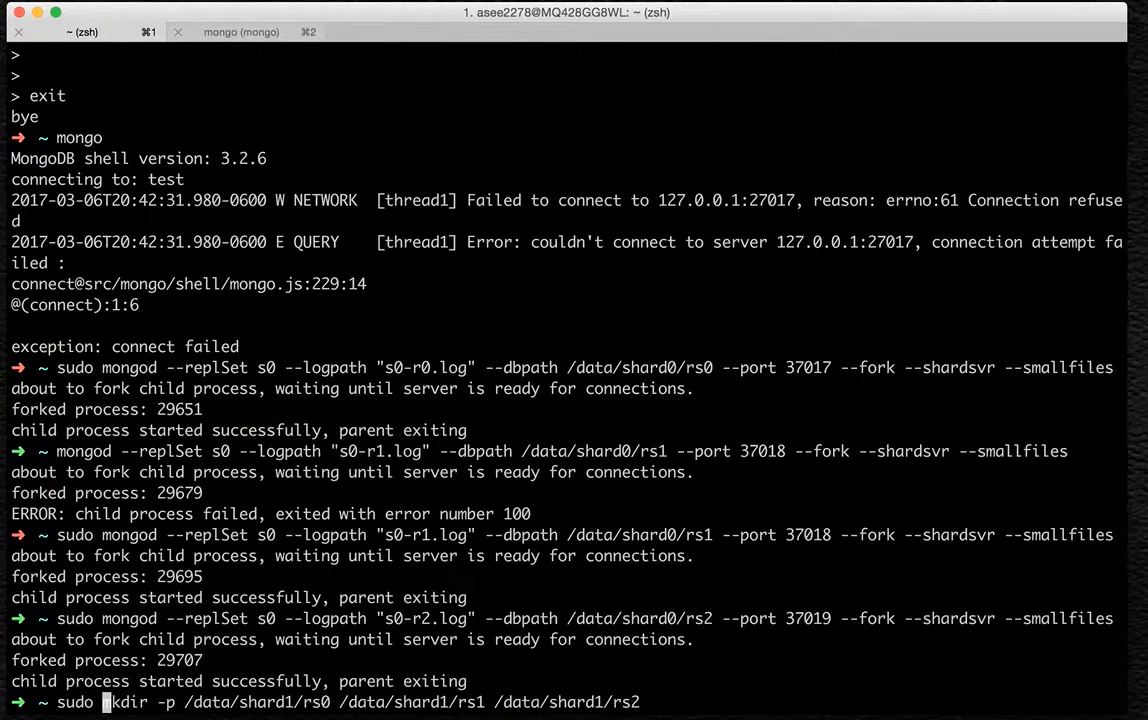
{"action": "key", "text": "Return"}
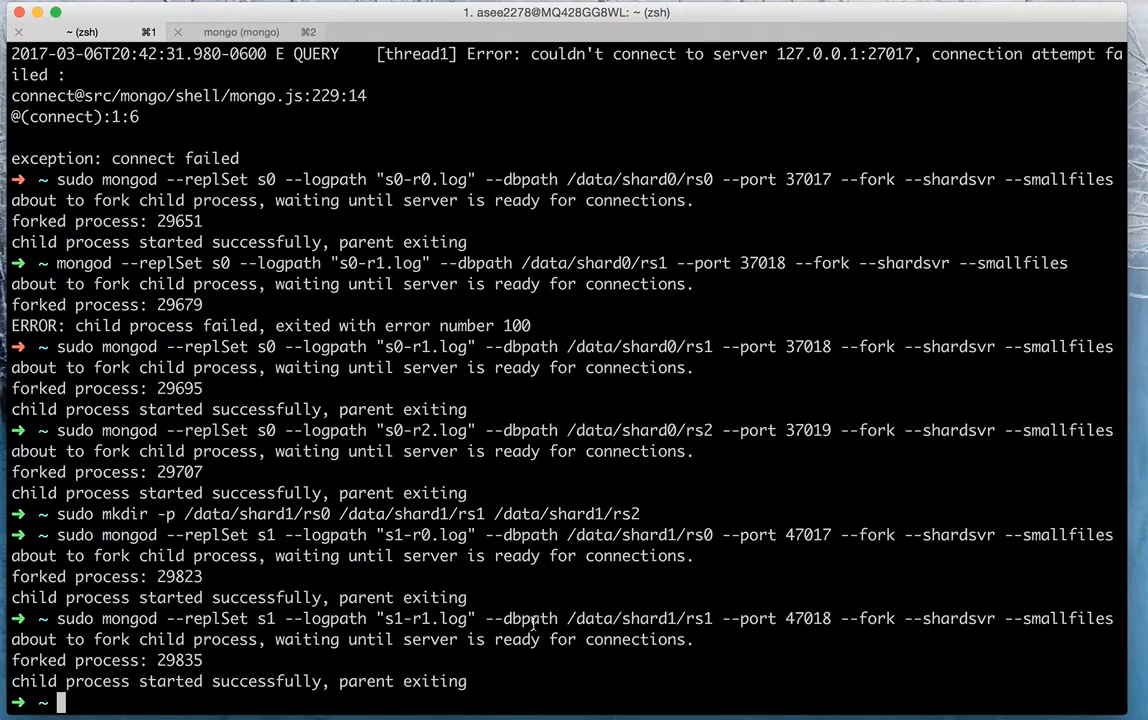
{"action": "type", "text": "sudo"}
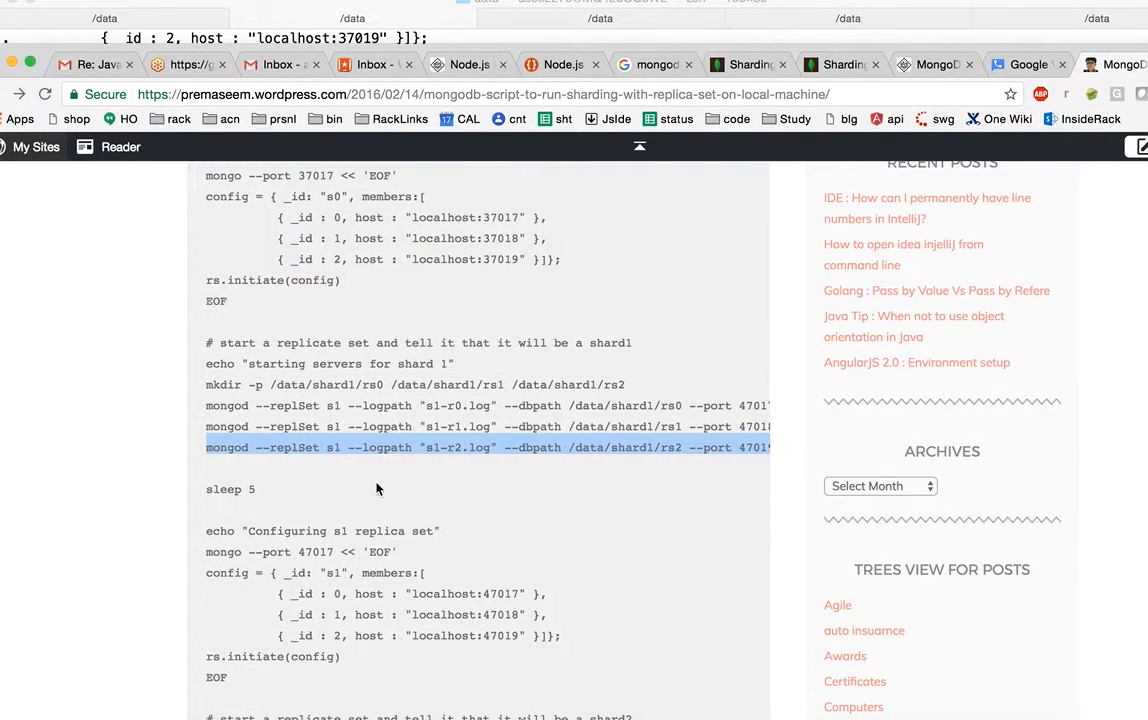
{"action": "scroll", "scroll_direction": "down", "scroll_amount": 3}
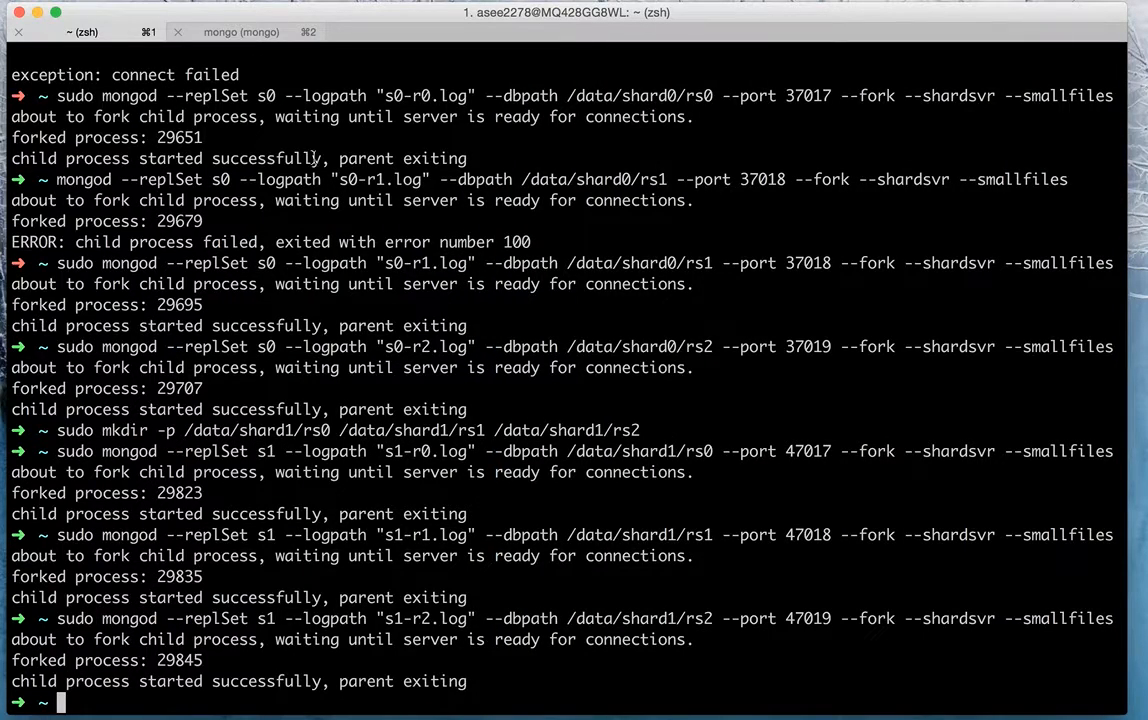
- Run rs.initiate(config) for s1, exit, and reconnect via mongo --port 47017 to see PRIMARY
{"action": "left_click", "coordinate": [241, 31]}
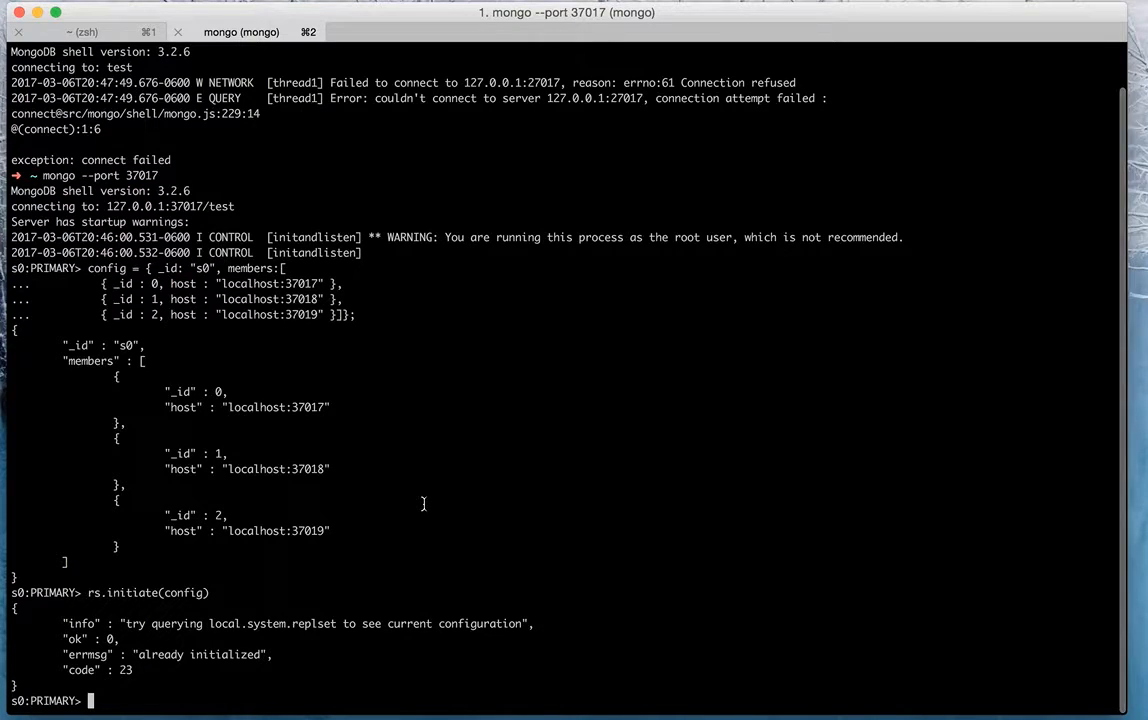
{"action": "type", "text": "eixt"}
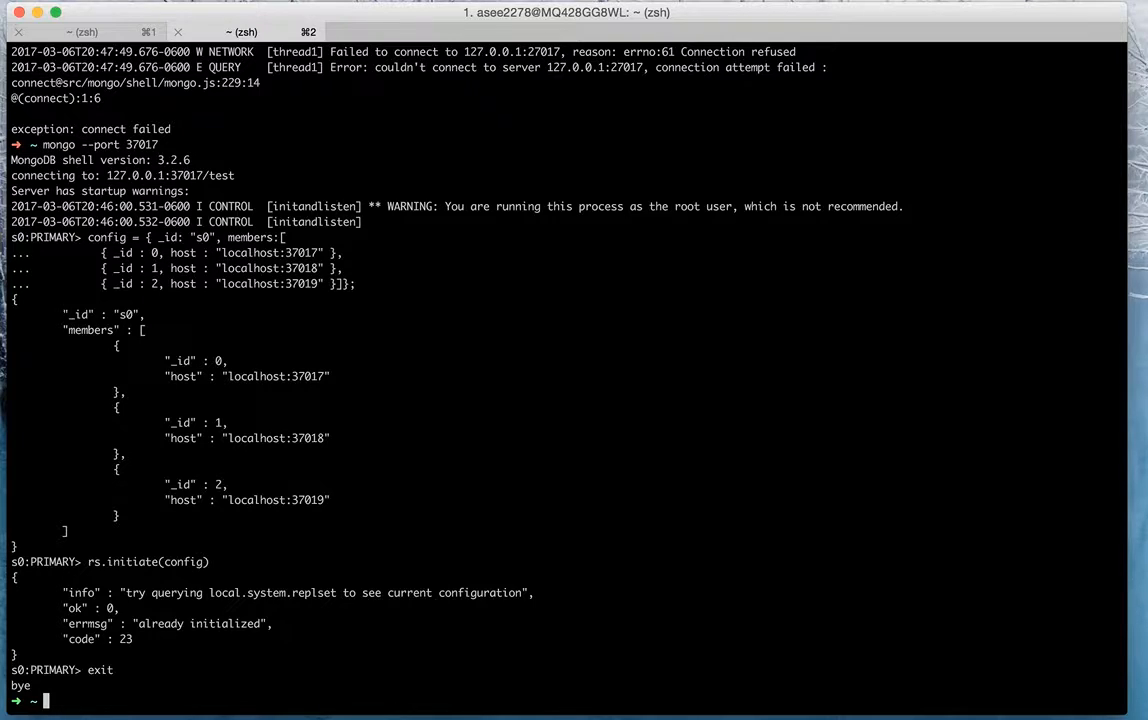
{"action": "type", "text": "mongo --port 47017"}
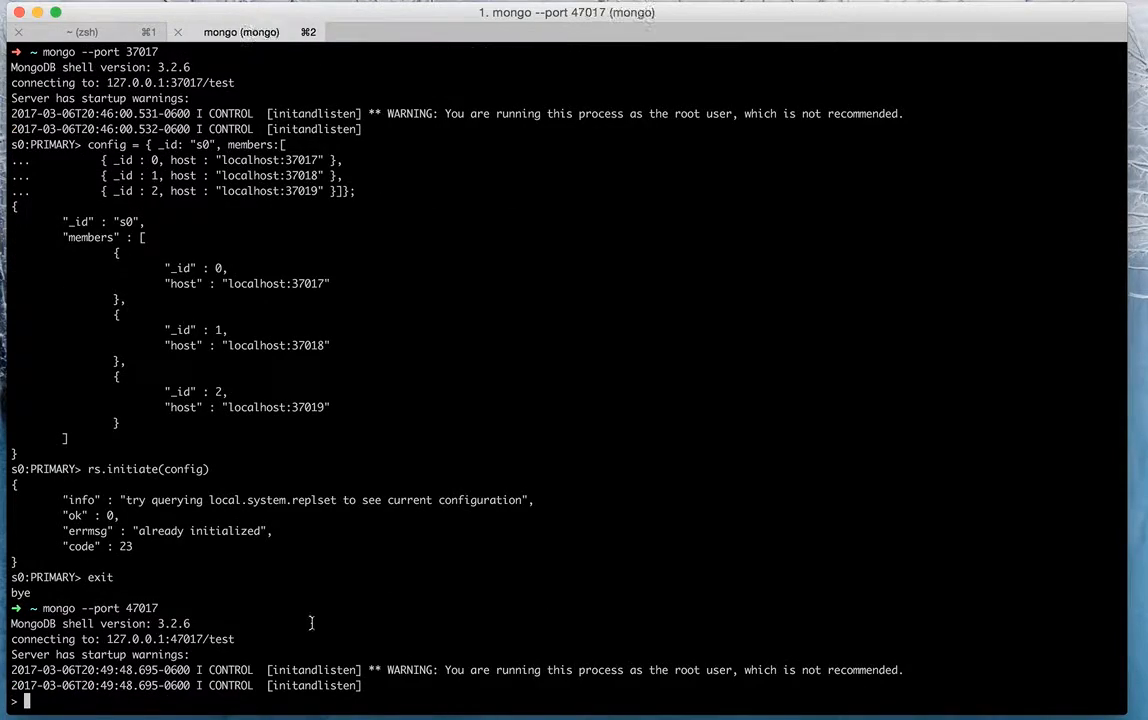
{"action": "mouse_move", "coordinate": [172, 608]}
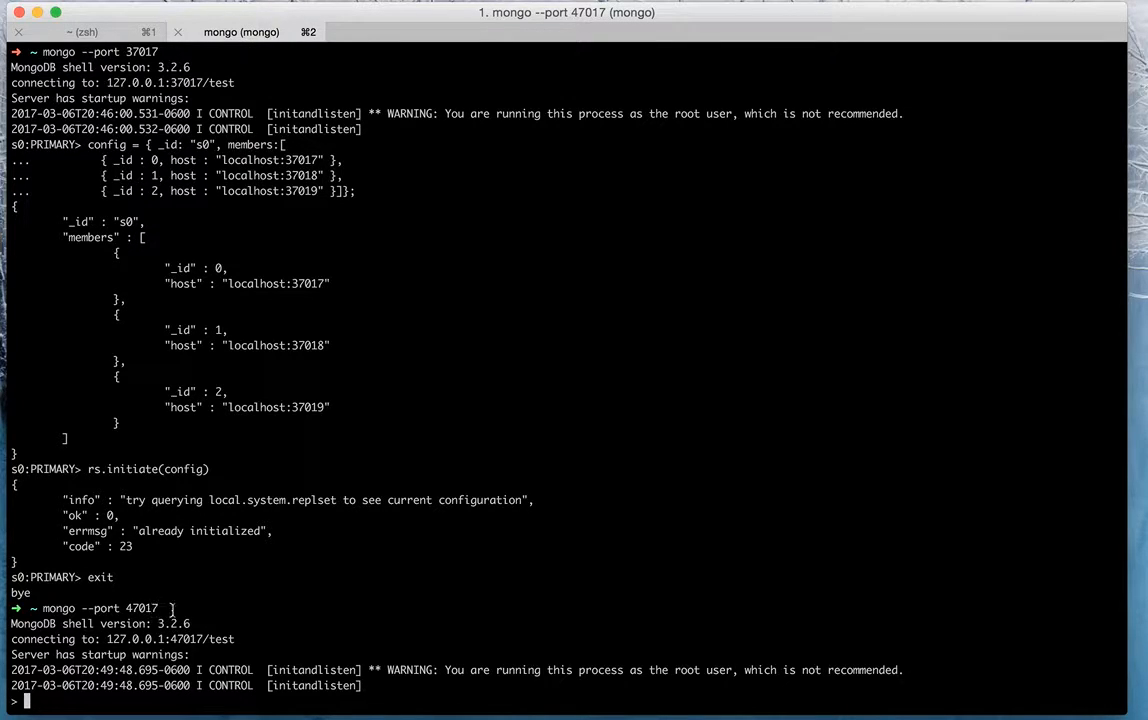
{"action": "mouse_move", "coordinate": [197, 704]}
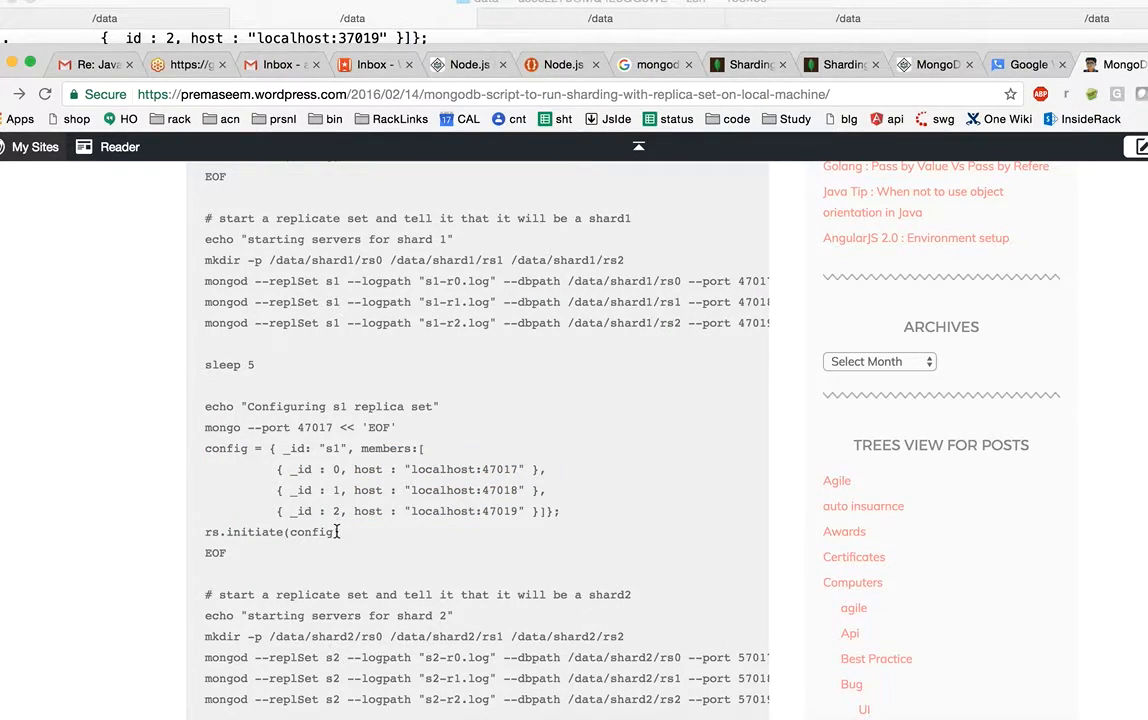
{"action": "double_click", "coordinate": [270, 531]}
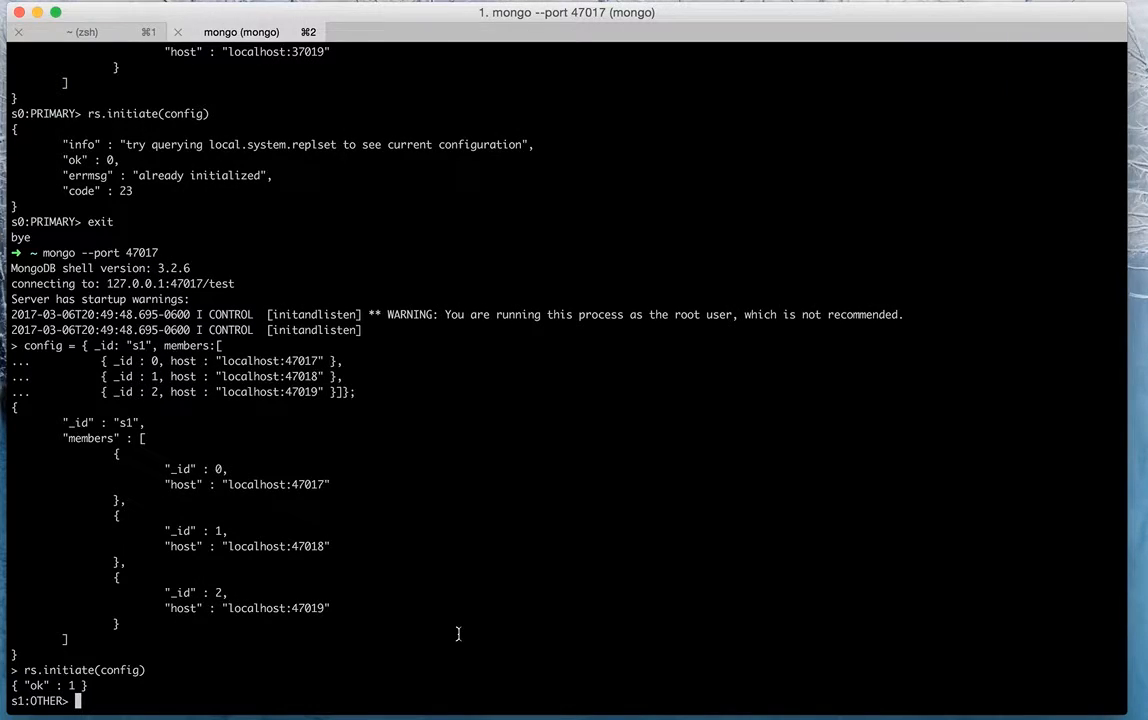
{"action": "type", "text": "exit"}
{"action": "type", "text": "mongo --port 47017"}
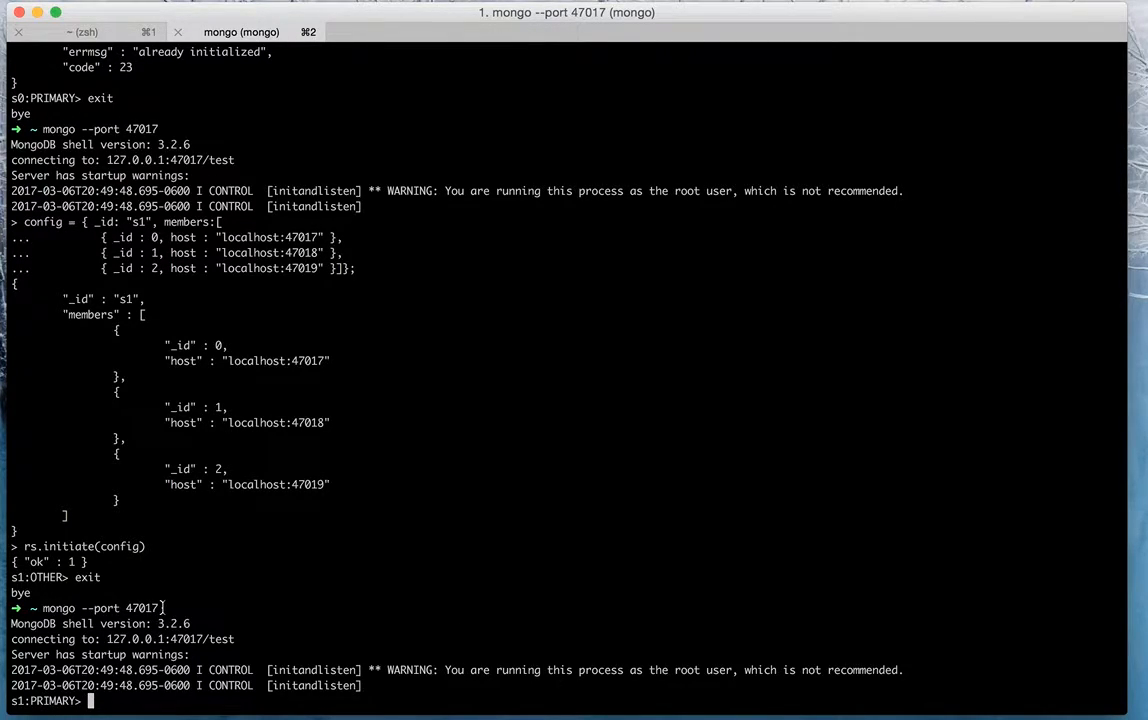
{"action": "double_click", "coordinate": [100, 608]}
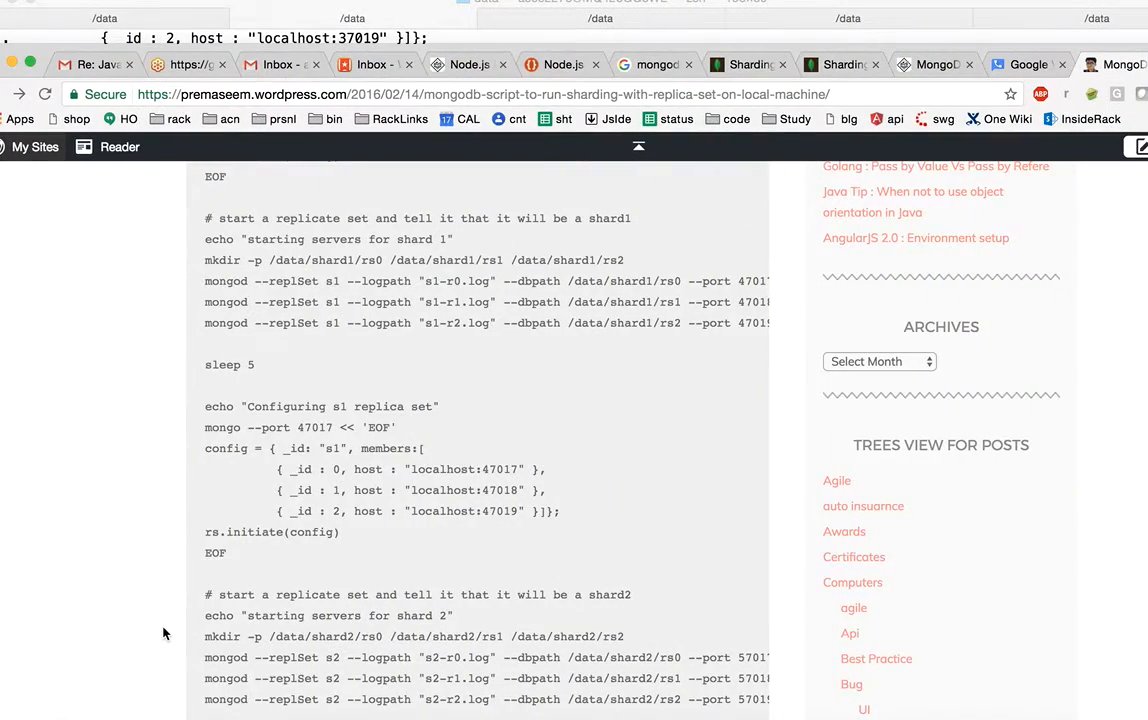
- Exit the mongo shell and connect with mongo --port 47018, reaching the s1:SECONDARY prompt
{"action": "scroll", "scroll_direction": "down", "scroll_amount": 3}
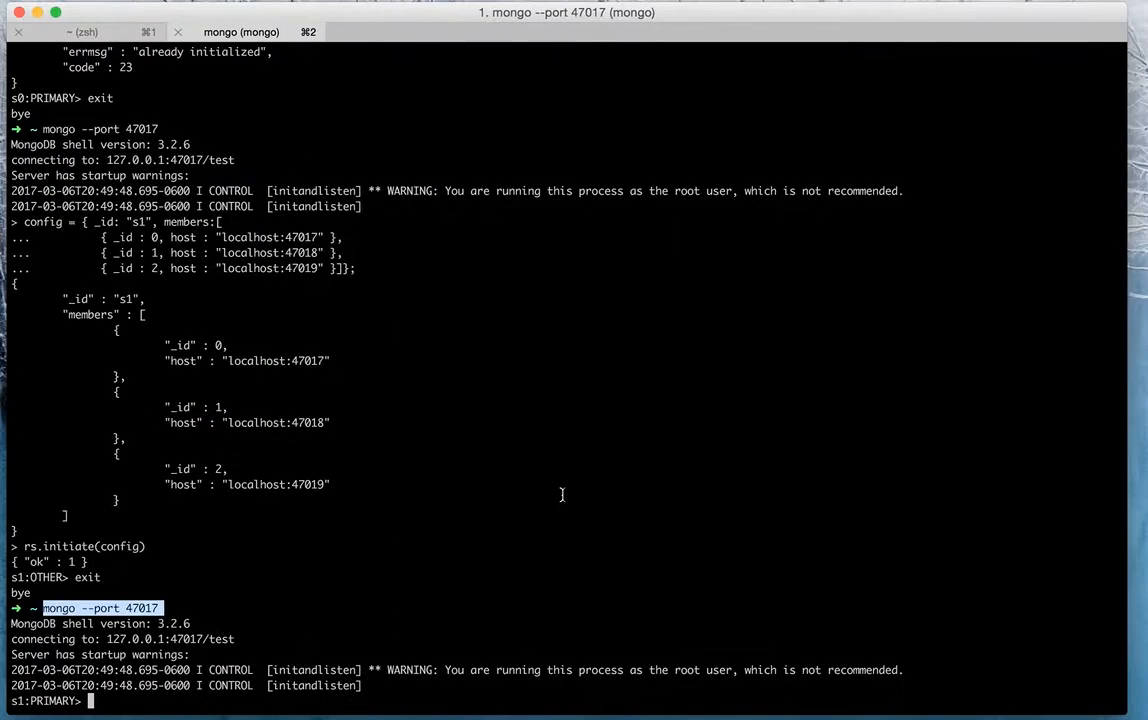
{"action": "type", "text": "exit"}
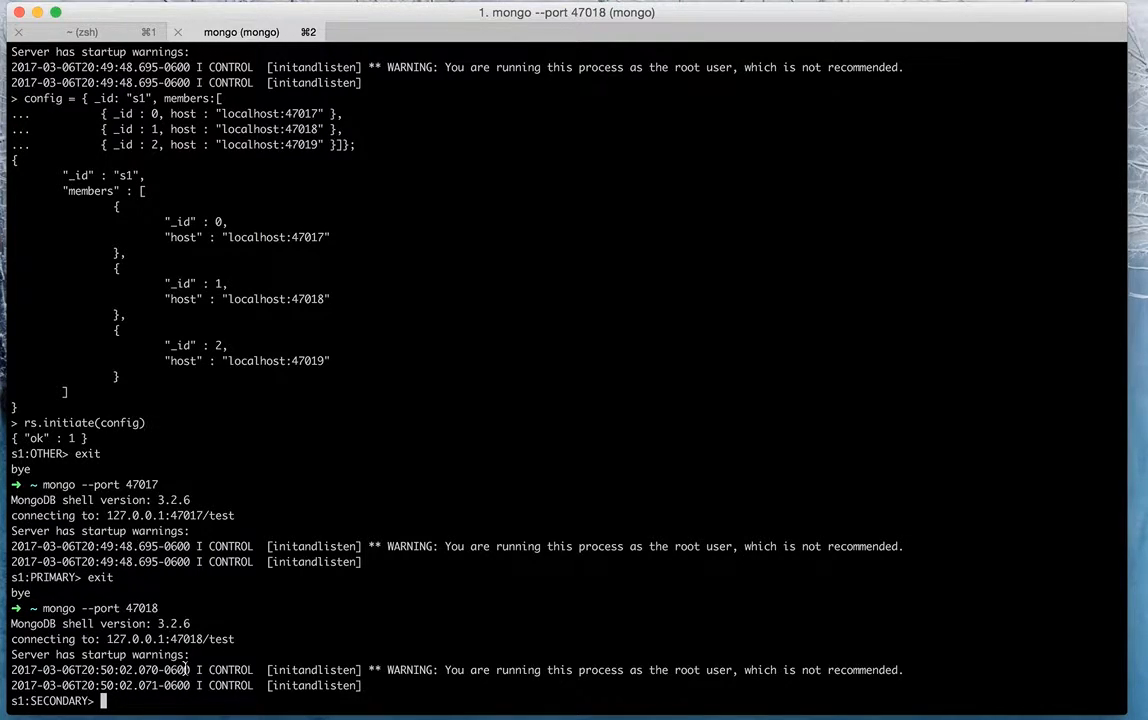
{"action": "type", "text": "eix"}
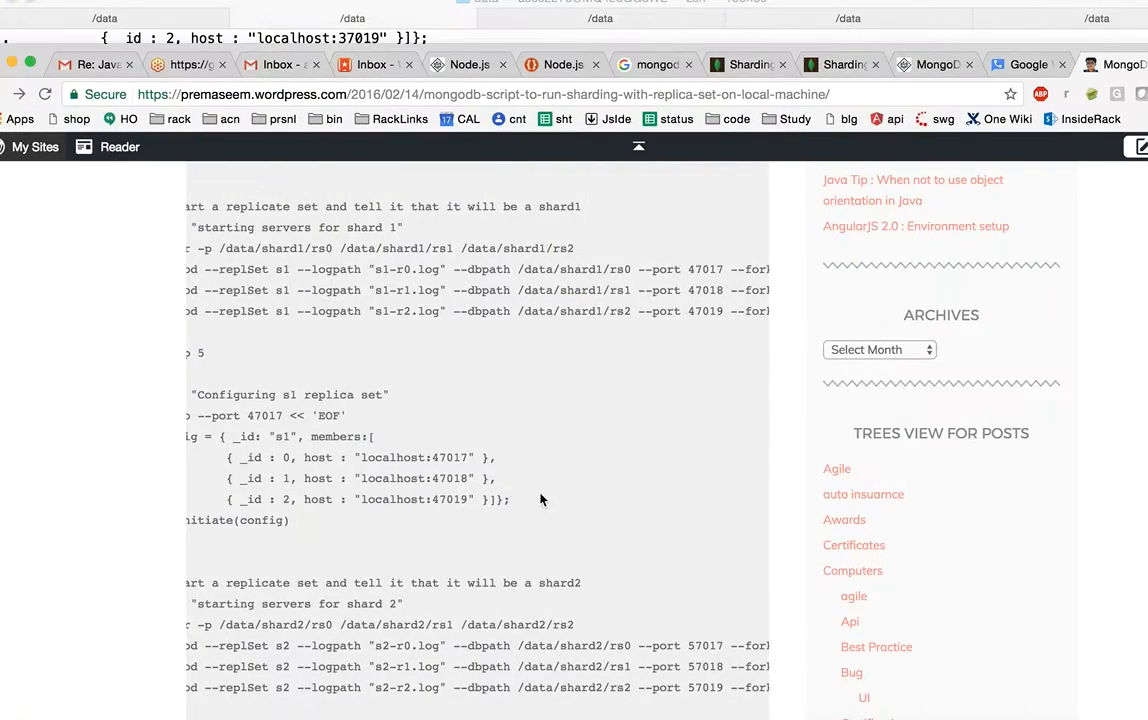
- Create /data/shard2/rs0, rs1 and rs2, rerunning mkdir -p with sudo after permission denied
{"action": "scroll", "scroll_direction": "down", "scroll_amount": 3}
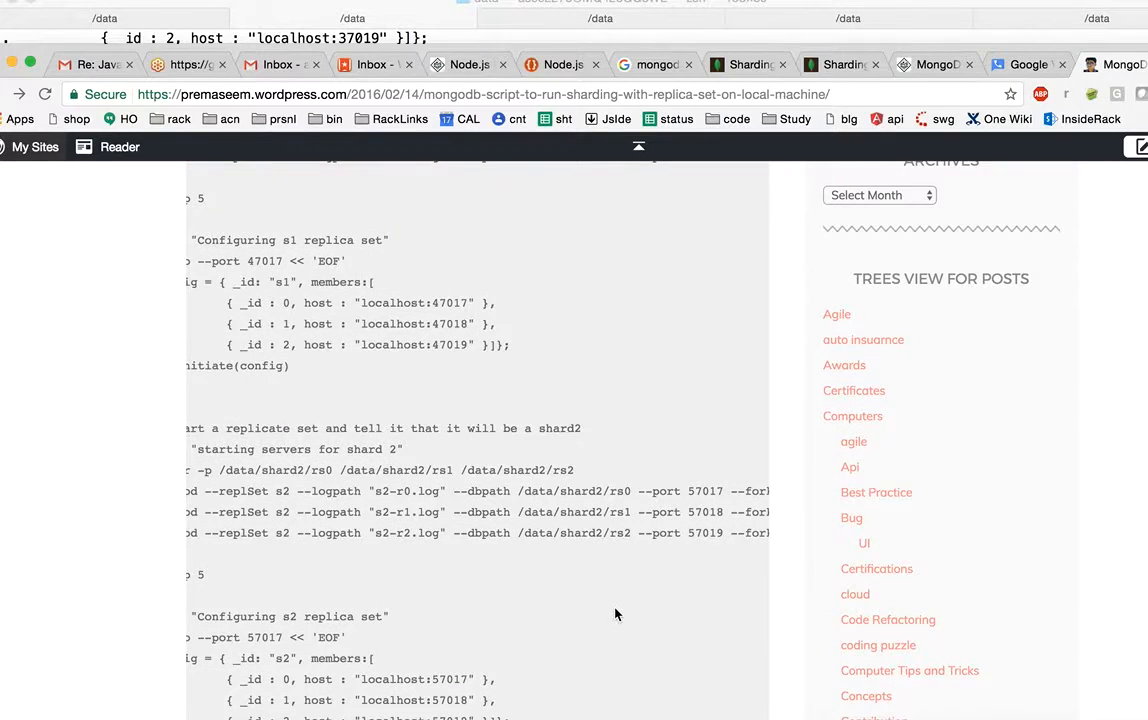
{"action": "scroll", "scroll_direction": "down", "scroll_amount": 3}
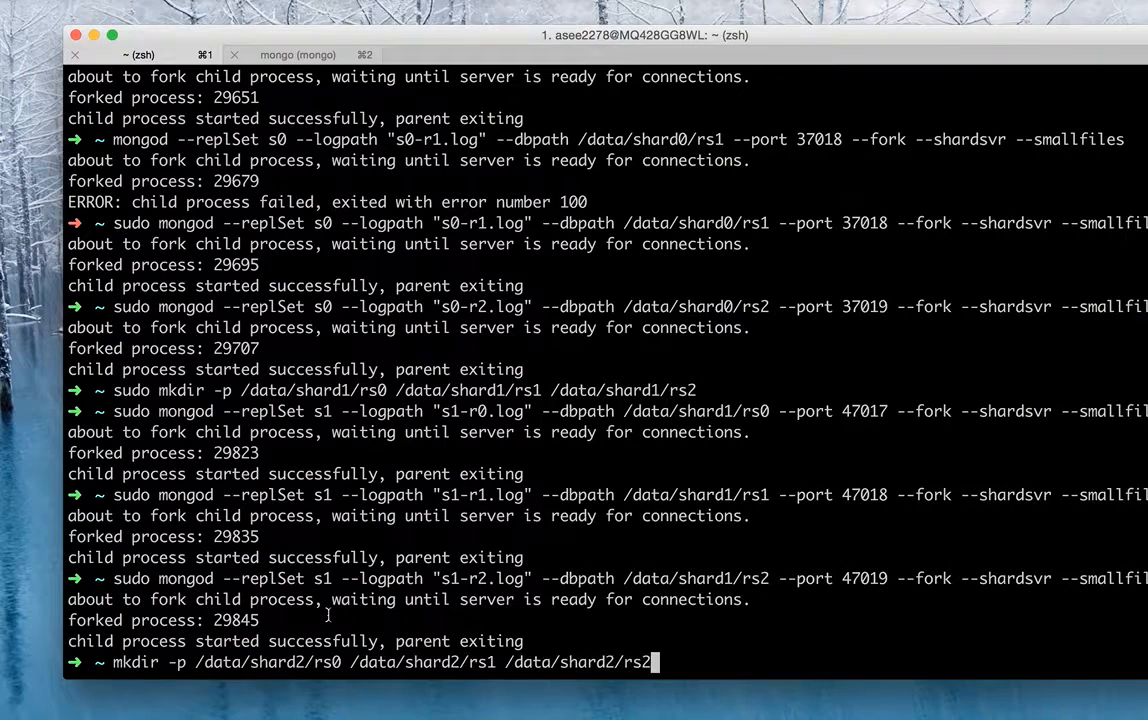
{"action": "mouse_move", "coordinate": [148, 670]}
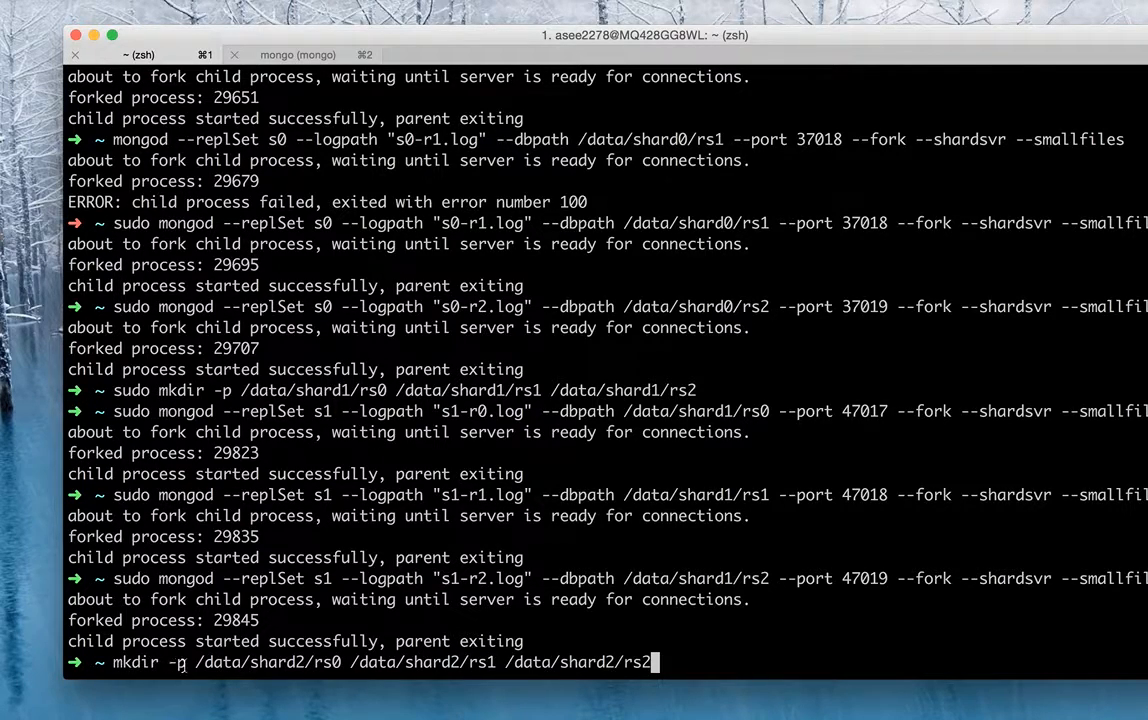
{"action": "mouse_move", "coordinate": [700, 664]}
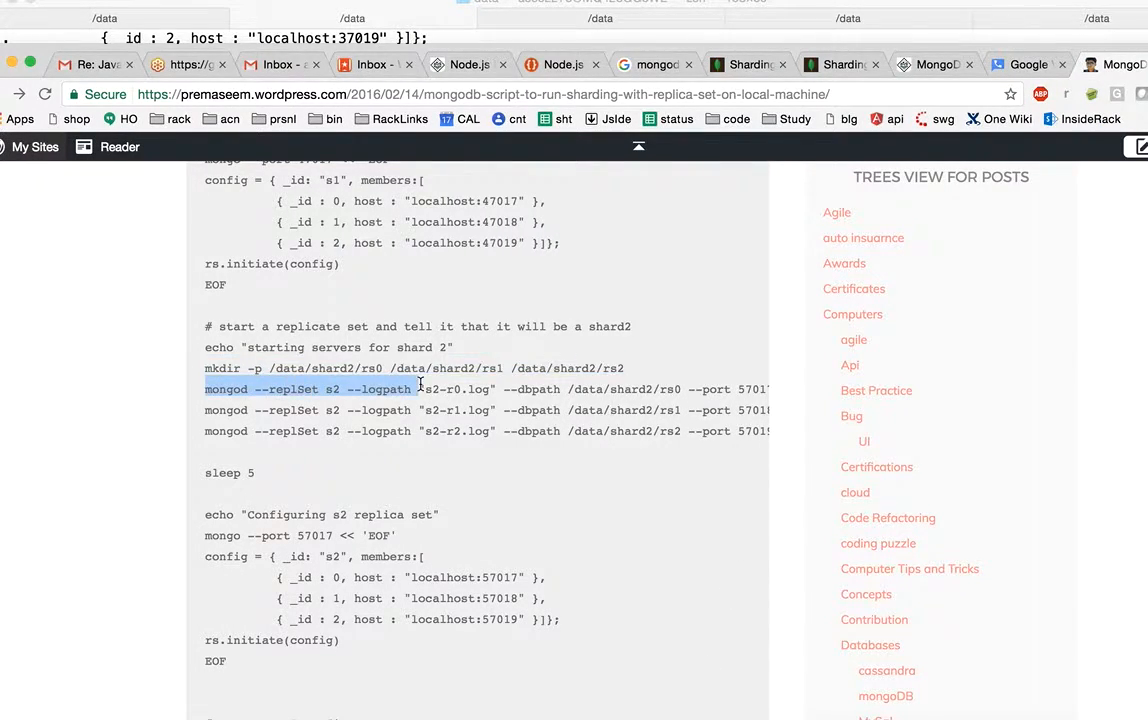
{"action": "scroll", "scroll_direction": "right", "scroll_amount": 3}
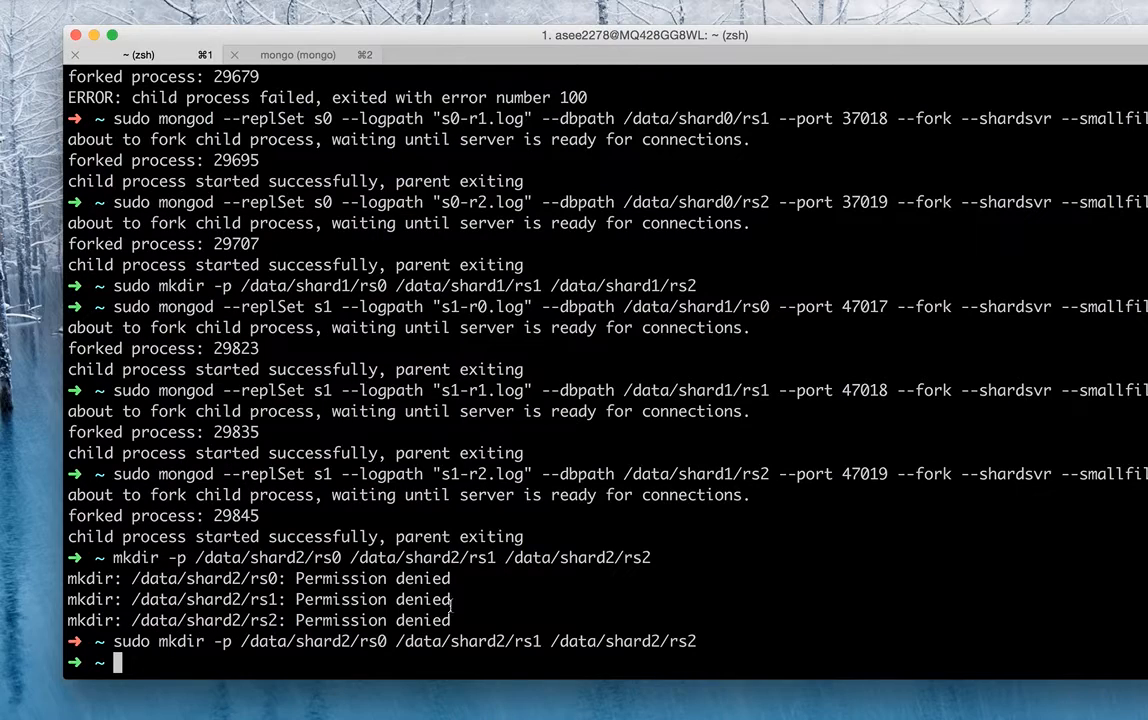
- Start s2 member rs0 on port 57017 and launch rs1 on port 57018 with mongod --shardsvr
{"action": "type", "text": "s"}
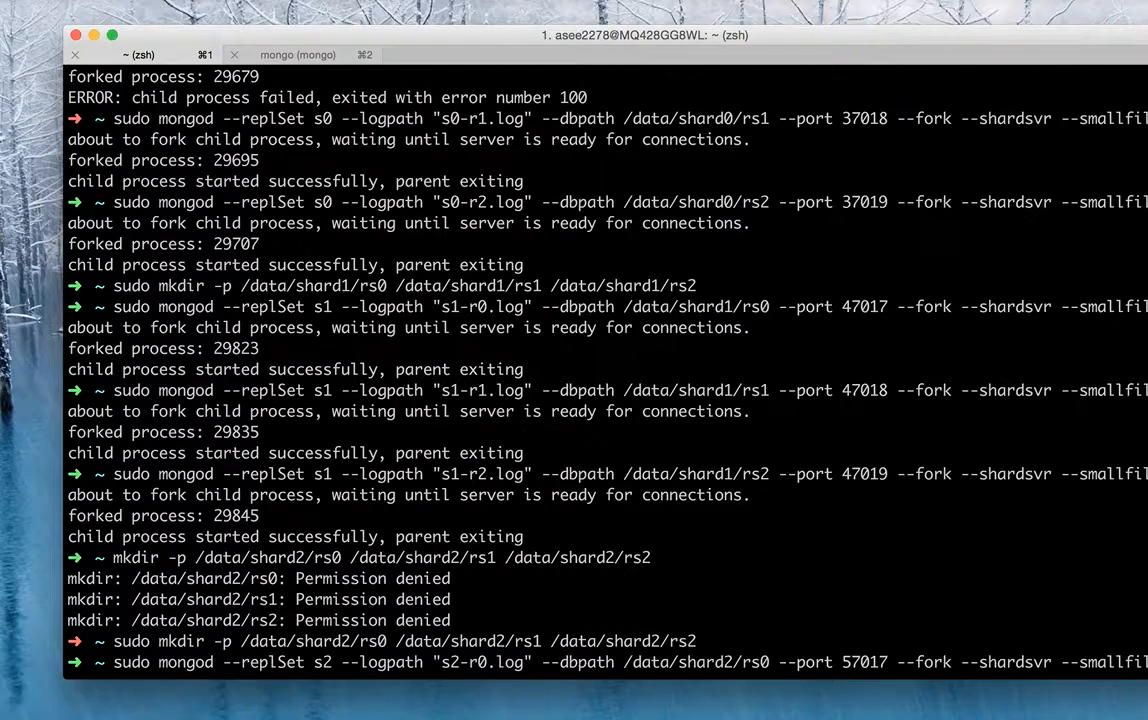
{"action": "mouse_move", "coordinate": [374, 666]}
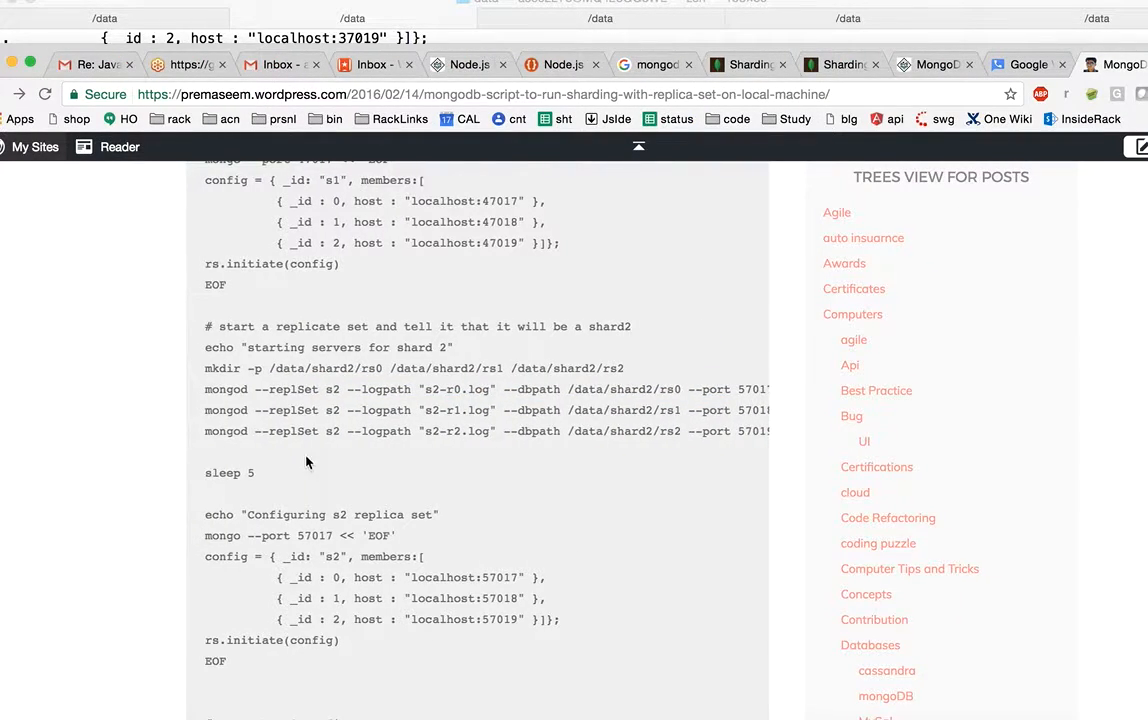
{"action": "left_click_drag", "start_coordinate": [205, 410], "coordinate": [770, 431]}
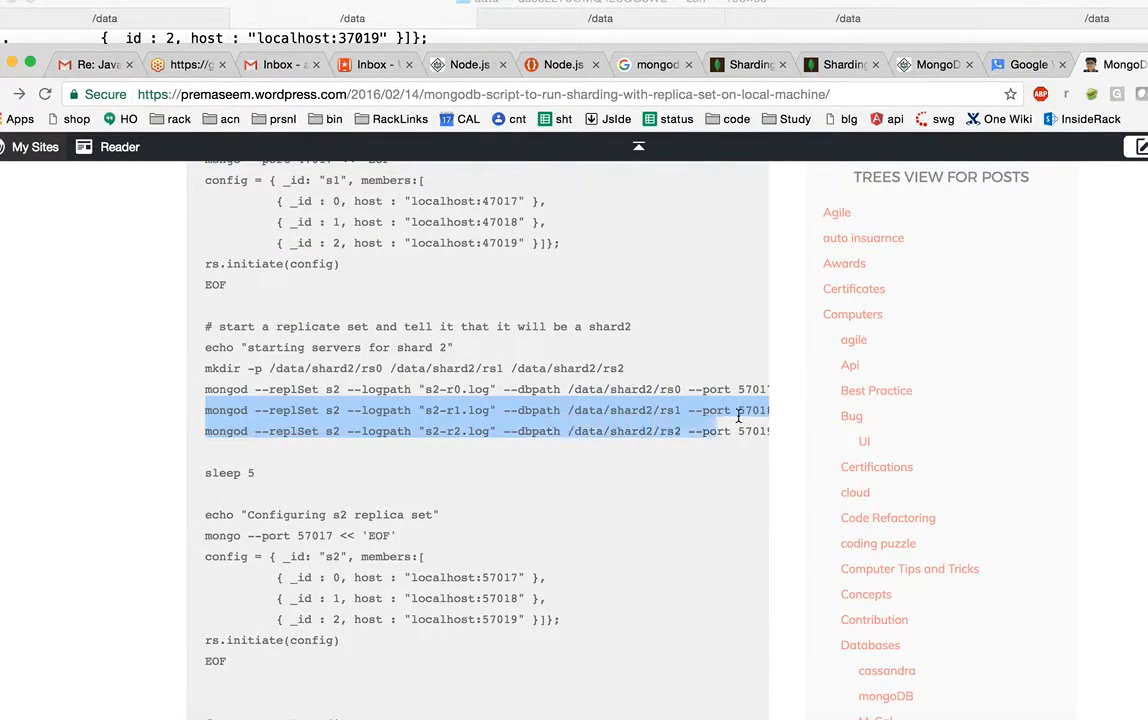
{"action": "scroll", "scroll_direction": "right", "scroll_amount": 3}
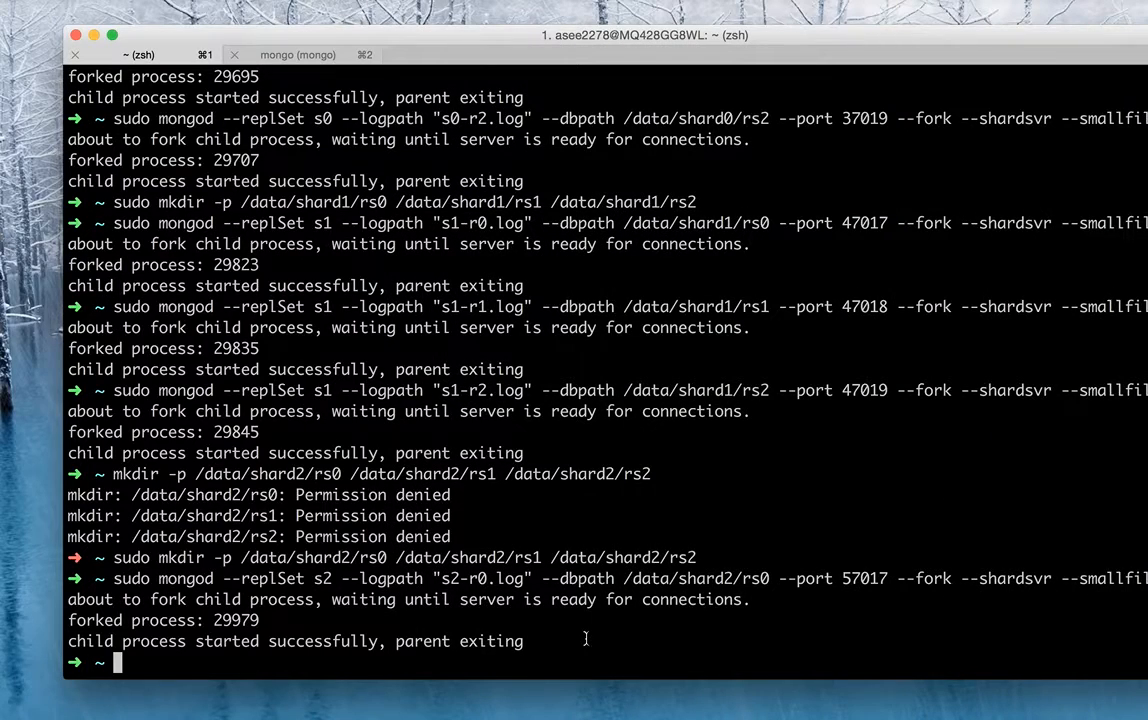
{"action": "type", "text": "mongod --replSet s2 --logpath \"s2-r1.log\" --dbpath /data/shard2/rs1 --port 57018 --fork --shardsvr --smallfiles"}
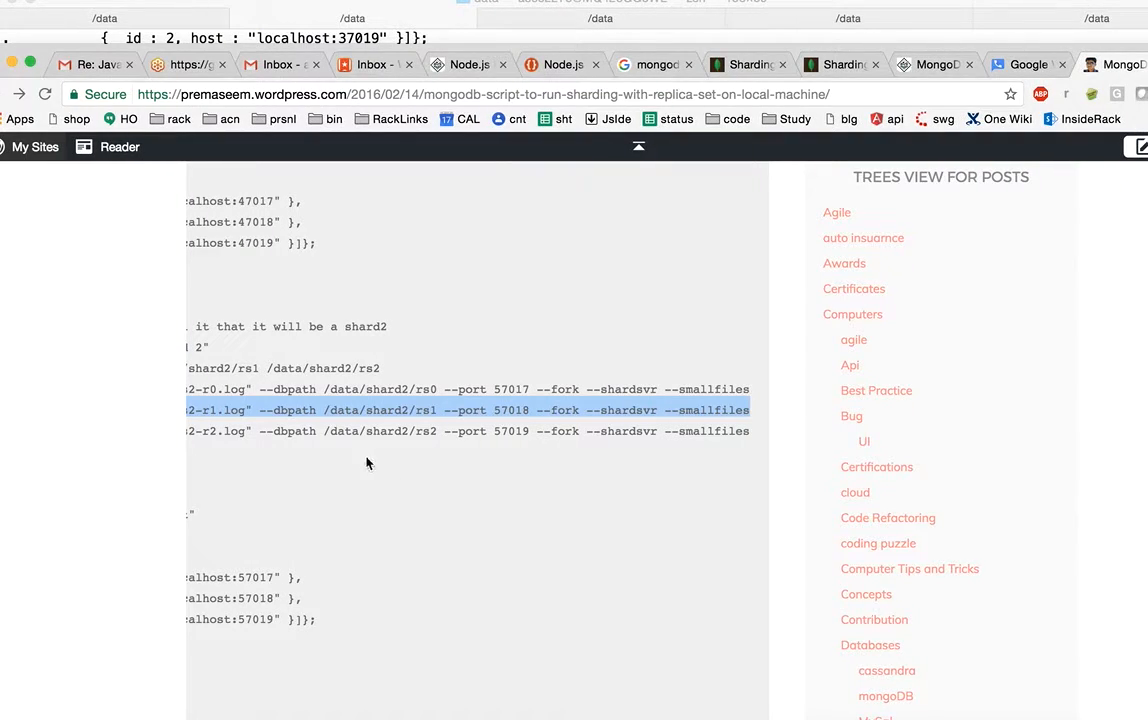
- Relaunch the rs2 mongod on port 57019 with sudo, then exit the 47018 mongo shell
{"action": "scroll", "scroll_direction": "down", "scroll_amount": 3}
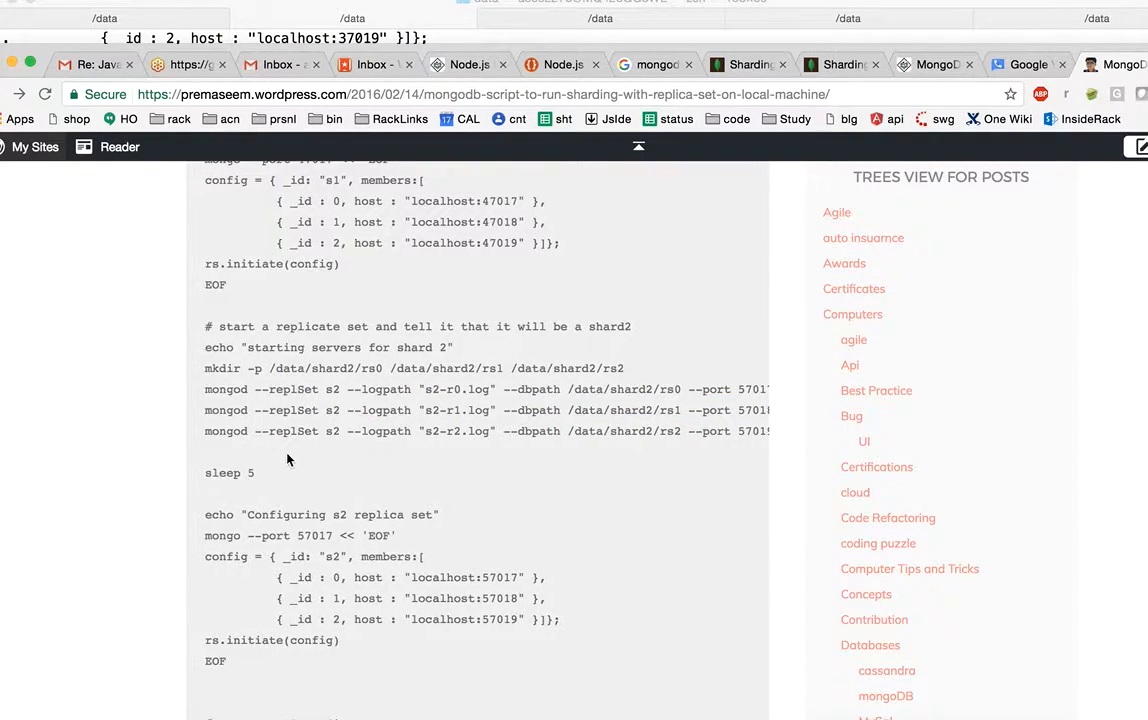
{"action": "double_click", "coordinate": [225, 431]}
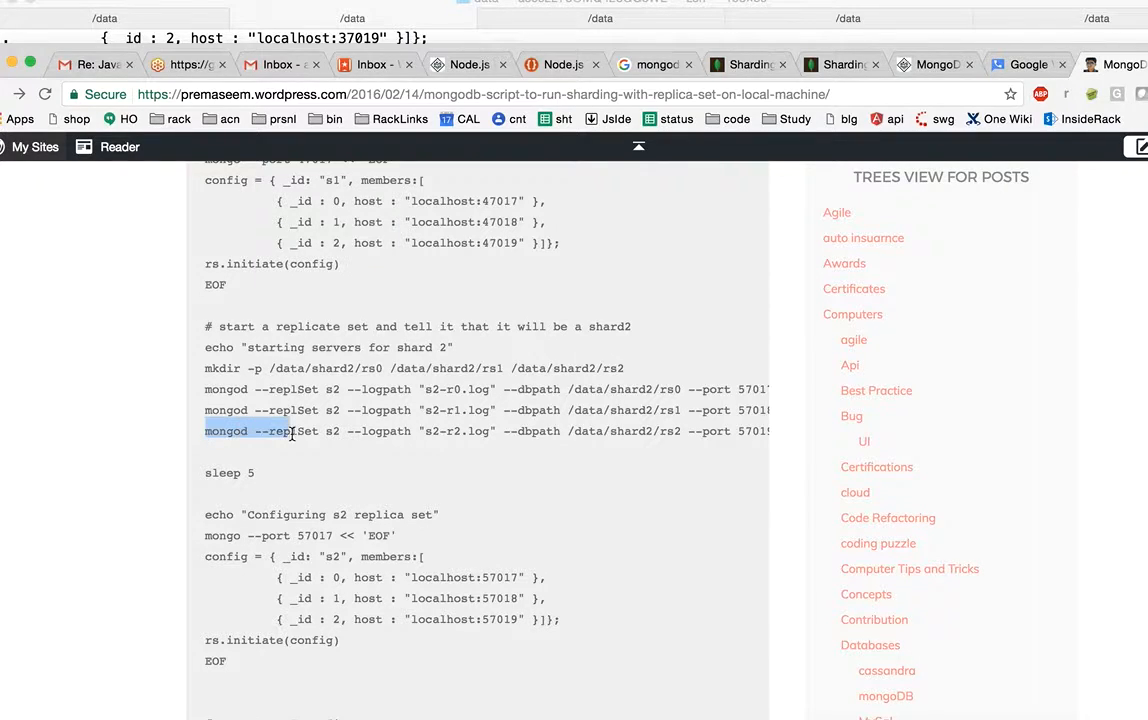
{"action": "scroll", "scroll_direction": "right", "scroll_amount": 3}
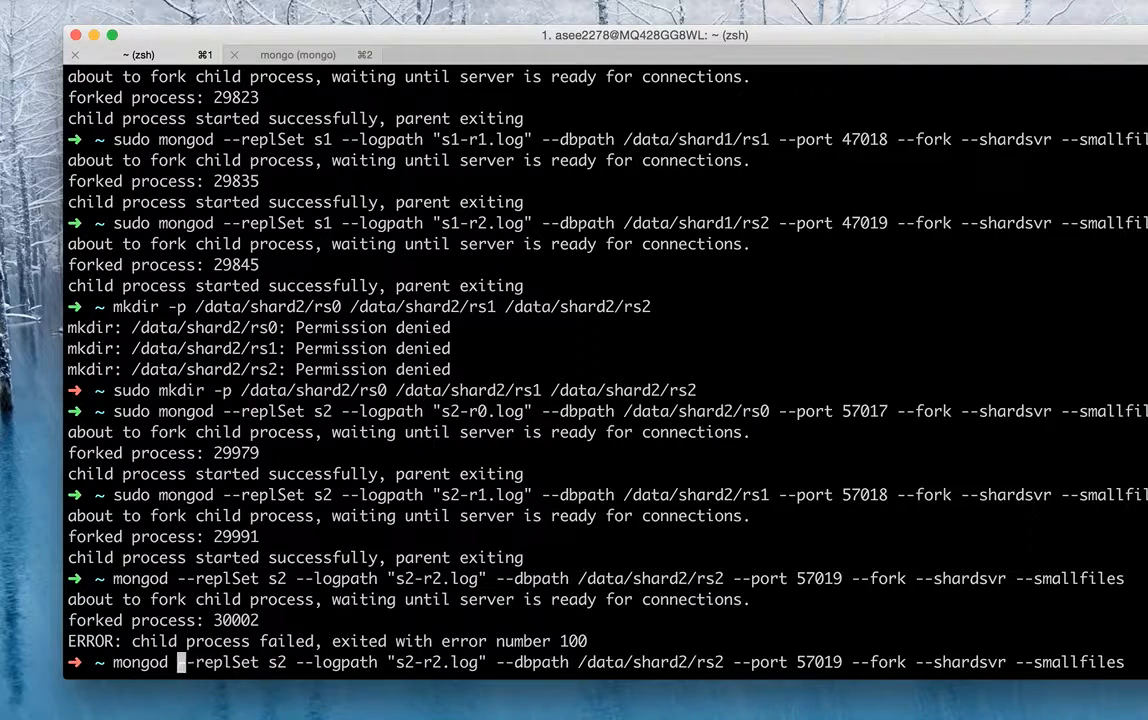
{"action": "type", "text": "sudo"}
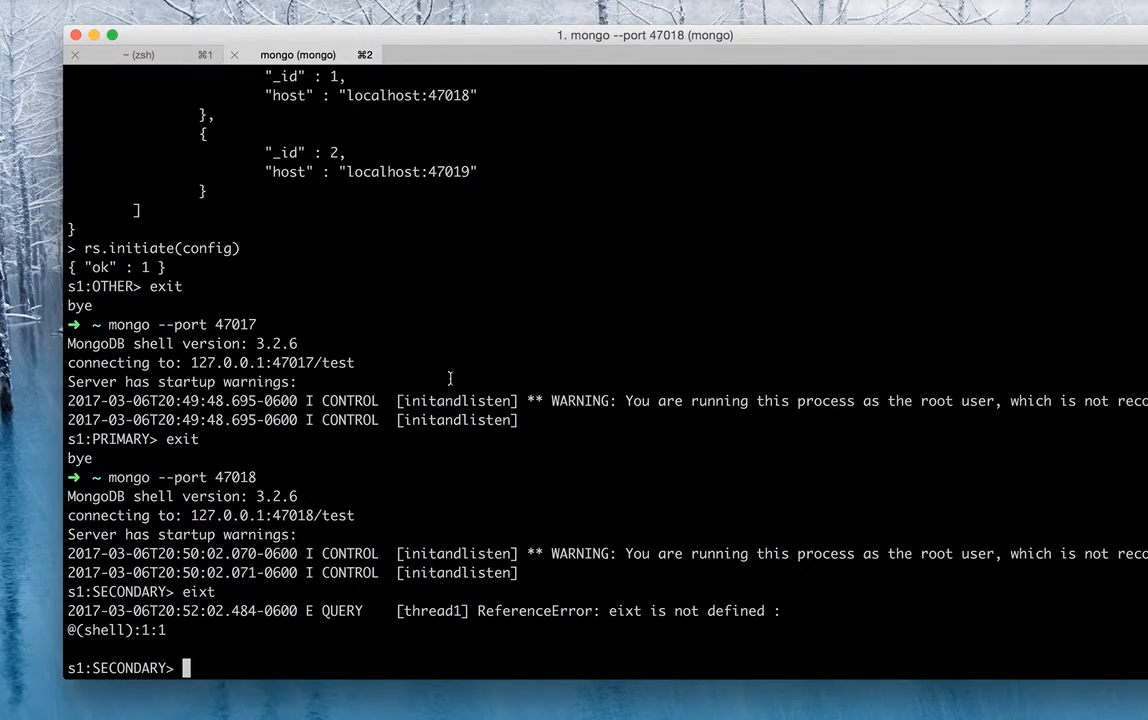
{"action": "type", "text": "exit"}
{"action": "type", "text": "mongo --port 5701"}
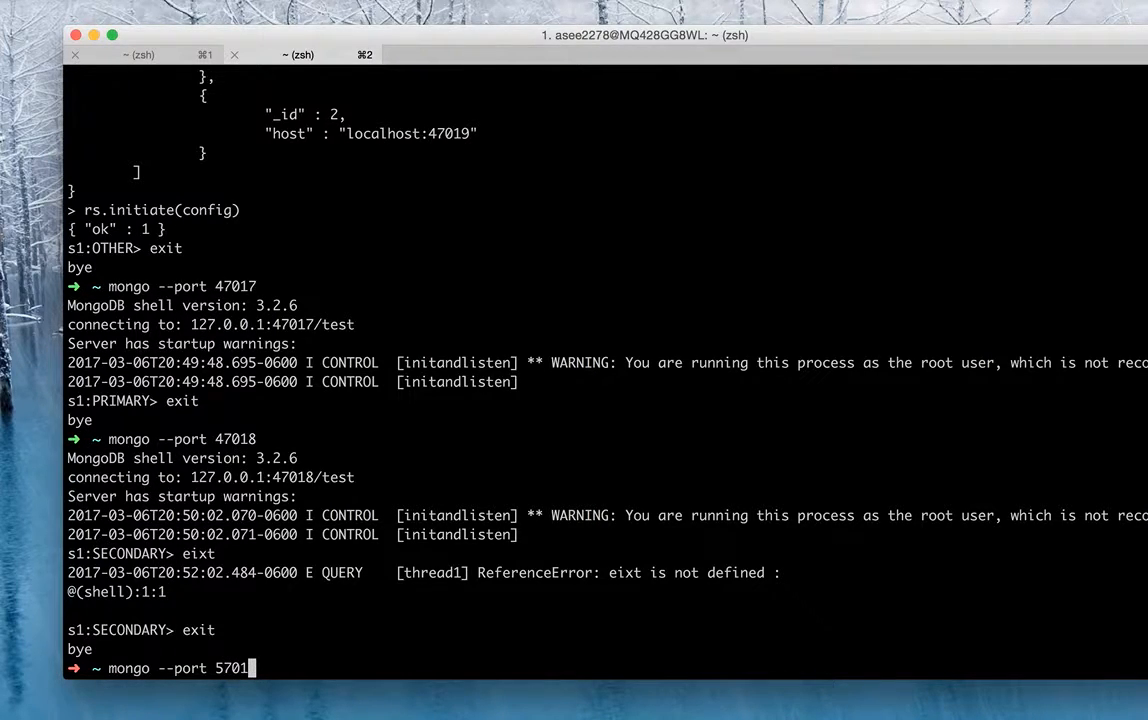
- Connect to port 57017, define the s2 config for localhost 57017–57019, and run rs.initiate(config)
{"action": "key", "text": "enter"}
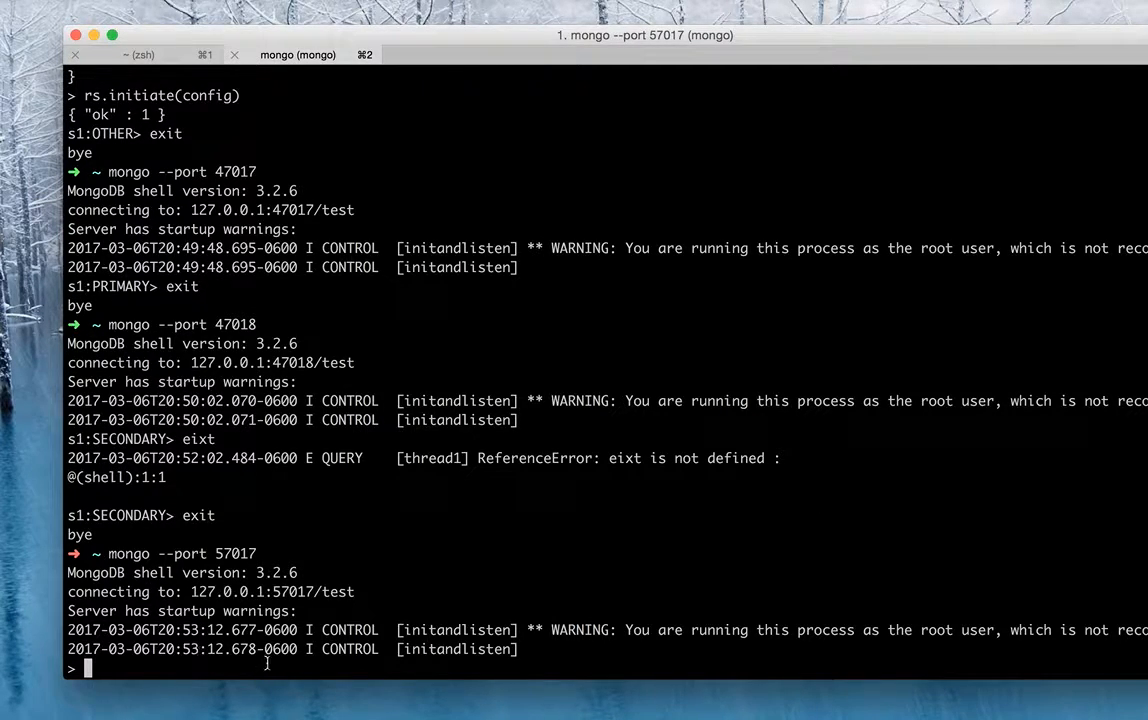
{"action": "mouse_move", "coordinate": [178, 670]}
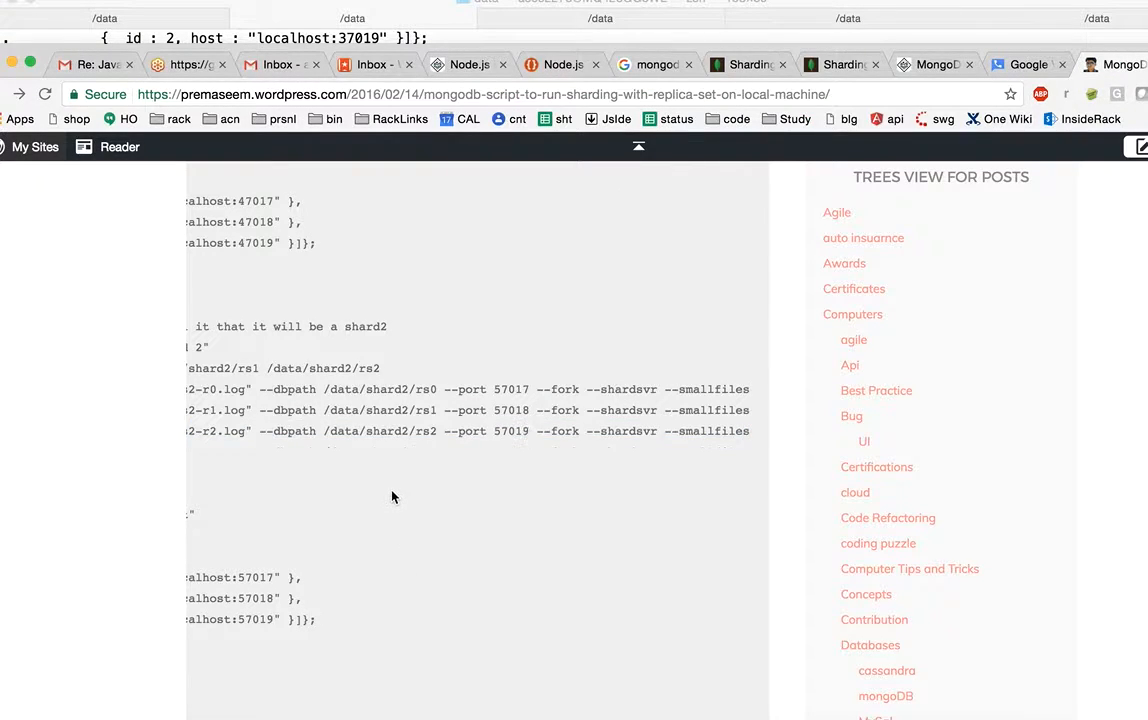
{"action": "scroll", "scroll_direction": "down", "scroll_amount": 3}
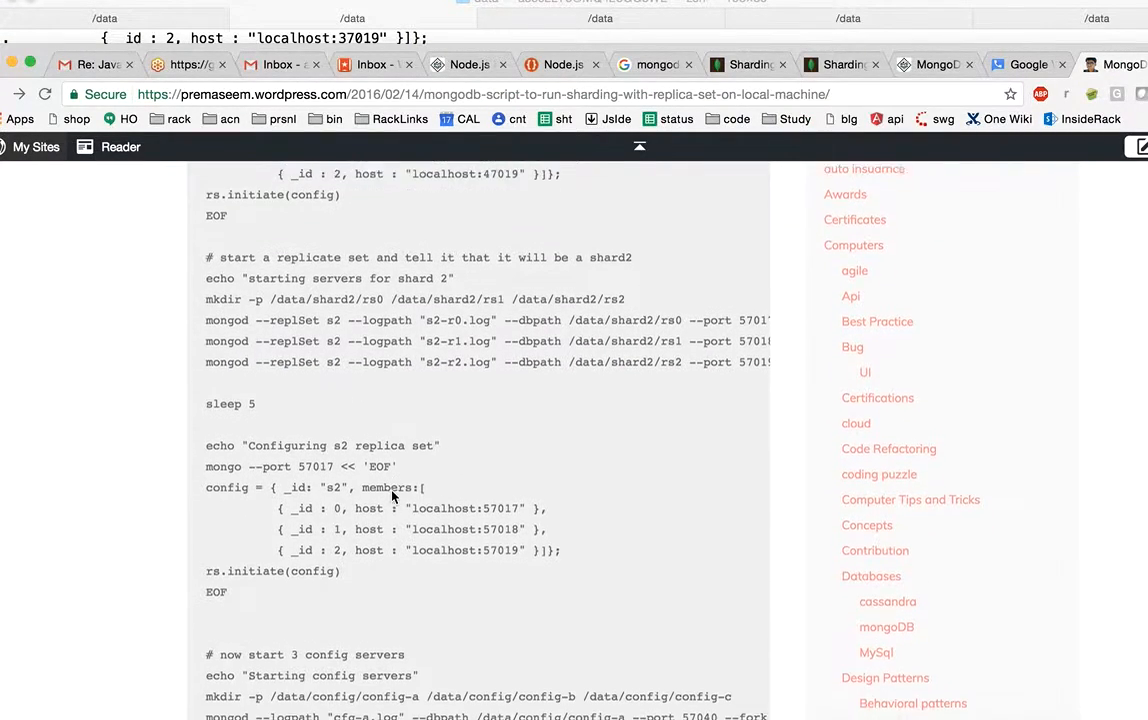
{"action": "scroll", "scroll_direction": "down", "scroll_amount": 3}
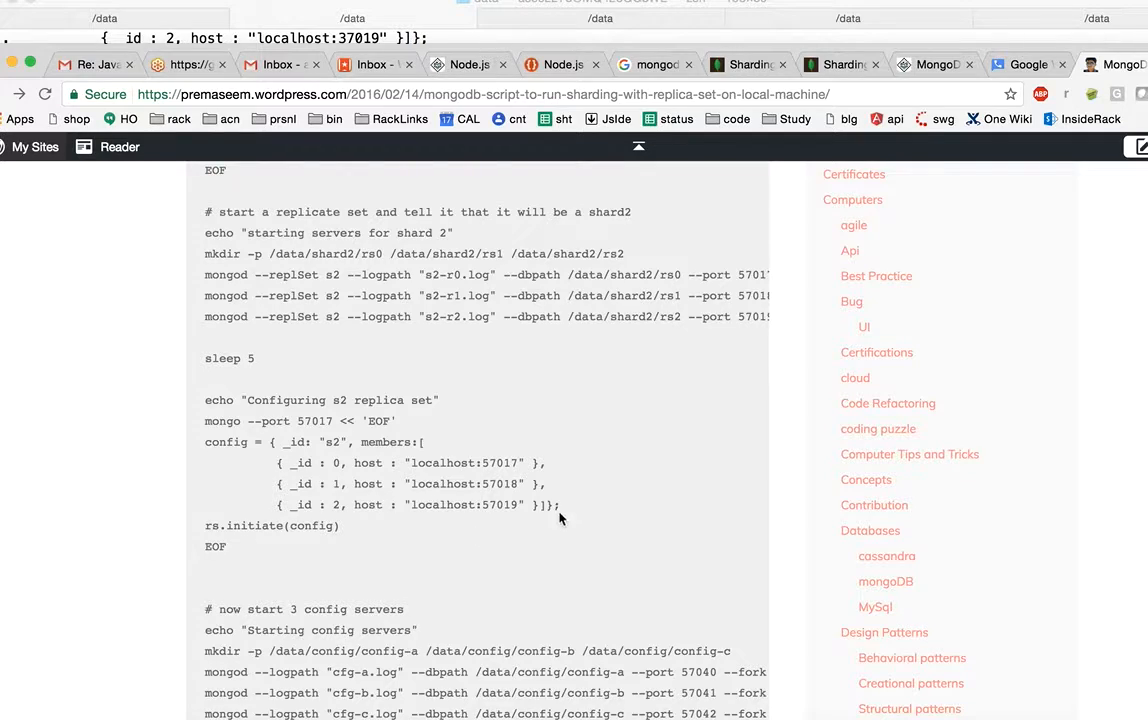
{"action": "left_click_drag", "start_coordinate": [228, 462], "coordinate": [560, 504]}
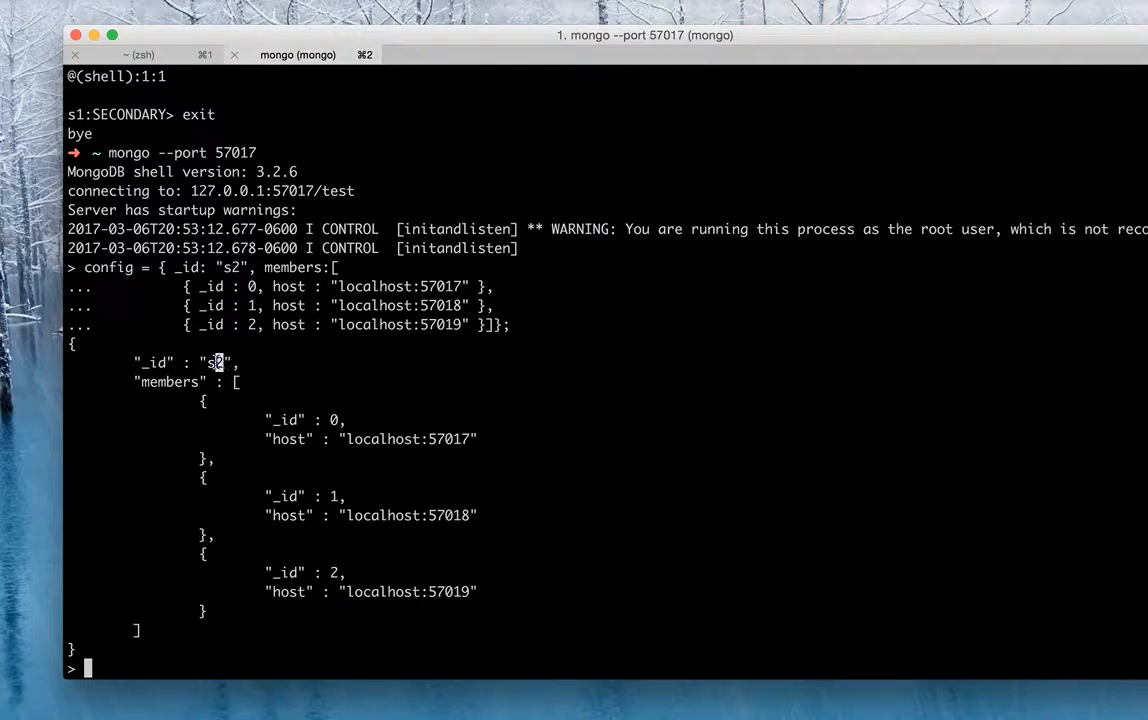
{"action": "double_click", "coordinate": [215, 362]}
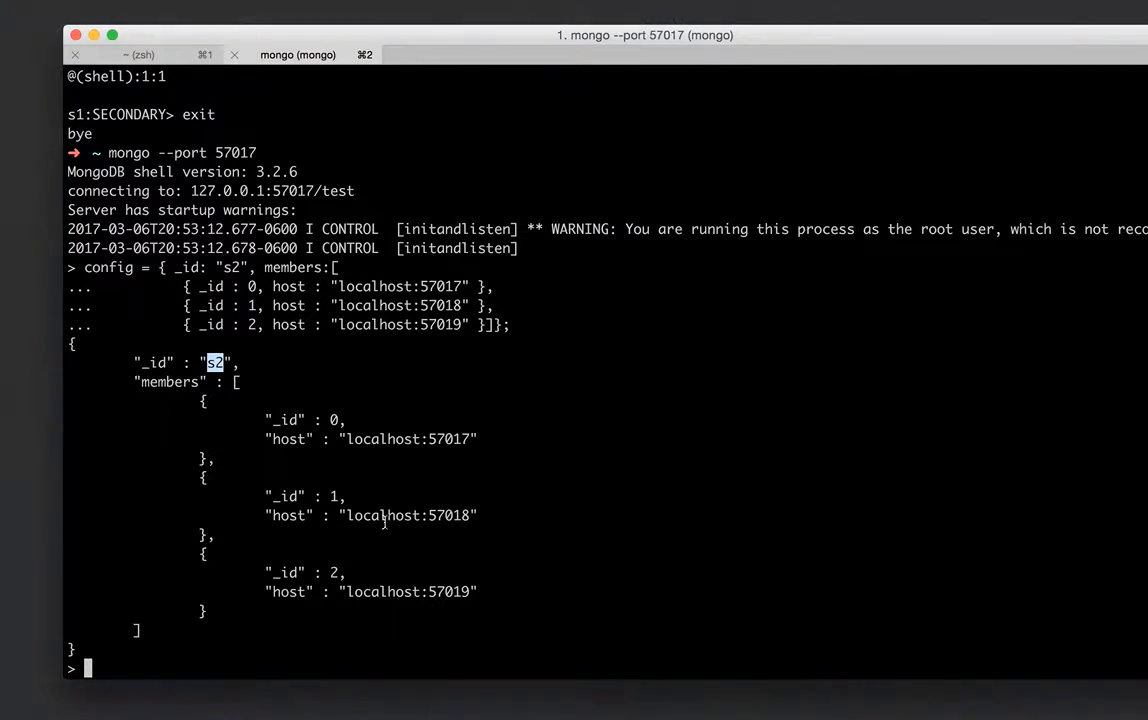
{"action": "mouse_move", "coordinate": [448, 556]}
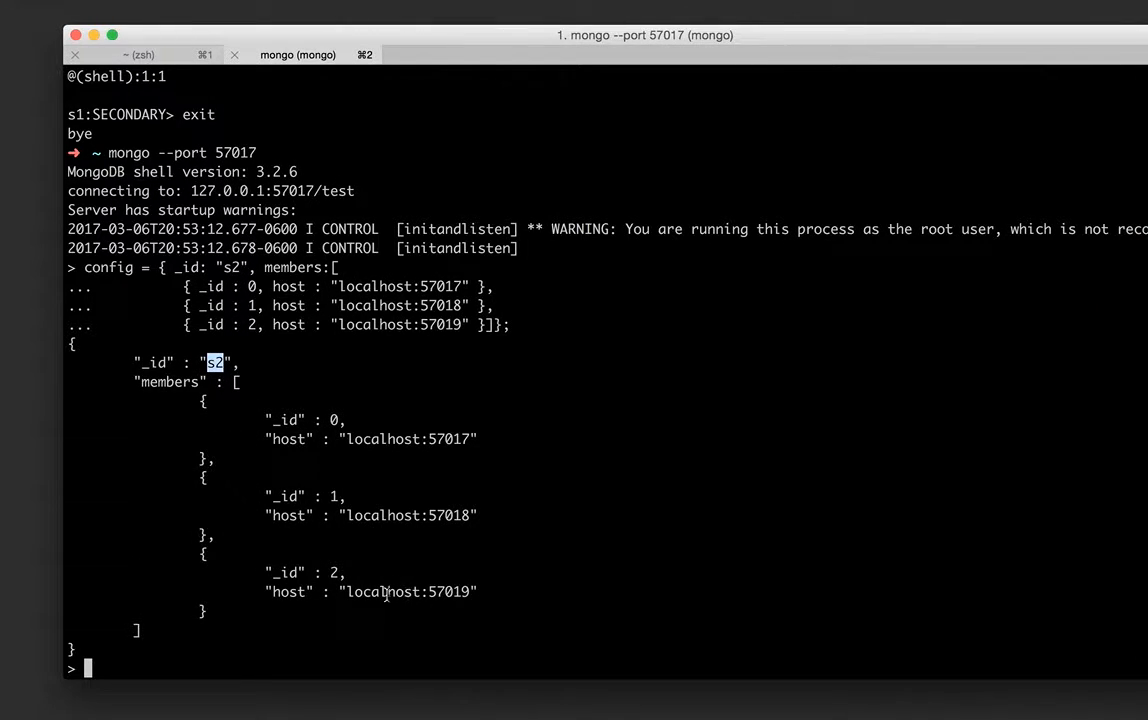
{"action": "double_click", "coordinate": [383, 591]}
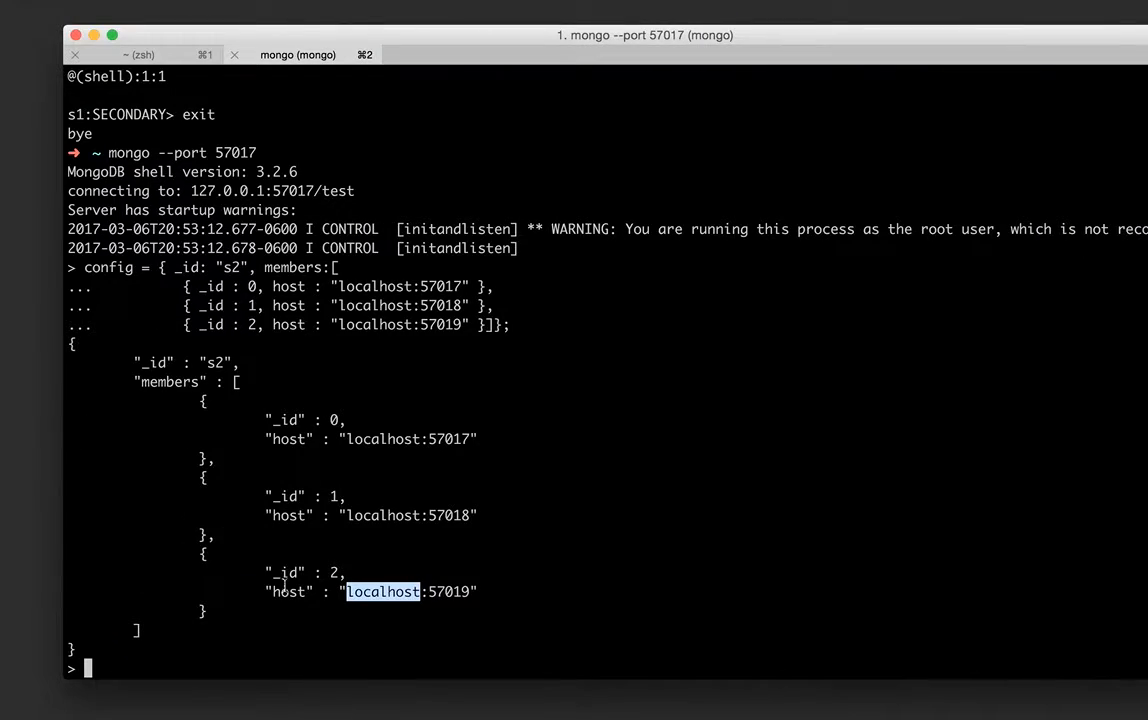
{"action": "type", "text": "rs.initiate(config)"}
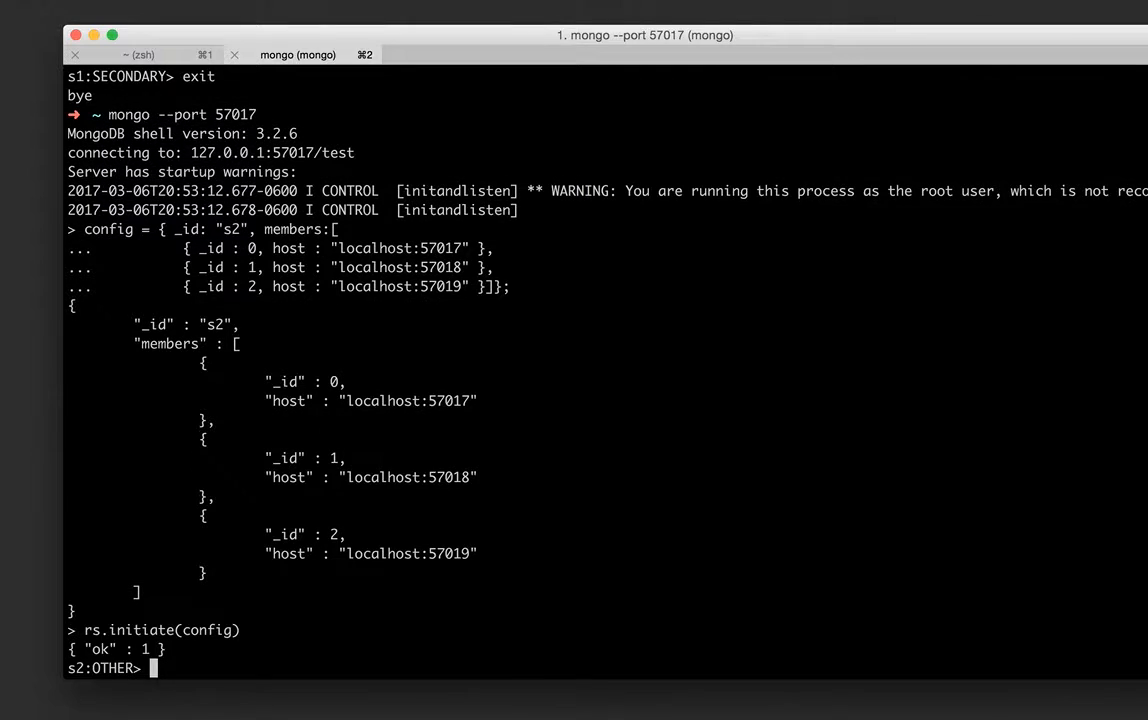
{"action": "type", "text": "e"}
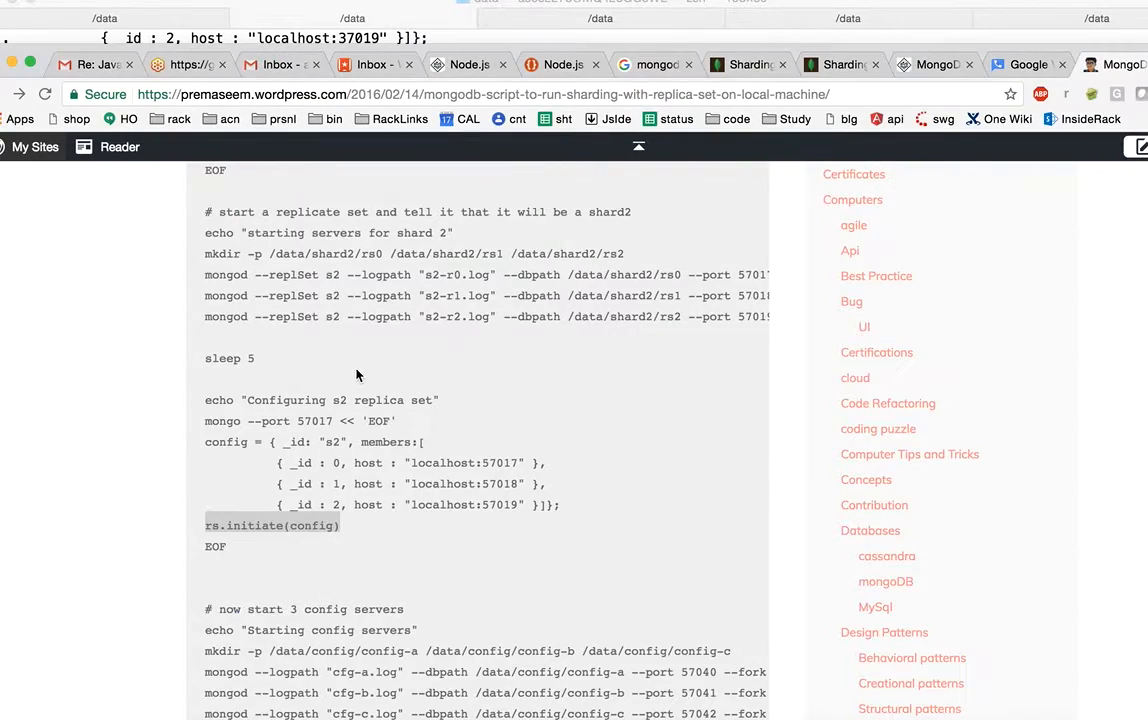
- Create the config-a, config-b and config-c data directories under /data/config with sudo
{"action": "scroll", "scroll_direction": "down", "scroll_amount": 3}
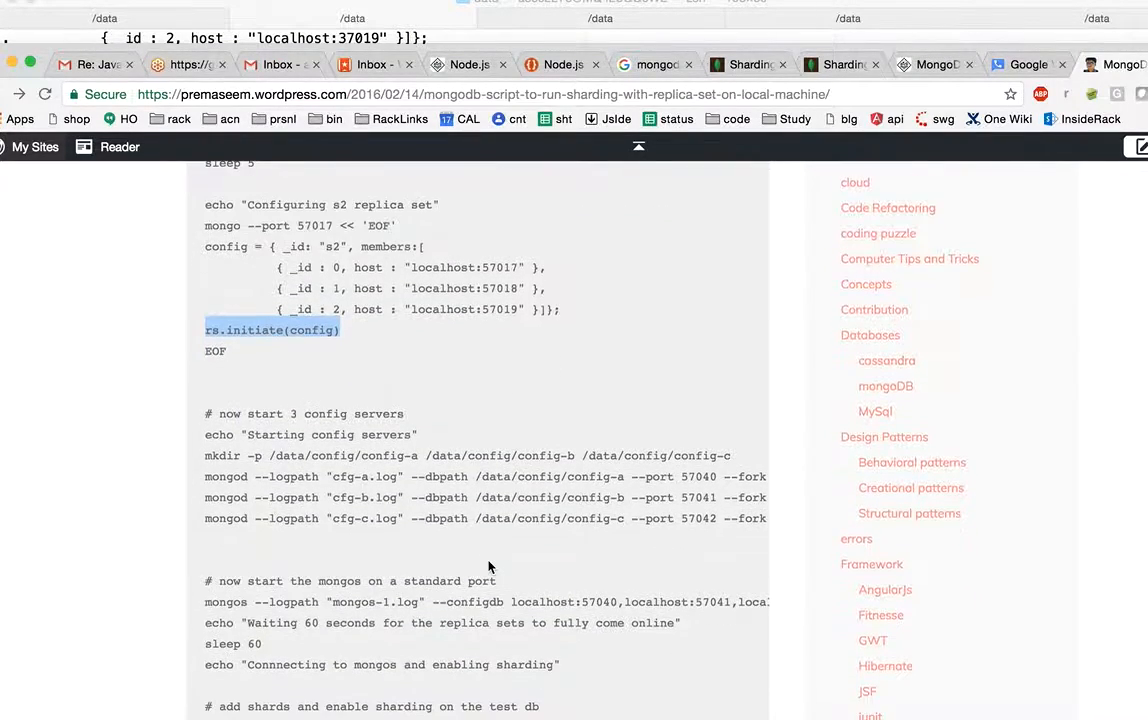
{"action": "scroll", "scroll_direction": "down", "scroll_amount": 3}
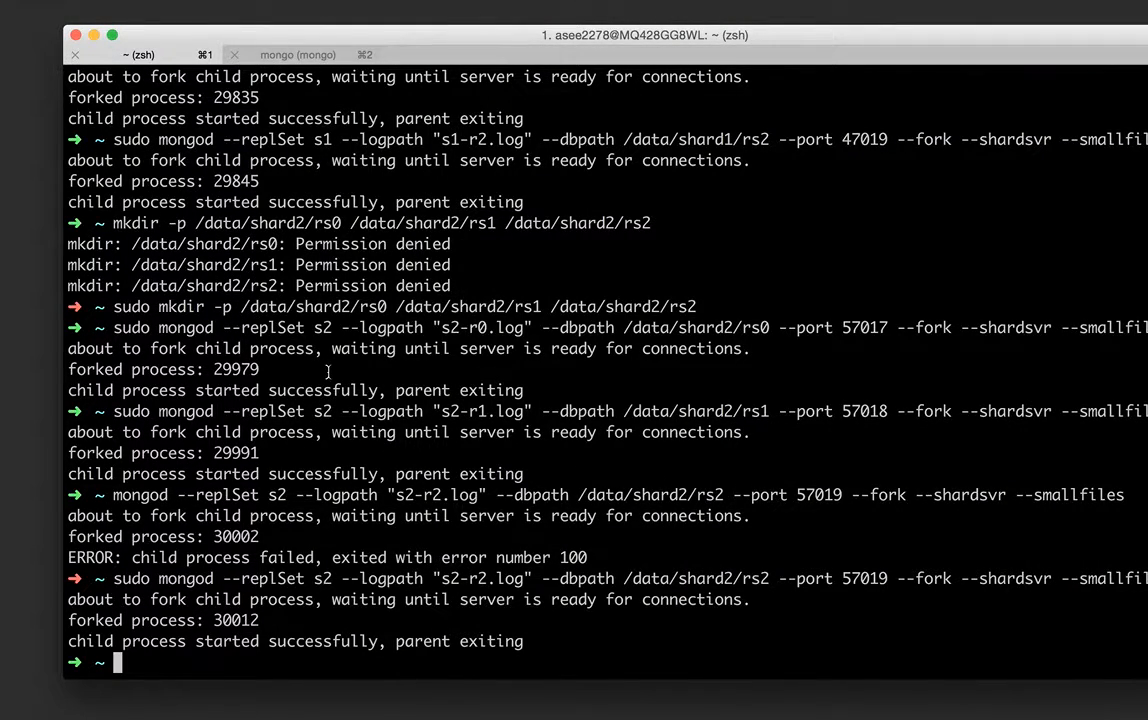
{"action": "type", "text": "sudo"}
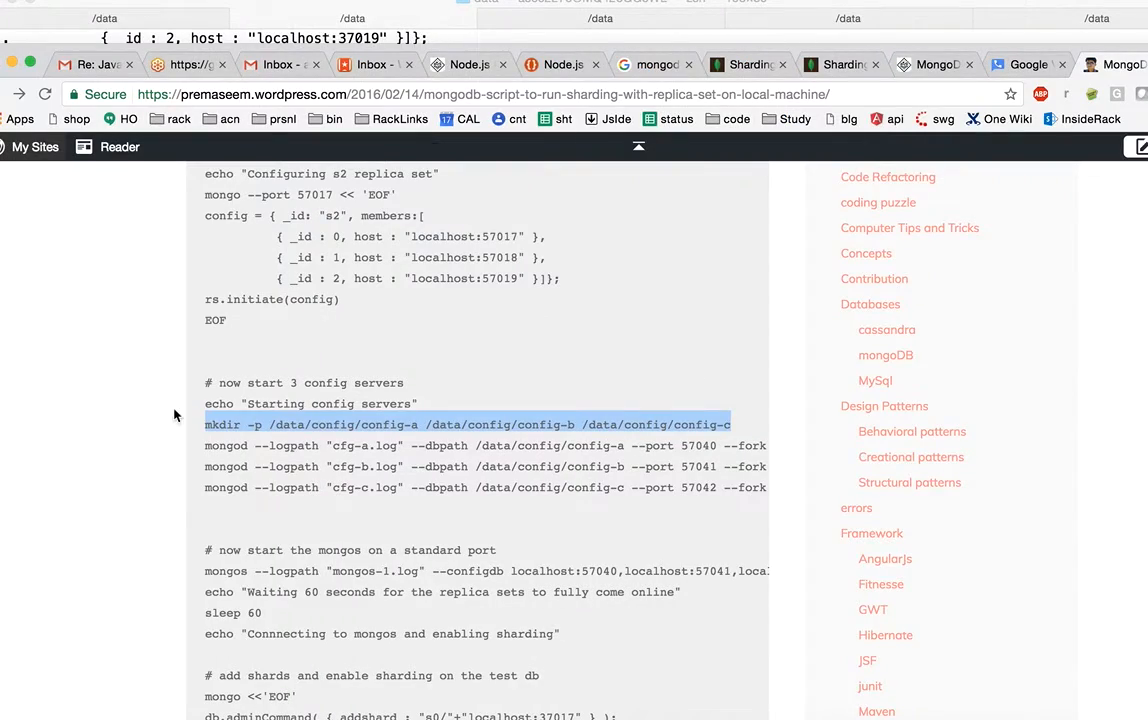
- Start config servers cfg-a on port 57040 and cfg-b on port 57041 with sudo mongod --configsvr
{"action": "scroll", "scroll_direction": "down", "scroll_amount": 3}
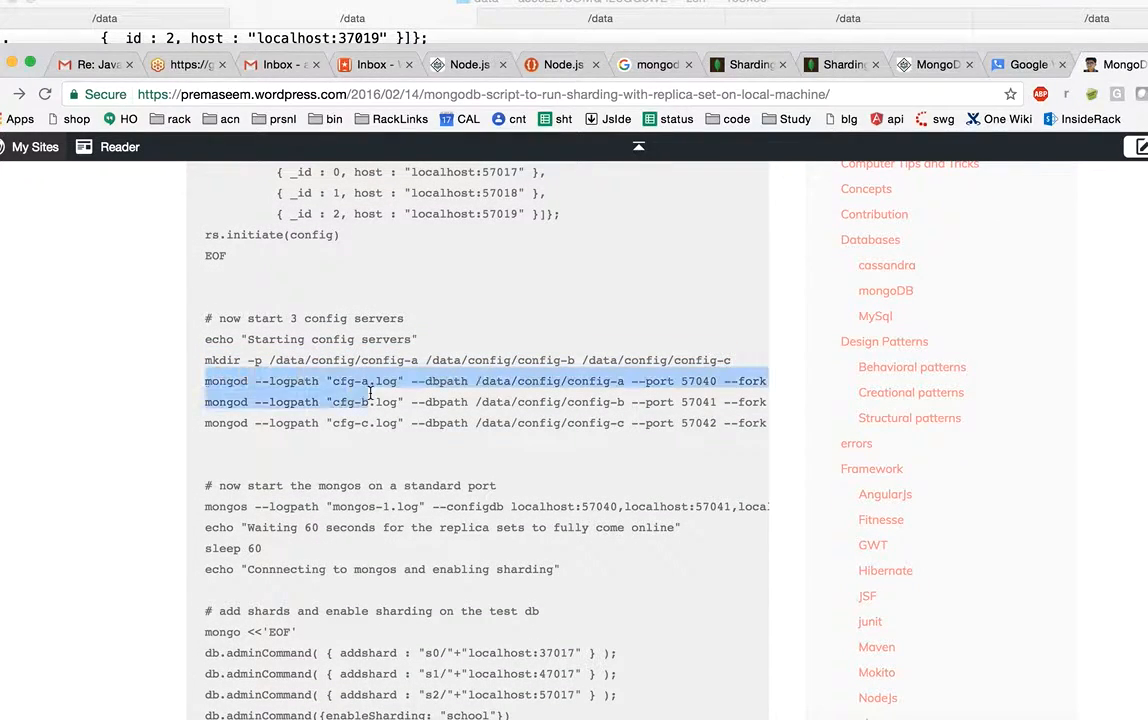
{"action": "scroll", "scroll_direction": "right", "scroll_amount": 3}
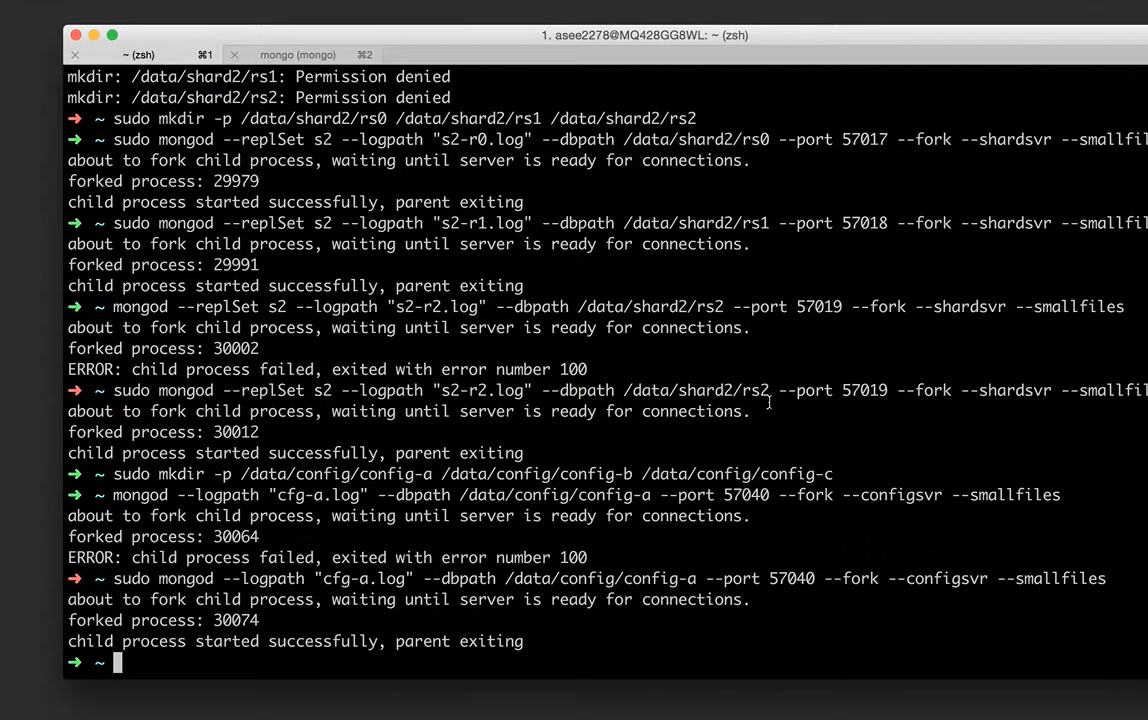
{"action": "type", "text": "sudo mongod --logpath \"cfg-b.log\" --dbpath /data/config/config-b --port 57041 --fork --configsvr --smallfiles"}
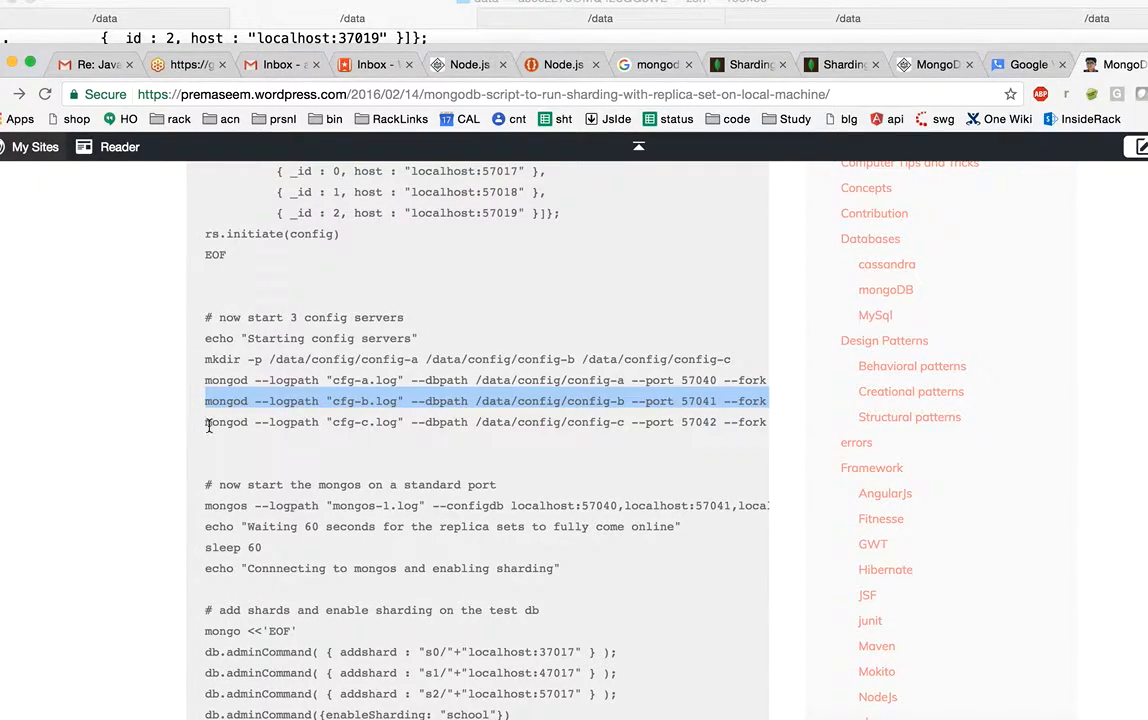
{"action": "left_click", "coordinate": [330, 421]}
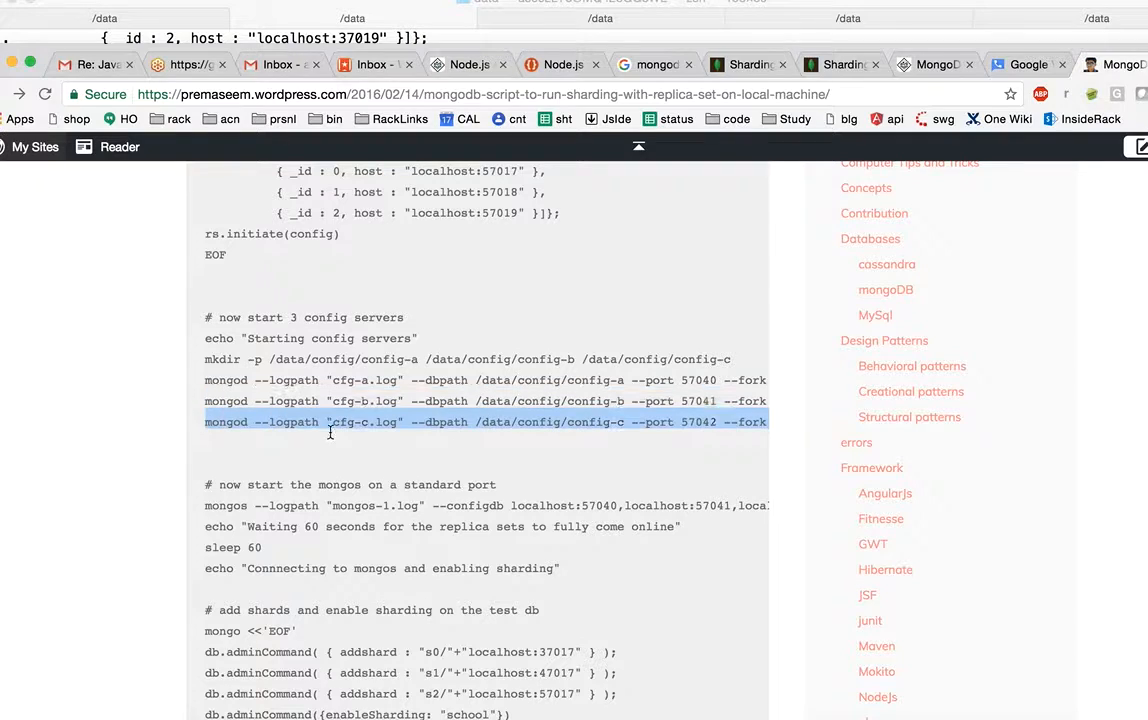
{"action": "scroll", "scroll_direction": "right", "scroll_amount": 3}
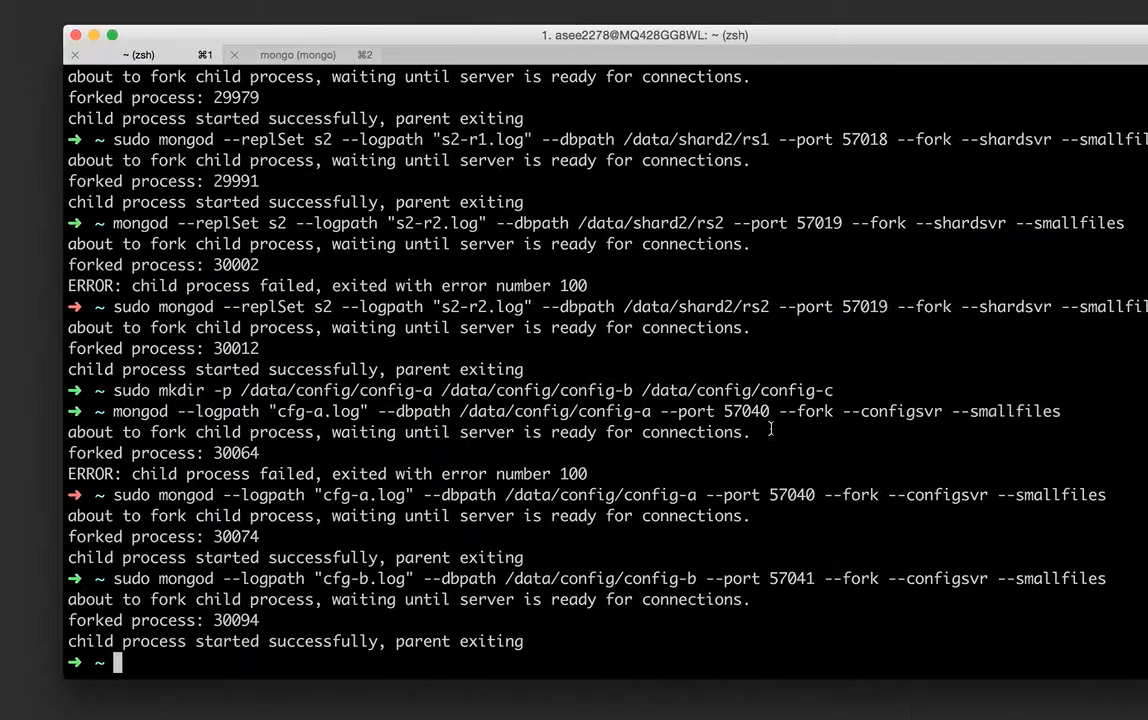
{"action": "type", "text": "sudo"}
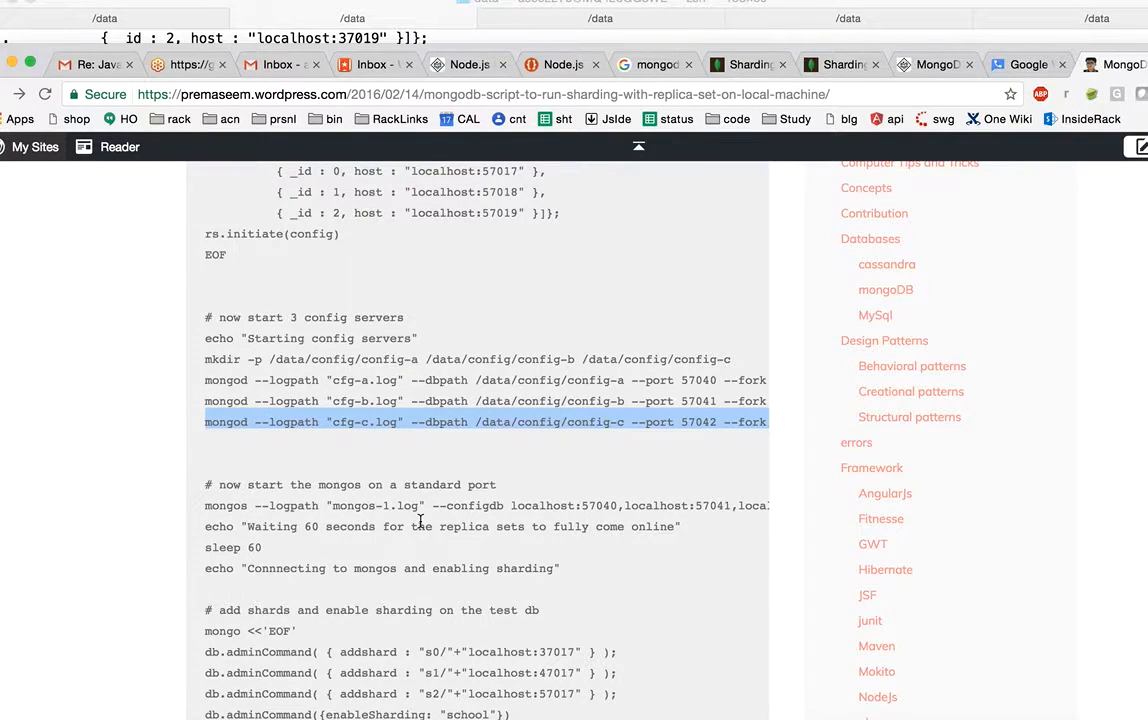
- Start cfg-c on port 57042, then launch mongos with configdb localhost:57040, 57041 and 57042
{"action": "scroll", "scroll_direction": "down", "scroll_amount": 3}
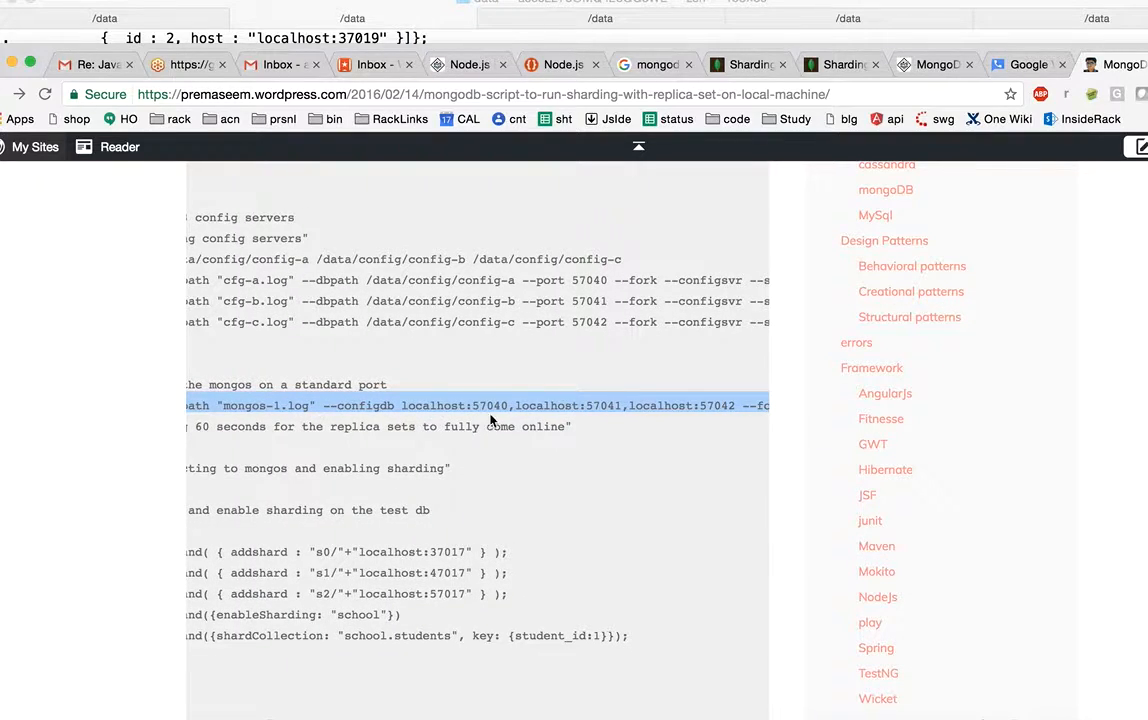
{"action": "mouse_move", "coordinate": [578, 293]}
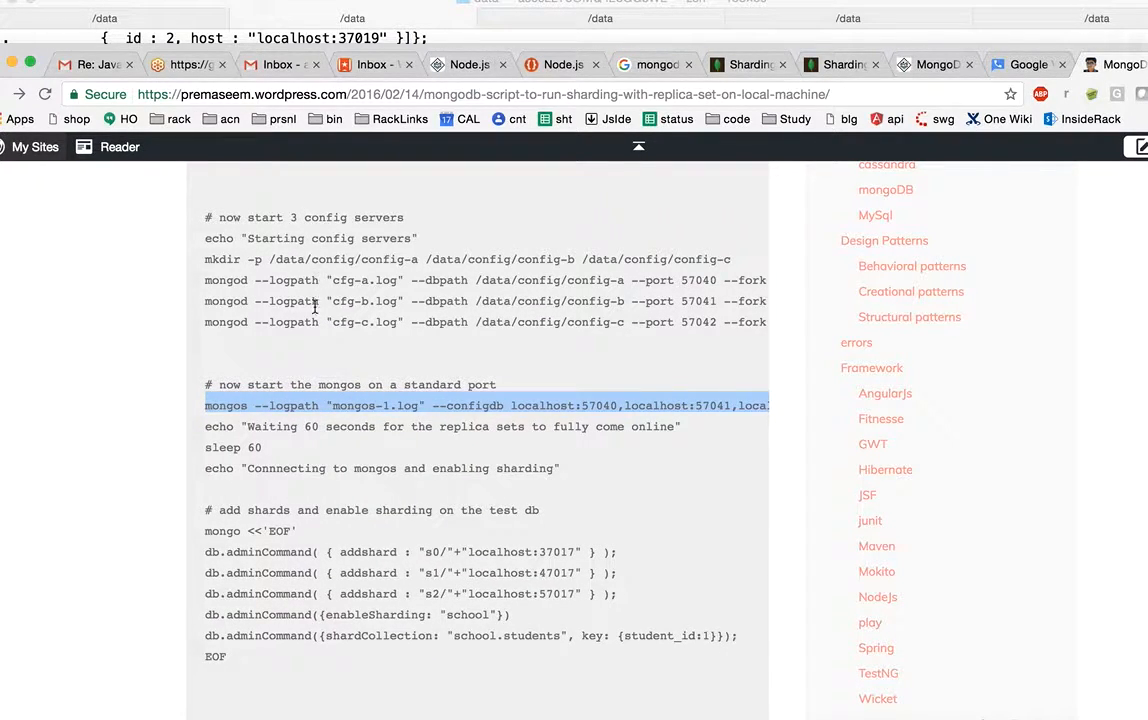
{"action": "mouse_move", "coordinate": [328, 266]}
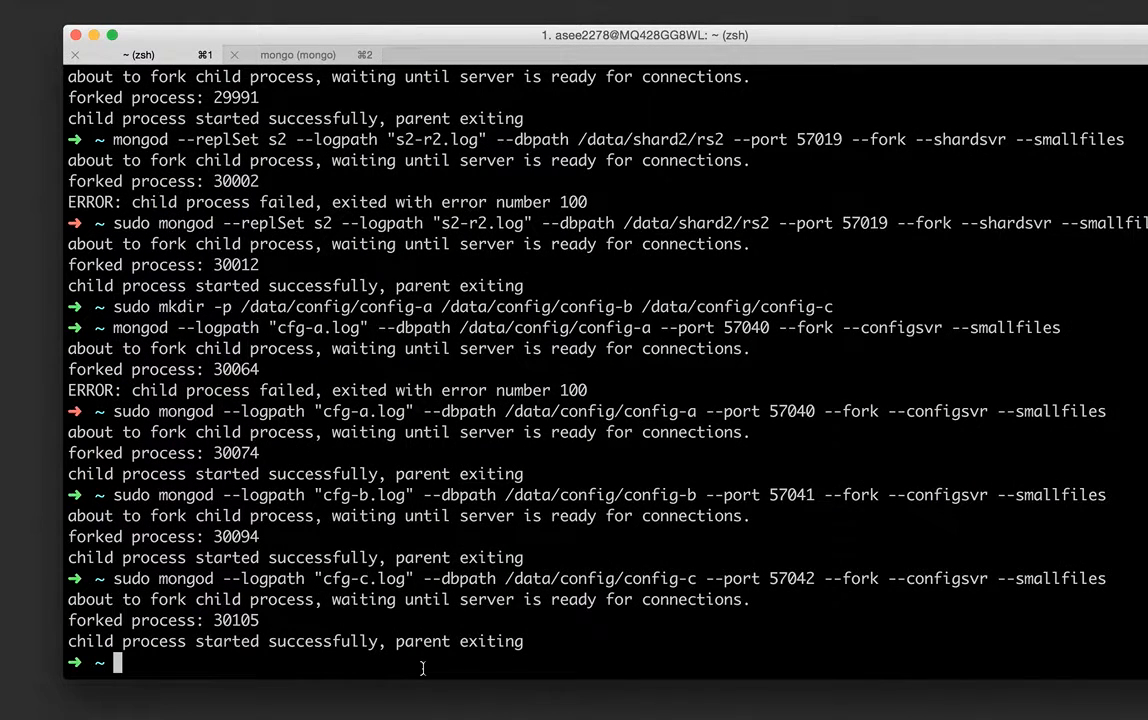
{"action": "type", "text": "sudo mongos --logpath \"mongos-1.log\" --configdb localhost:57040,localhost:57041,localhost:57042 --fork"}
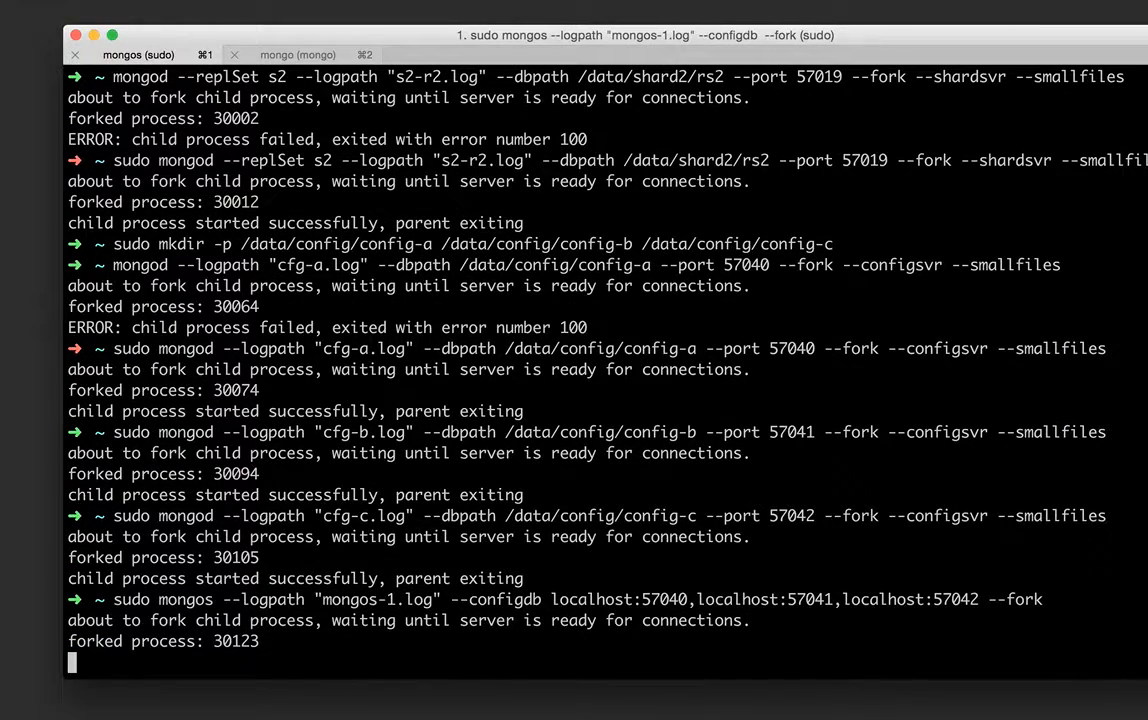
{"action": "key", "text": "Return"}
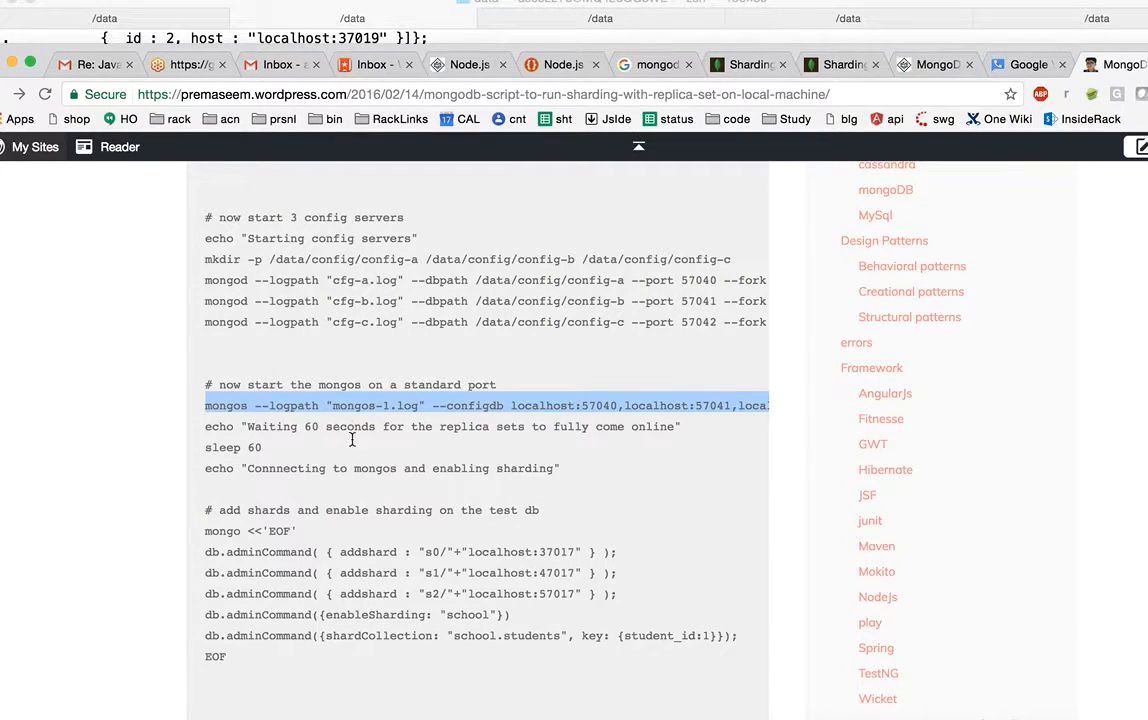
- Exit the s2:SECONDARY mongo shell on port 57017, returning to the zsh prompt
{"action": "scroll", "scroll_direction": "down", "scroll_amount": 3}
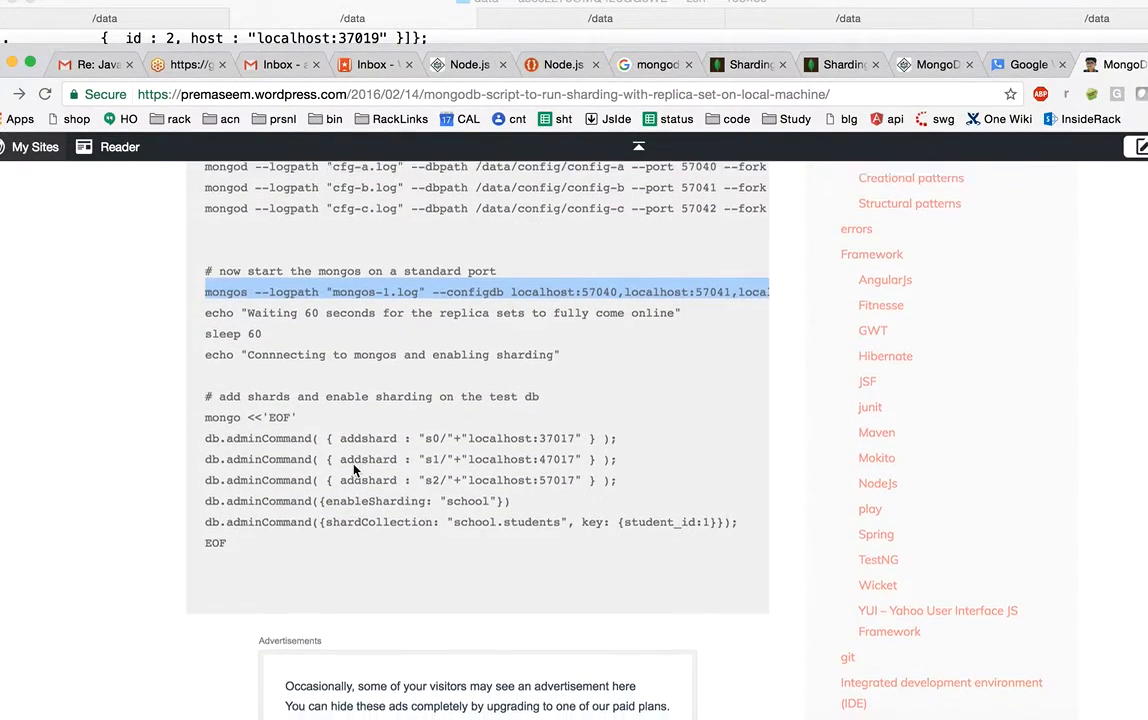
{"action": "scroll", "scroll_direction": "down", "scroll_amount": 3}
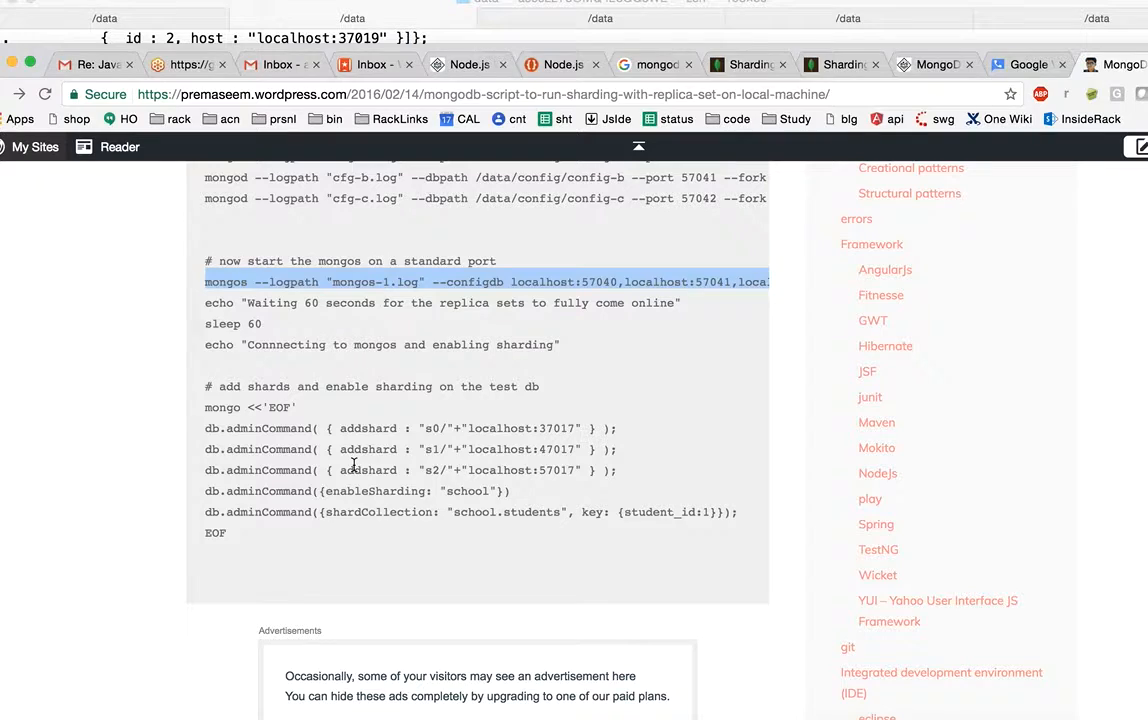
{"action": "scroll", "scroll_direction": "down", "scroll_amount": 3}
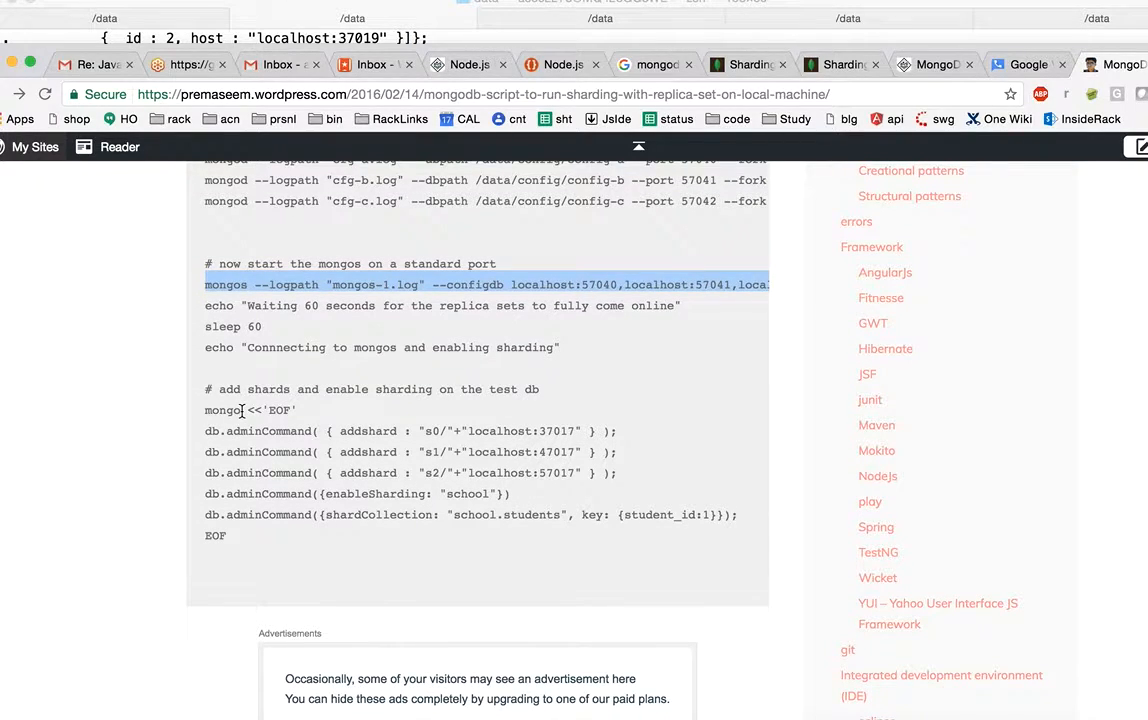
{"action": "double_click", "coordinate": [221, 410]}
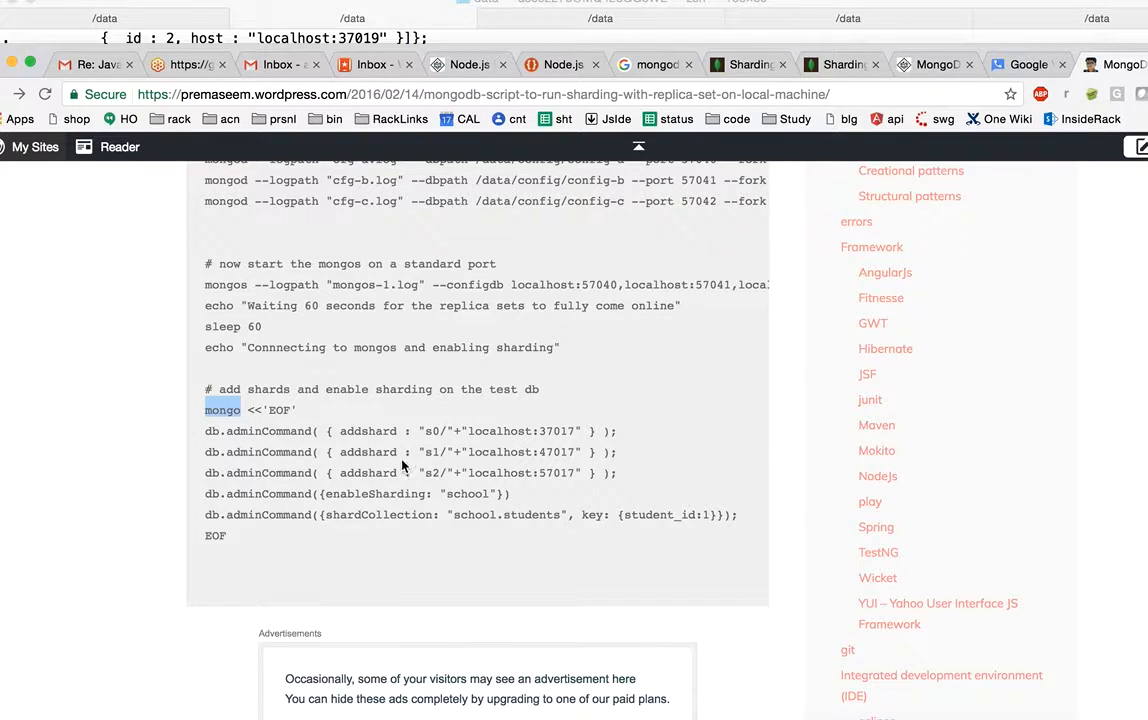
{"action": "mouse_move", "coordinate": [358, 447]}
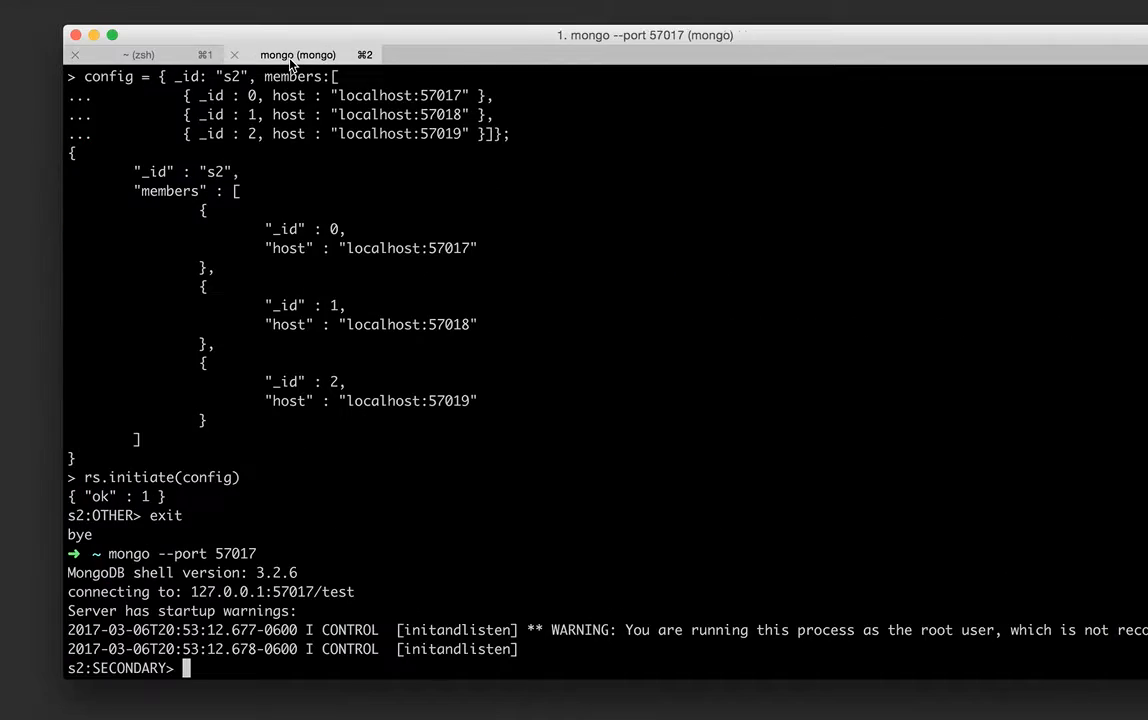
{"action": "type", "text": "ex"}
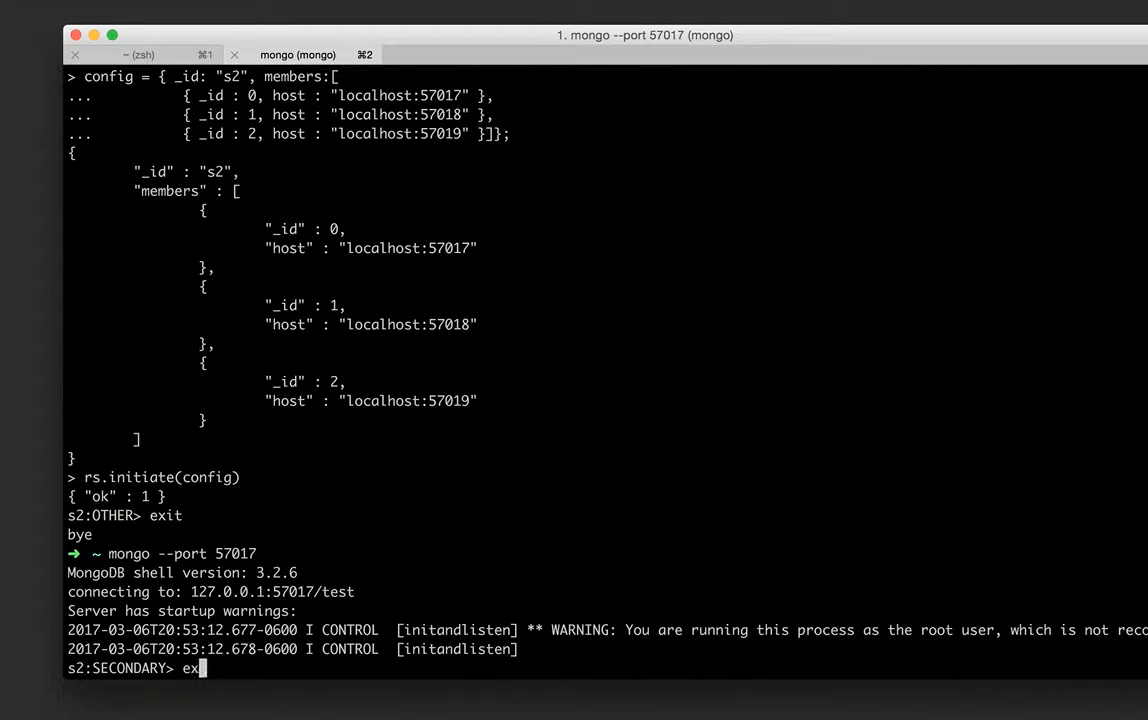
{"action": "key", "text": "Enter"}
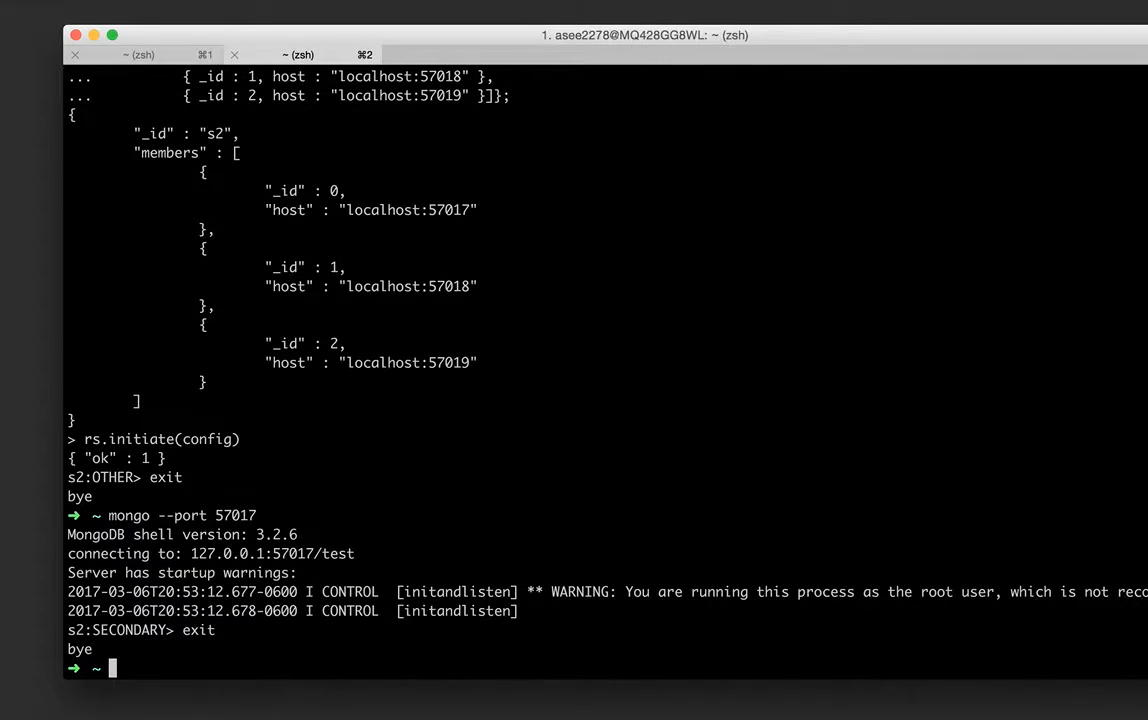
{"action": "mouse_move", "coordinate": [570, 394]}
{"action": "type", "text": "mongo"}
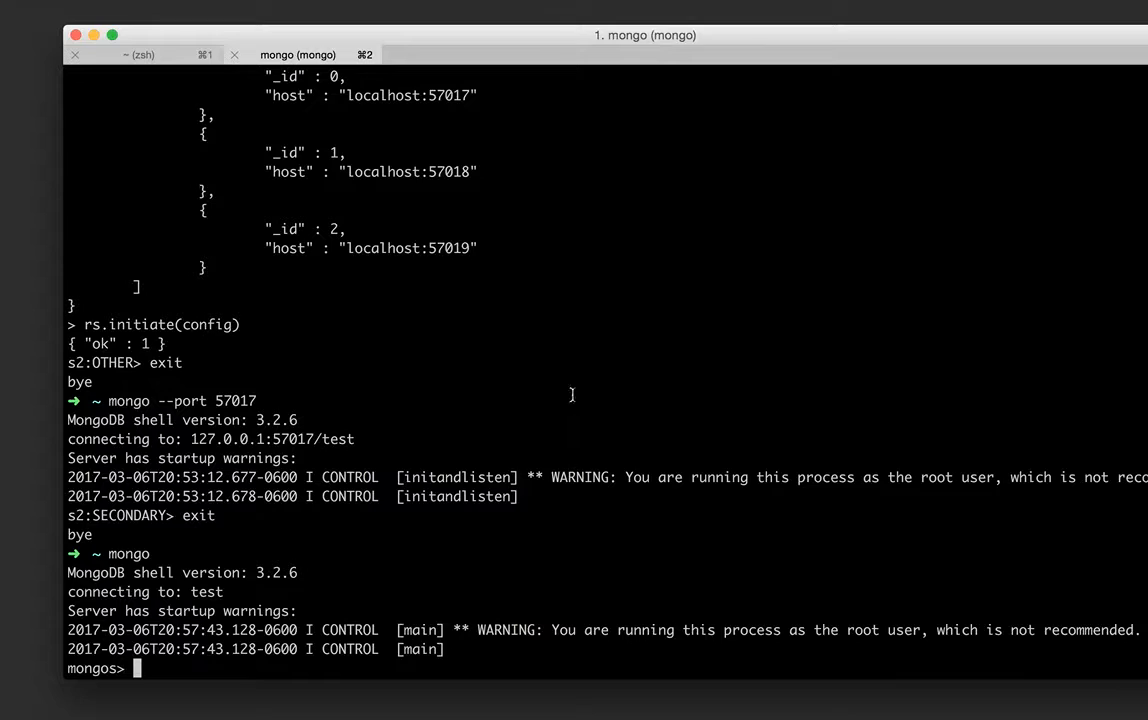
{"action": "mouse_move", "coordinate": [209, 648]}
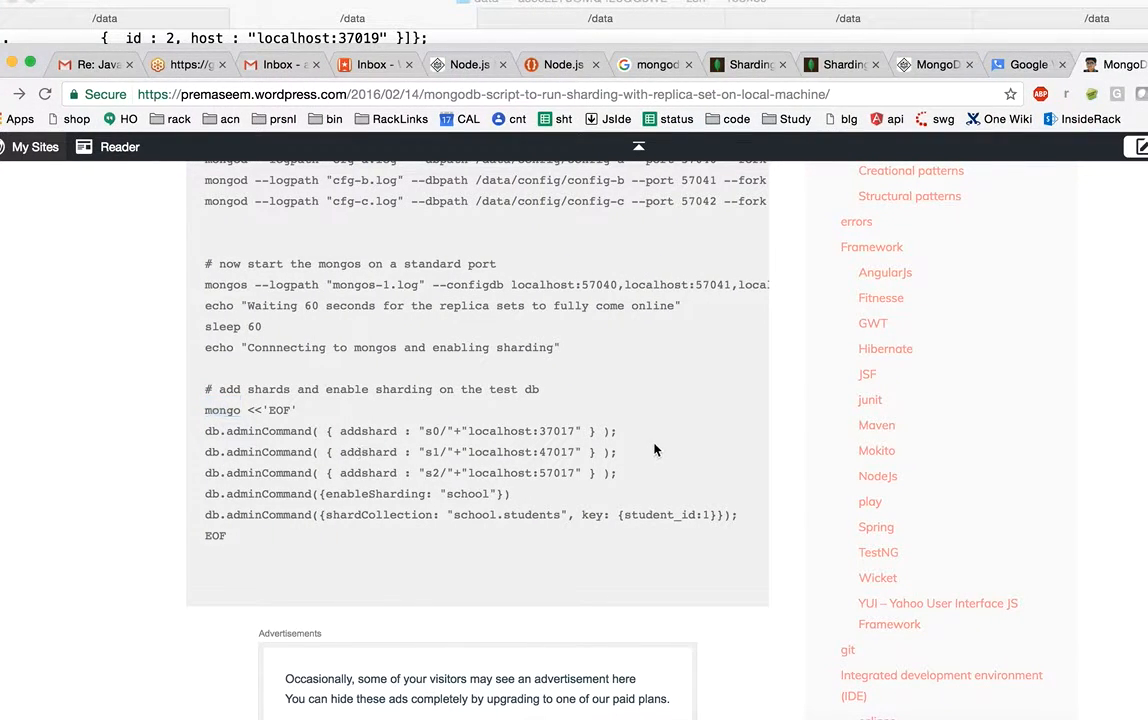
- Add shards s0/localhost:37017, s1/localhost:47017 and s2/localhost:57017 with addshard admin commands
{"action": "left_click_drag", "start_coordinate": [525, 430], "coordinate": [617, 430]}
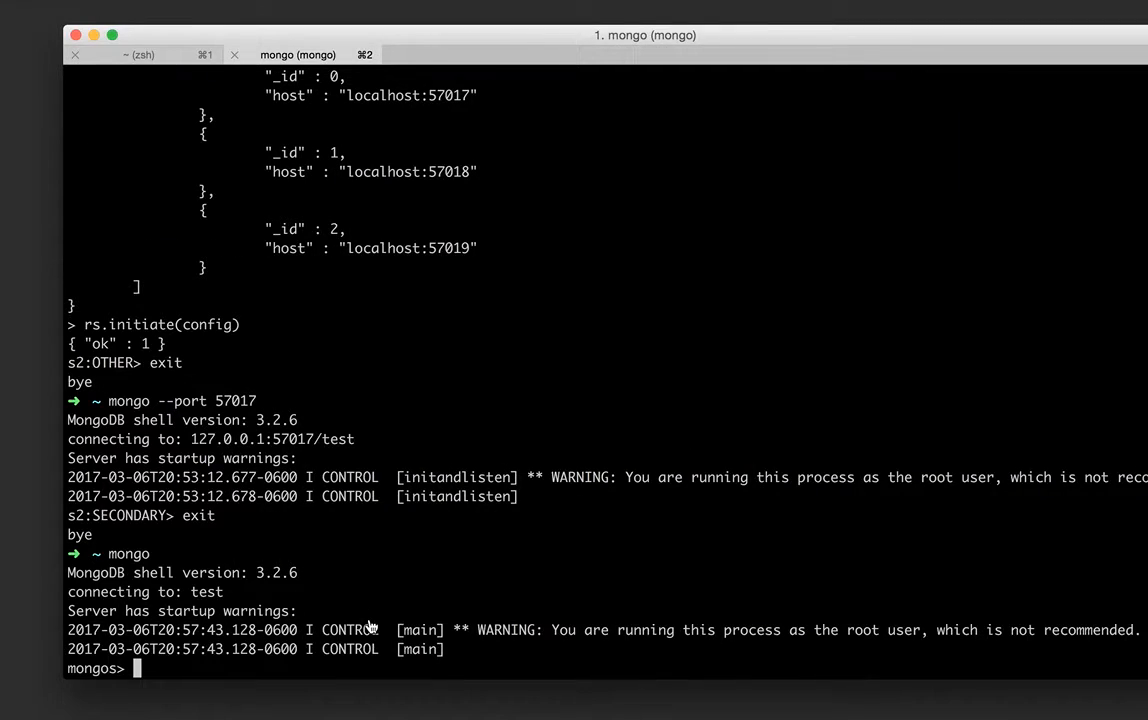
{"action": "type", "text": "db.adminCommand( { addshard : \"s0/\"+localhost:37017\" } );"}
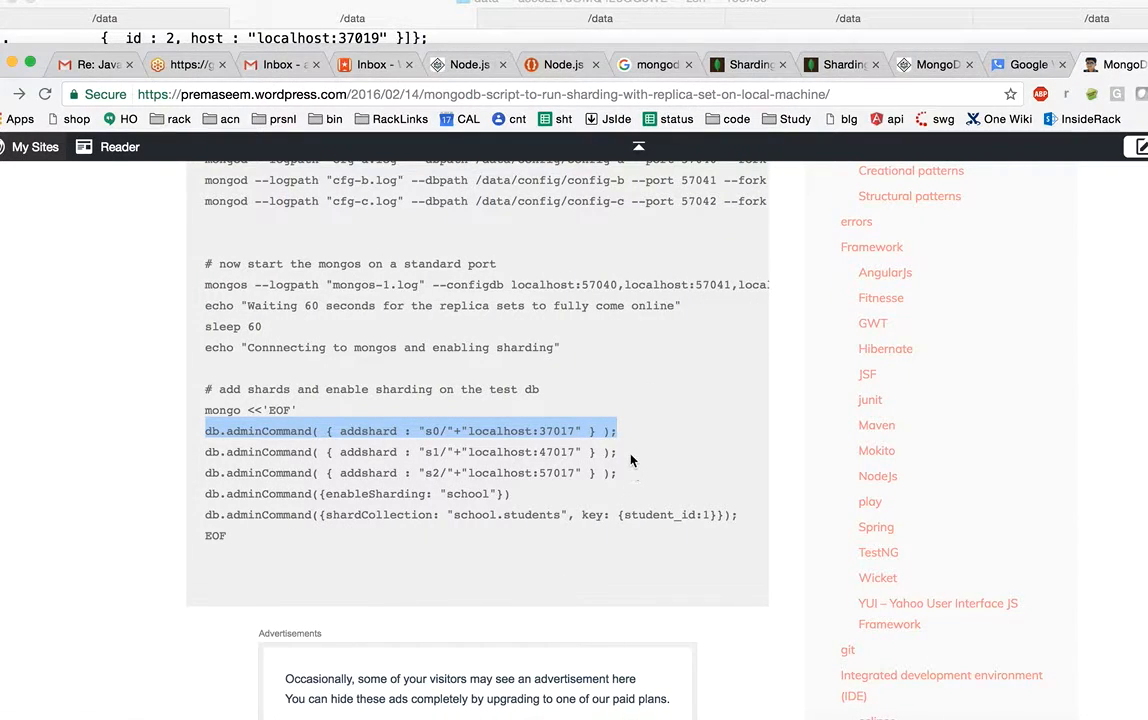
{"action": "left_click", "coordinate": [520, 451]}
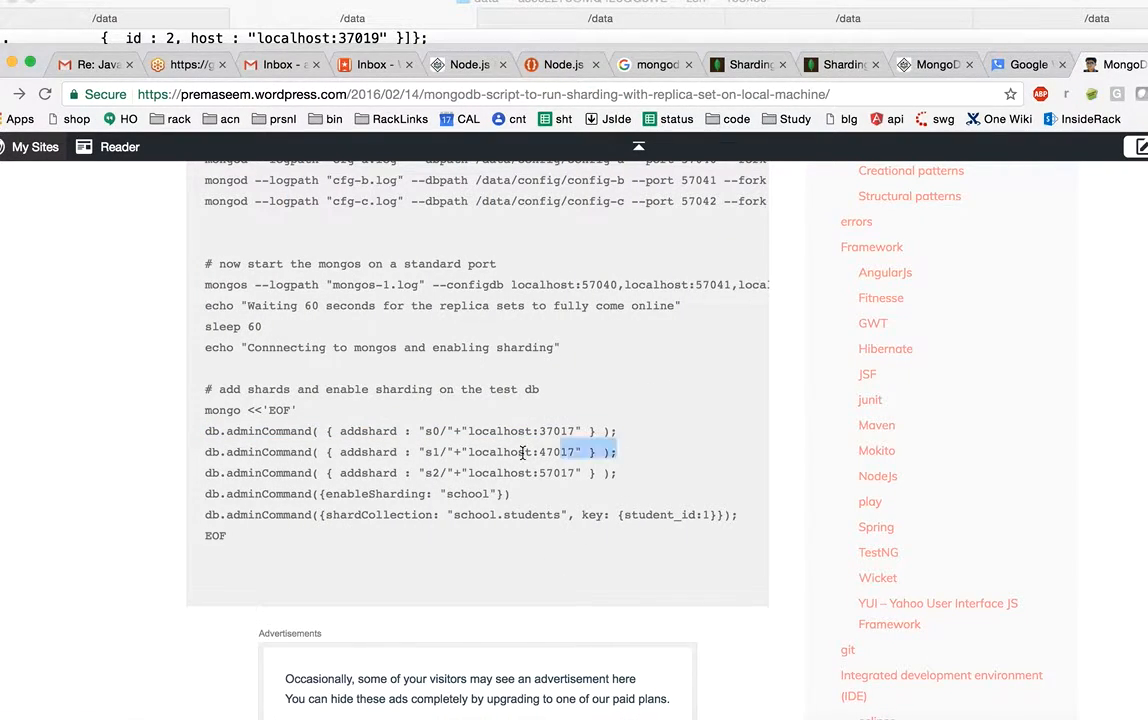
{"action": "triple_click", "coordinate": [410, 451]}
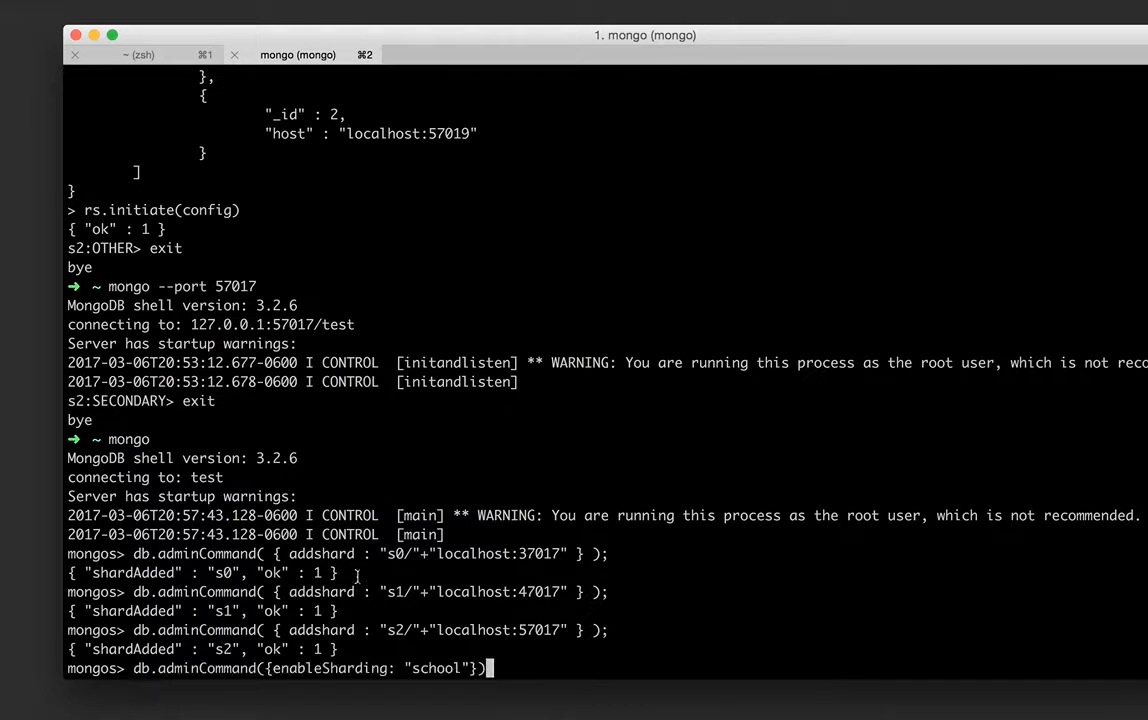
- Enable sharding on school, shard school.students on {student_id: 1}, and switch to school
{"action": "key", "text": "enter"}
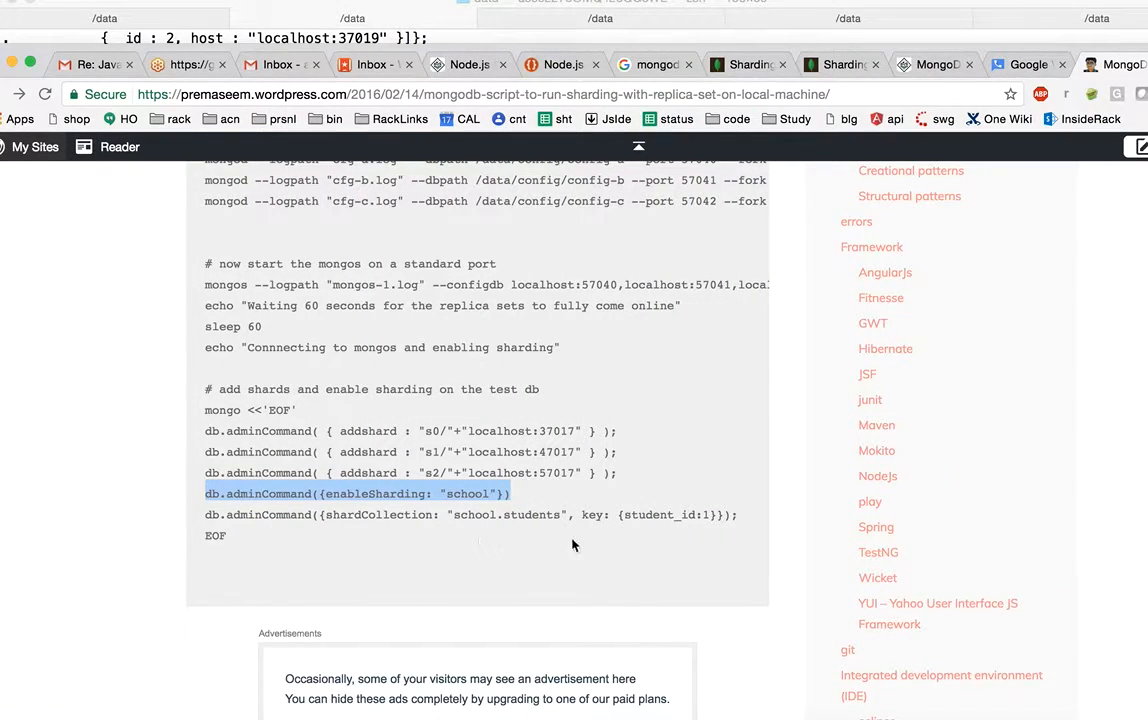
{"action": "mouse_move", "coordinate": [205, 518]}
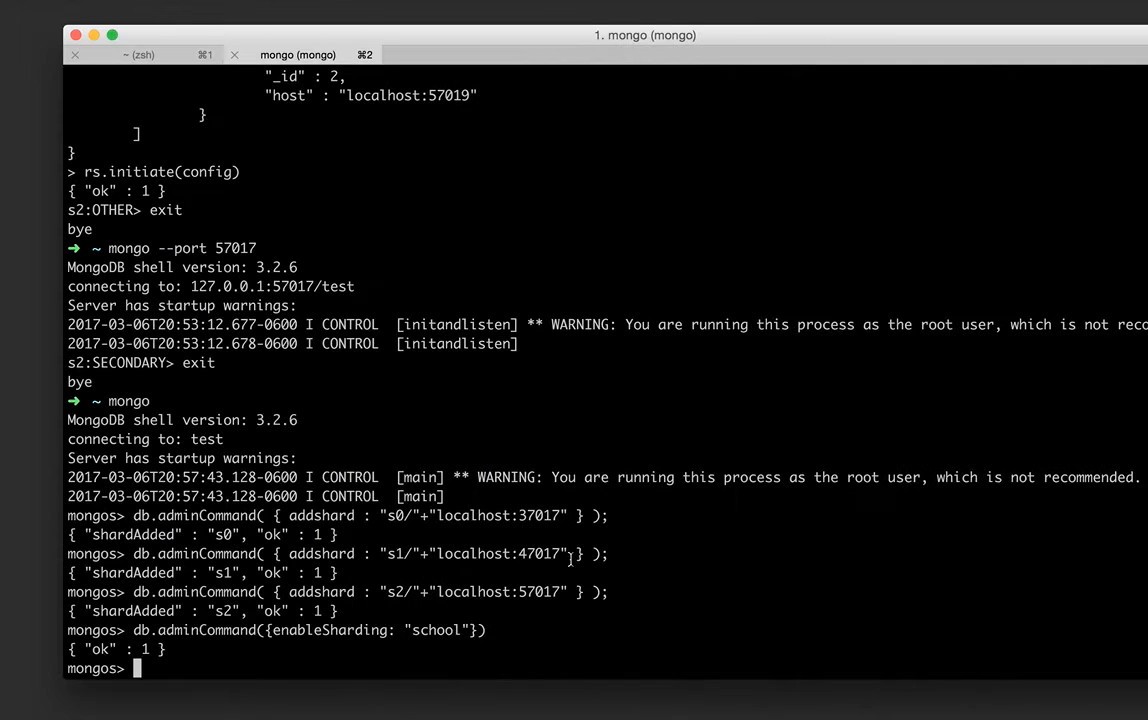
{"action": "type", "text": "db.adminCommand({shardCollection: \"school.students\", key: {student_id:1}});"}
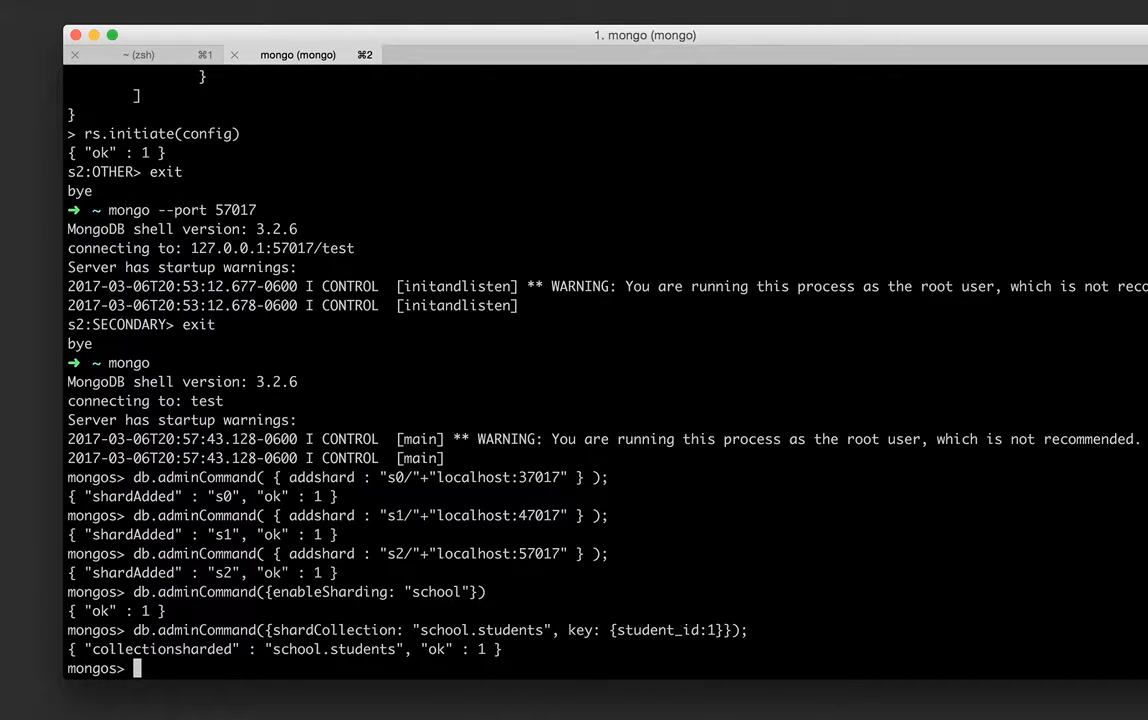
{"action": "type", "text": "use school"}
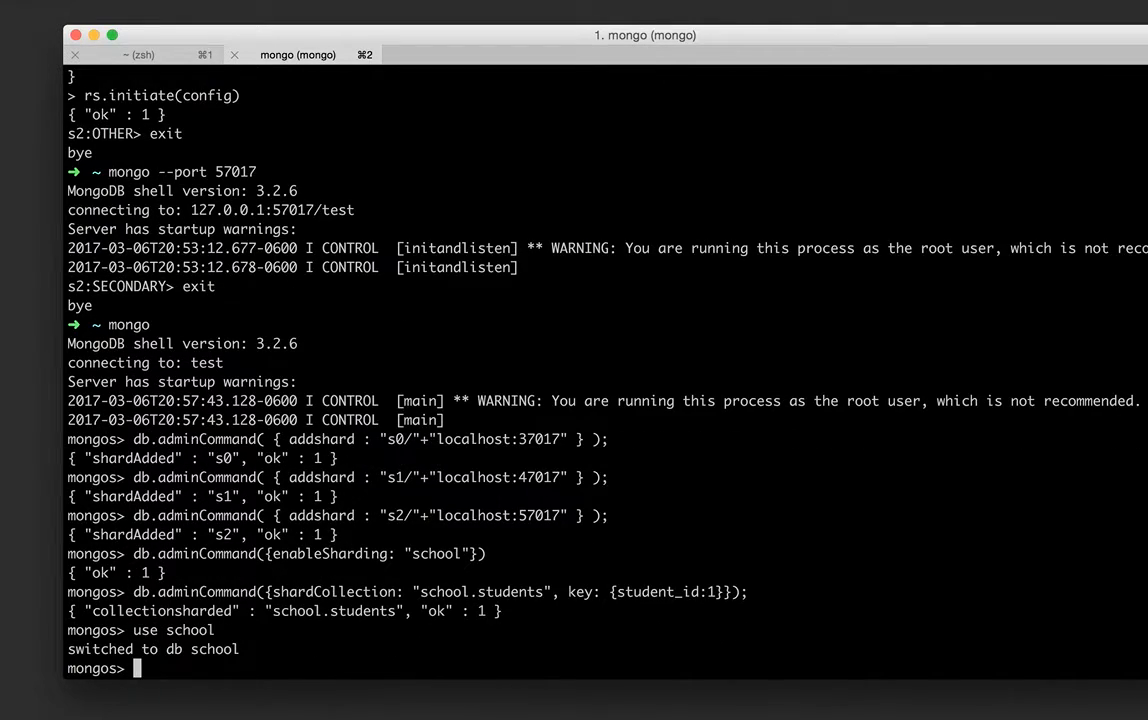
- List the school database's collections and query db.students.find() to confirm it holds no documents
{"action": "type", "text": "show collections"}
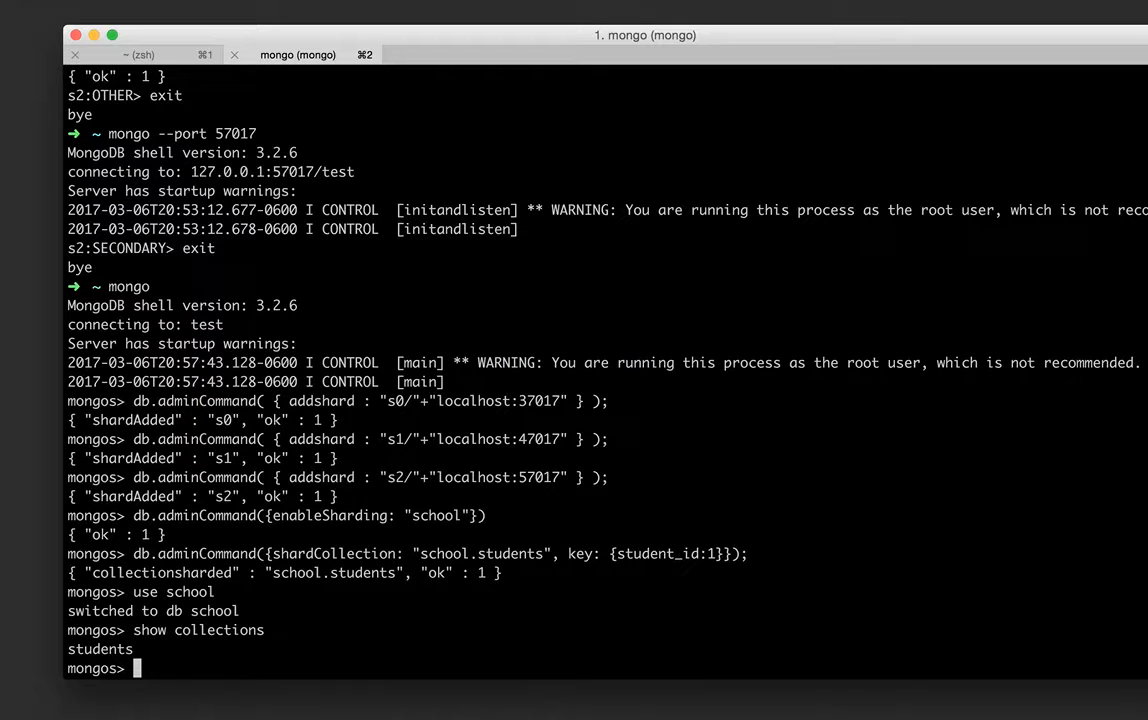
{"action": "type", "text": "db.stu"}
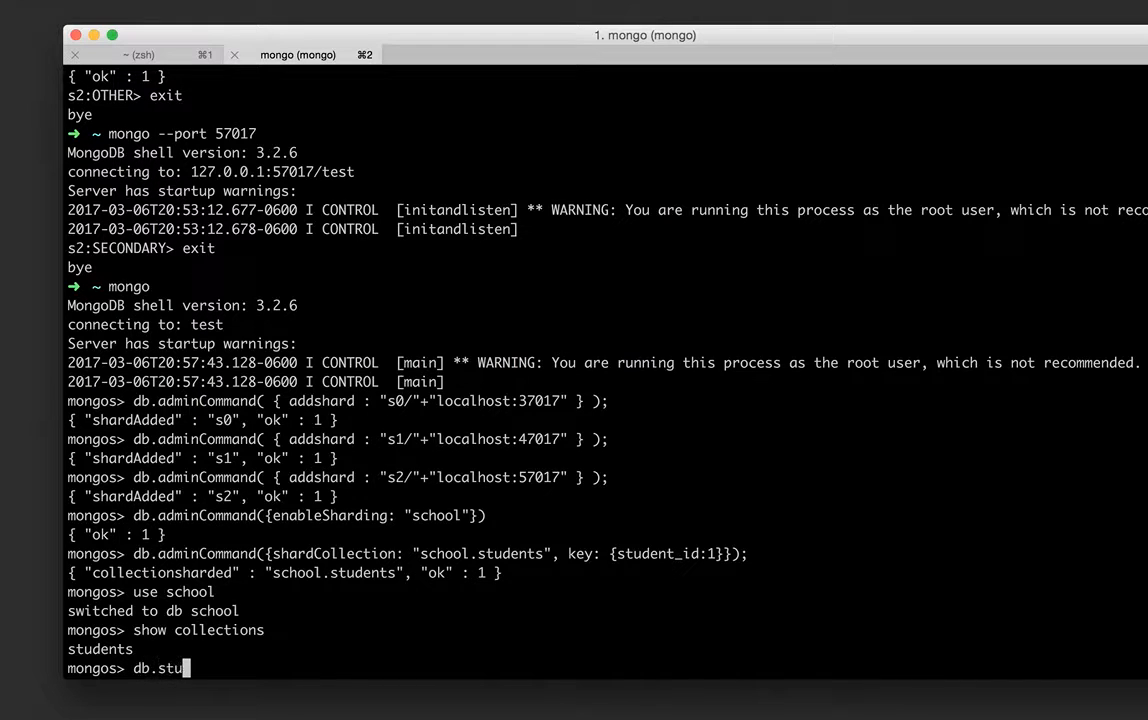
{"action": "type", "text": "dents.find("}
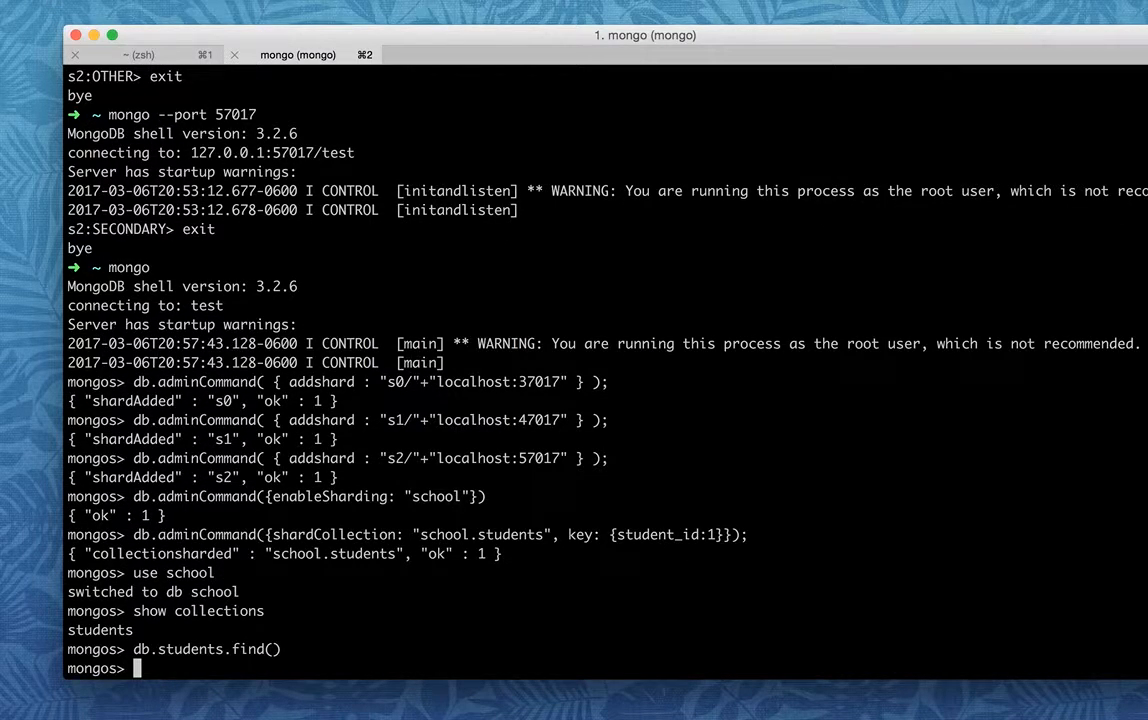
- Insert a student document with student_id 420 and name 'aseem' into db.students
{"action": "type", "text": "db.students."}
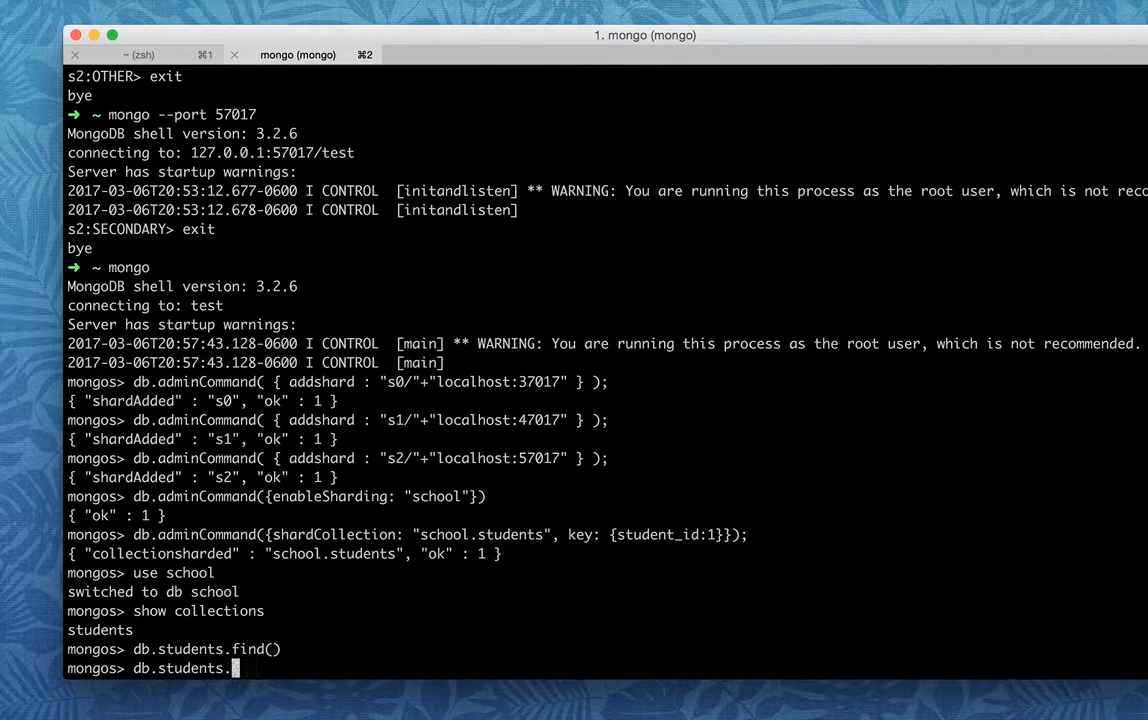
{"action": "type", "text": "insert"}
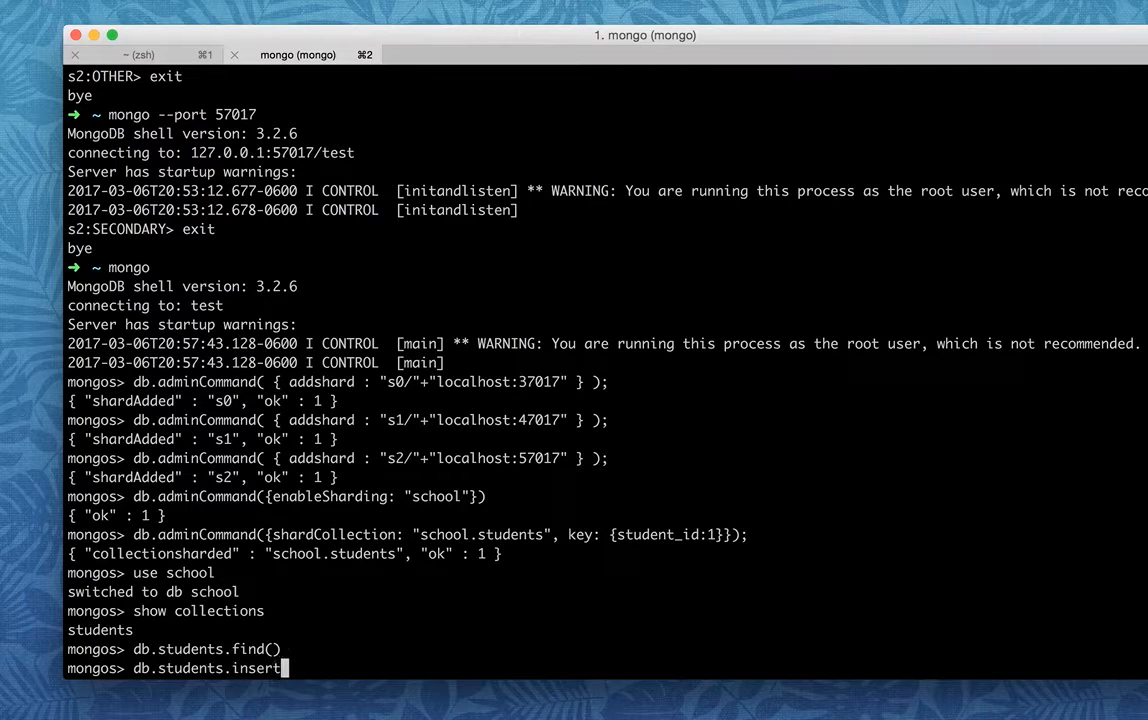
{"action": "type", "text": "({"}
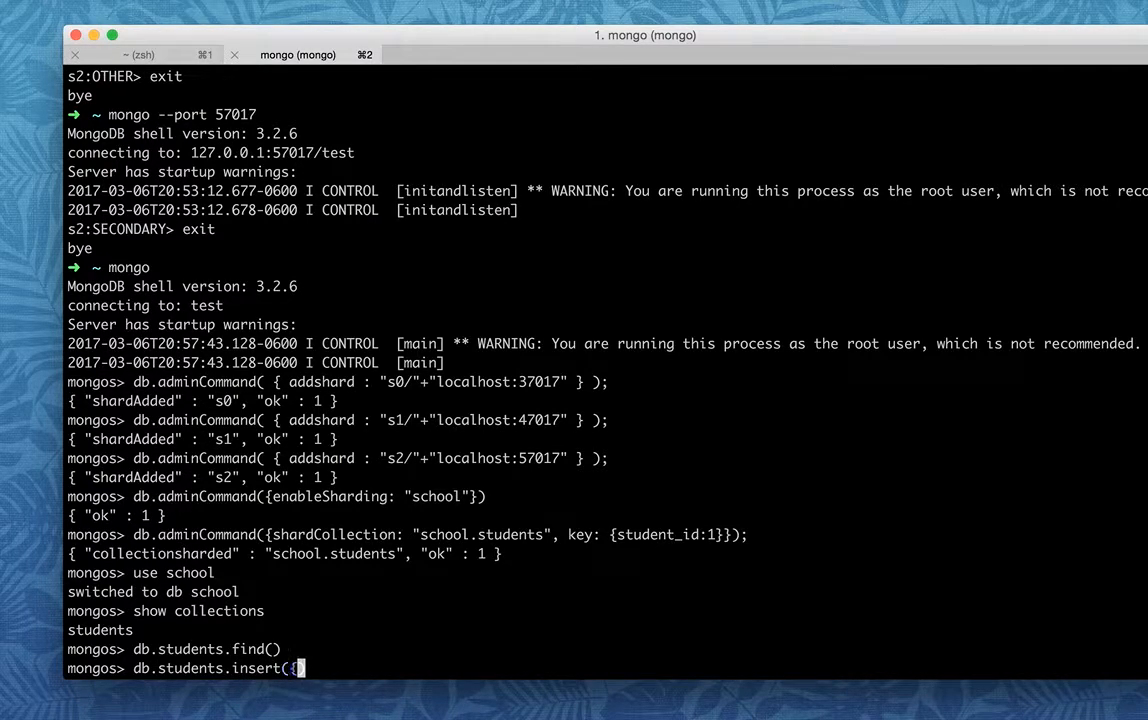
{"action": "type", "text": "s"}
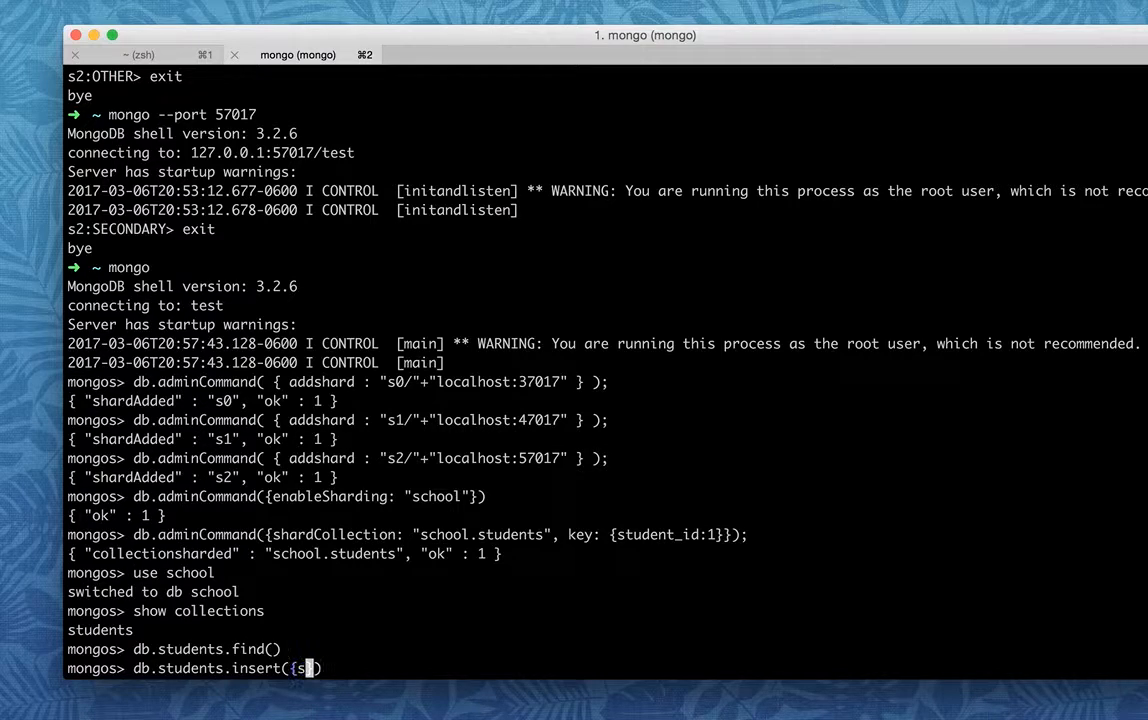
{"action": "type", "text": "tudent_id:"}
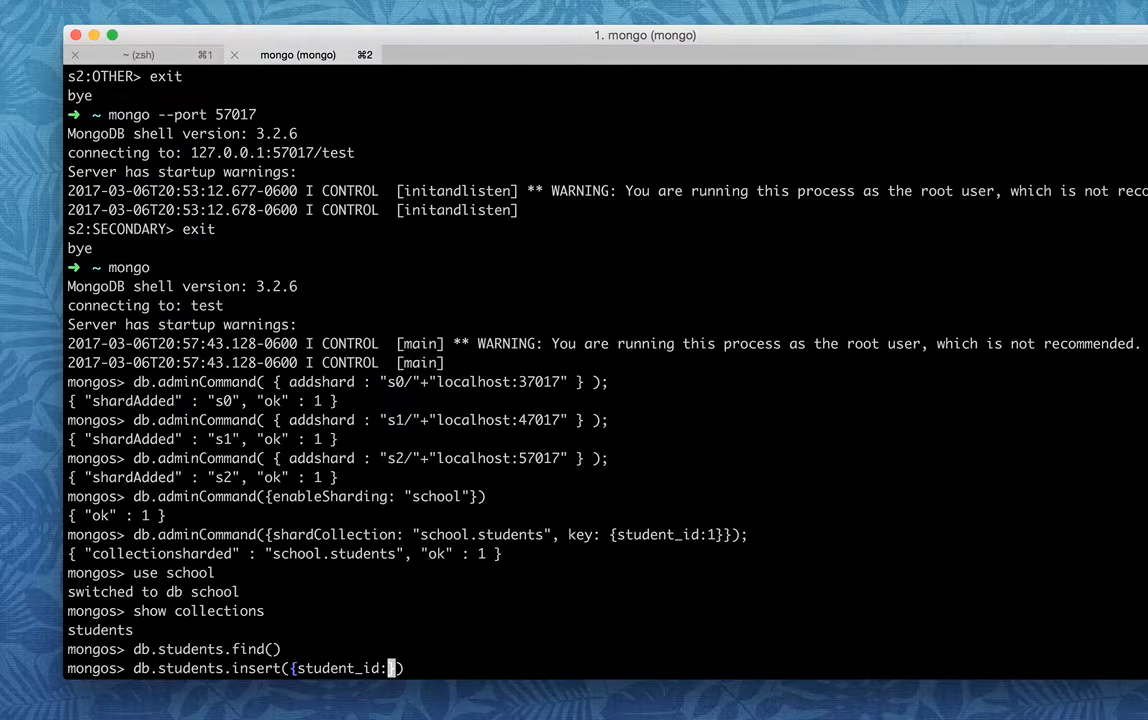
{"action": "type", "text": "420"}
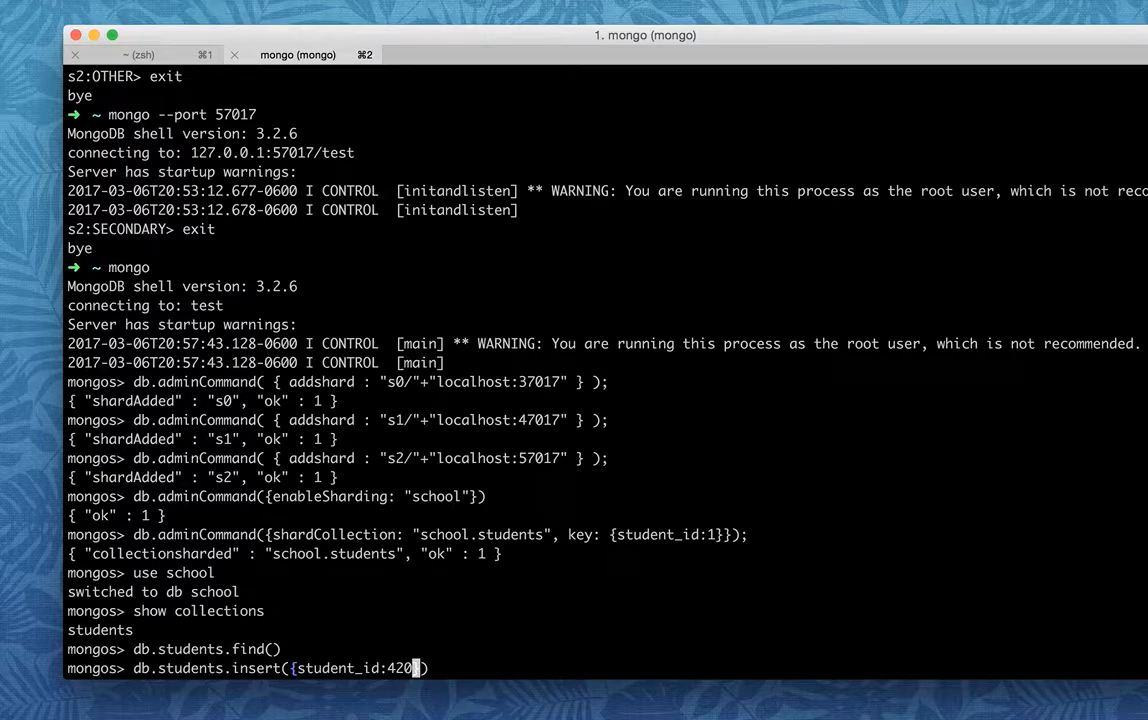
{"action": "type", "text": ","}
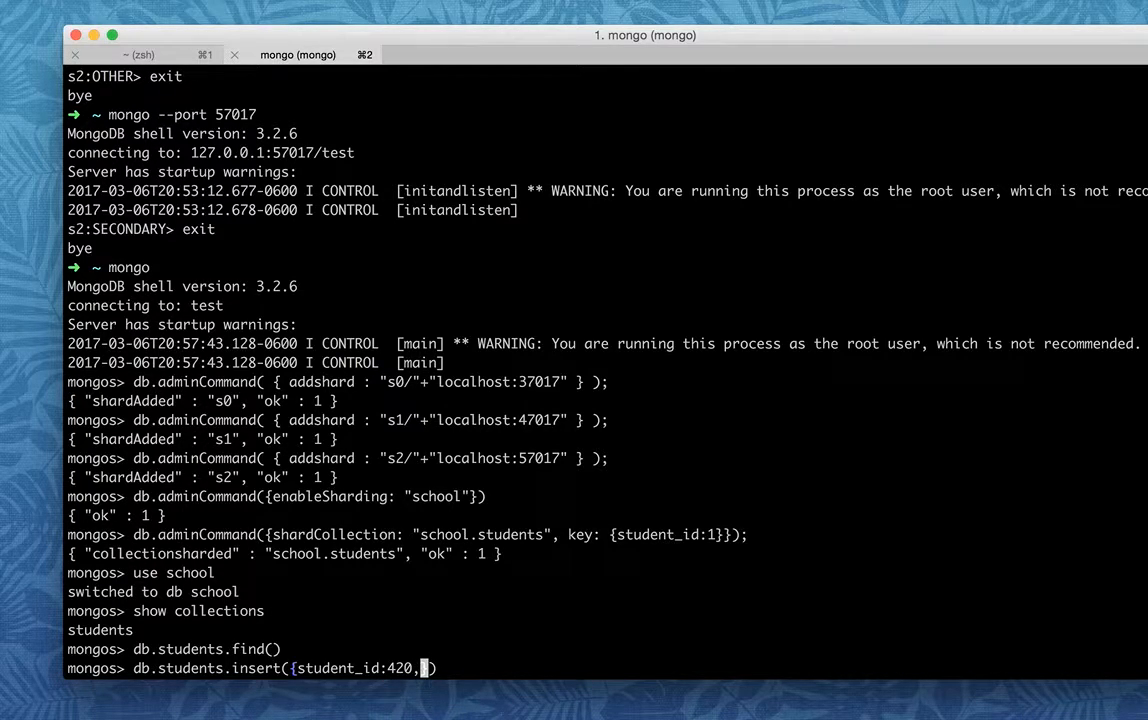
{"action": "type", "text": "n"}
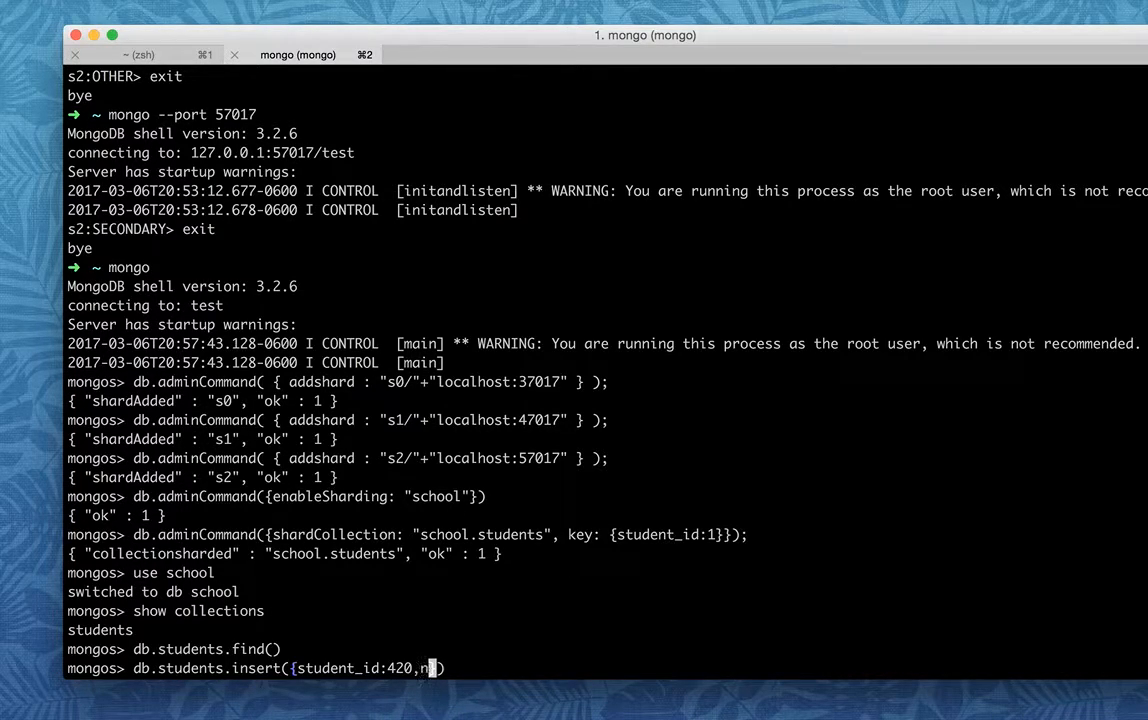
{"action": "type", "text": "ame:\"\""}
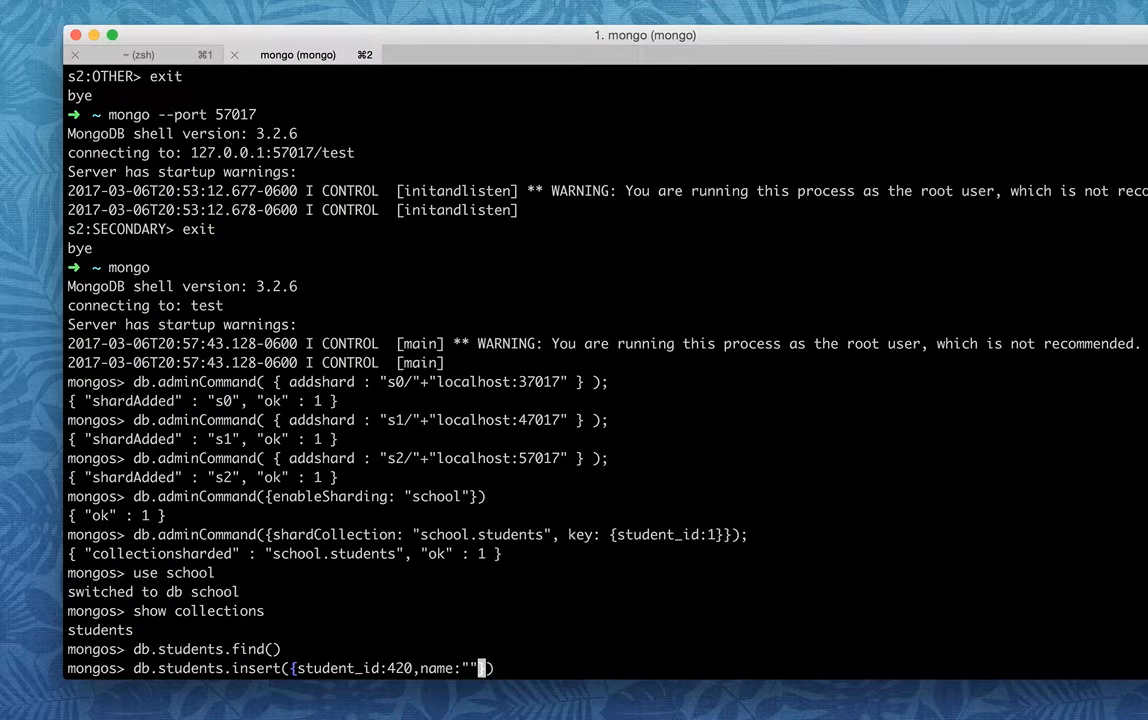
{"action": "type", "text": "aseem"}
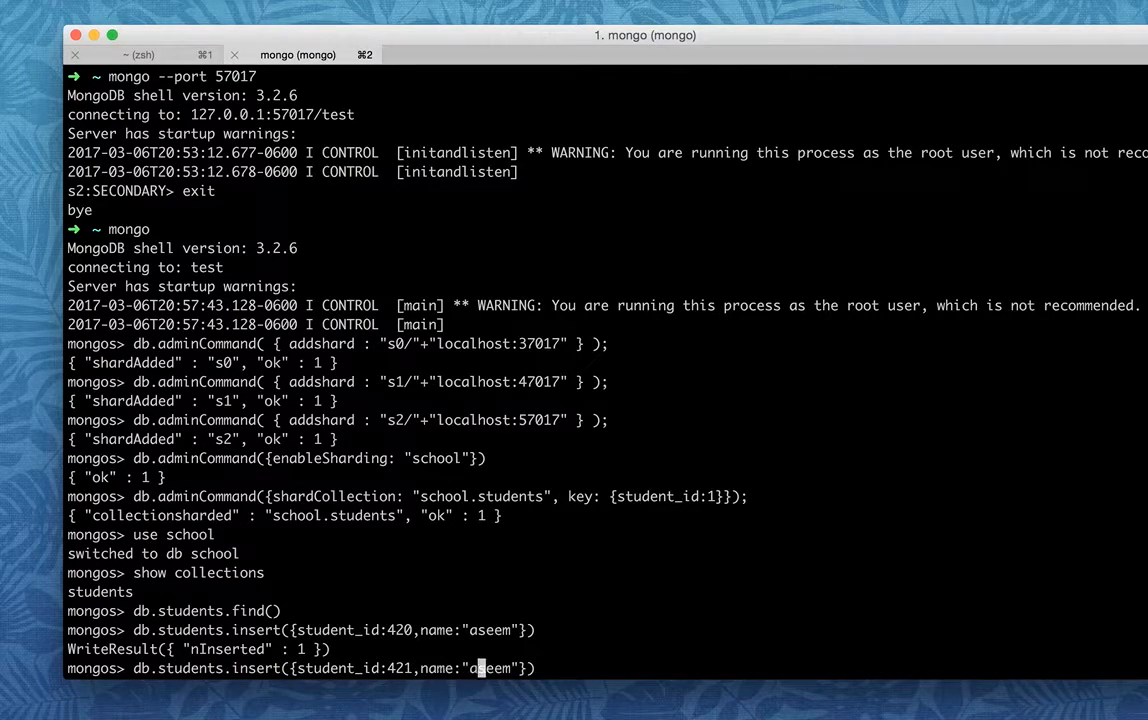
- Insert further student documents, including student_id 421 with name 'sphoorti'
{"action": "type", "text": "bo"}
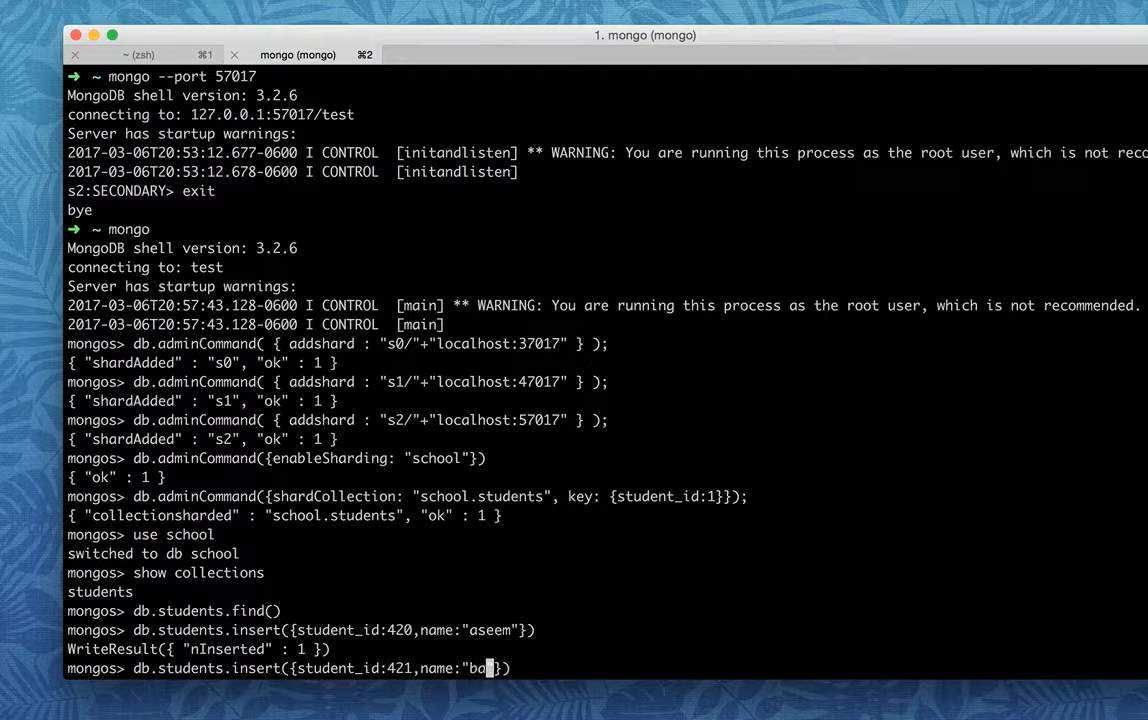
{"action": "type", "text": "gdish"}
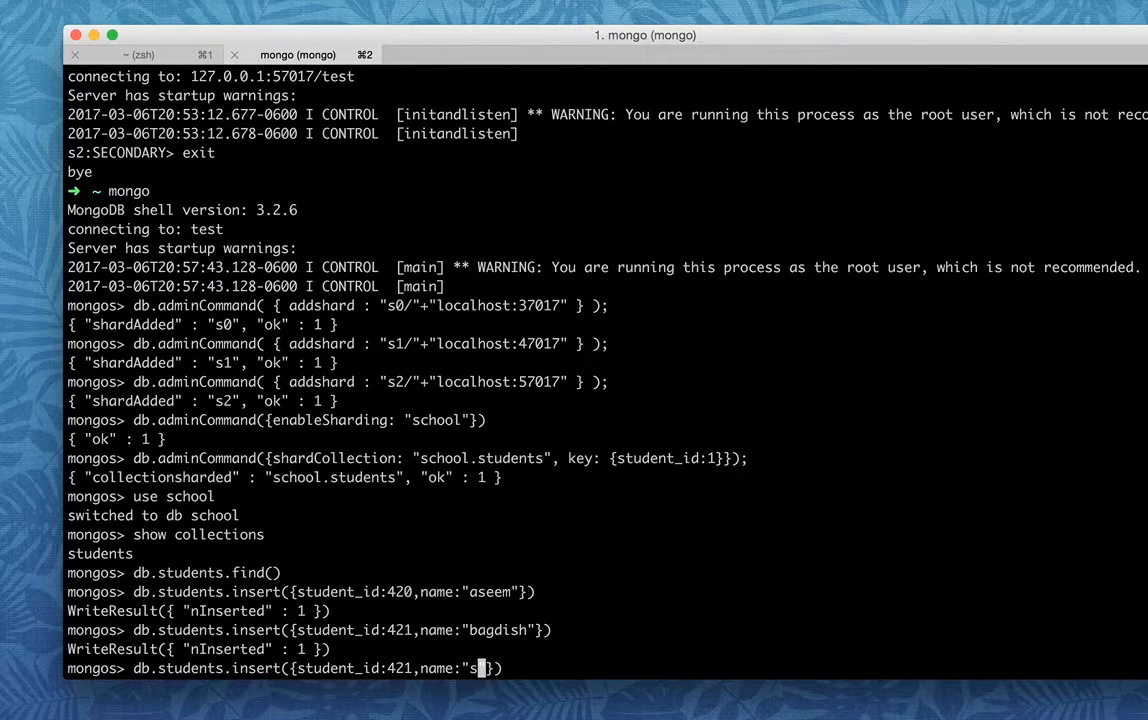
{"action": "type", "text": "phoorti"}
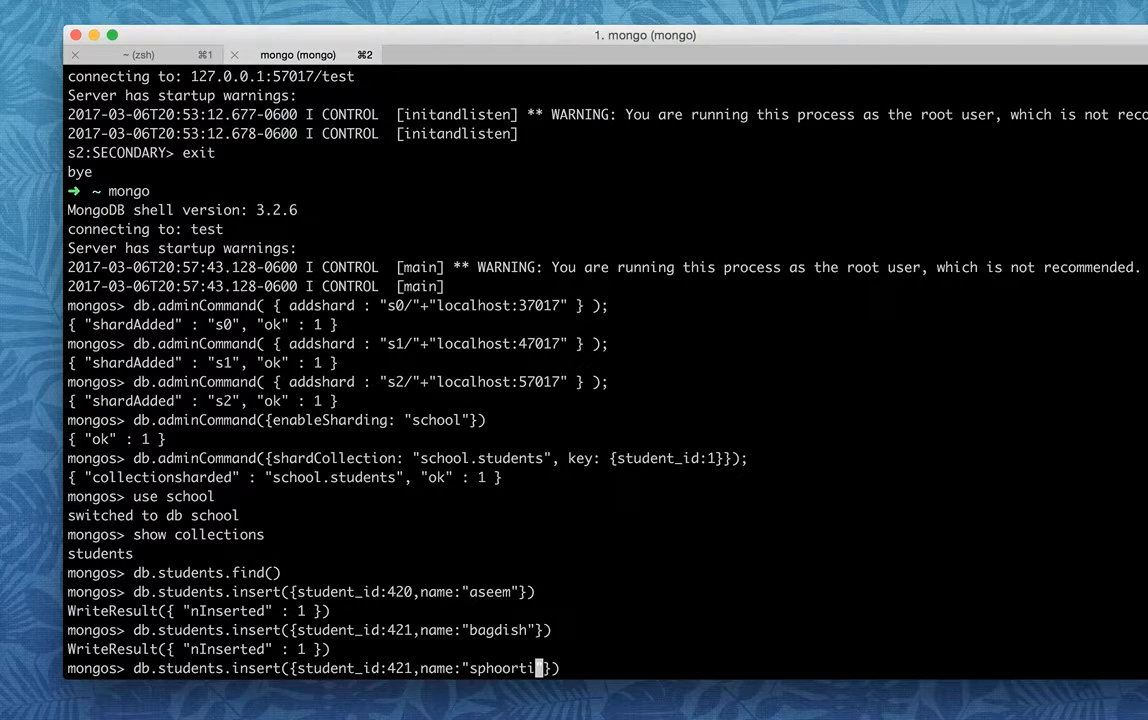
{"action": "type", "text": "}"}
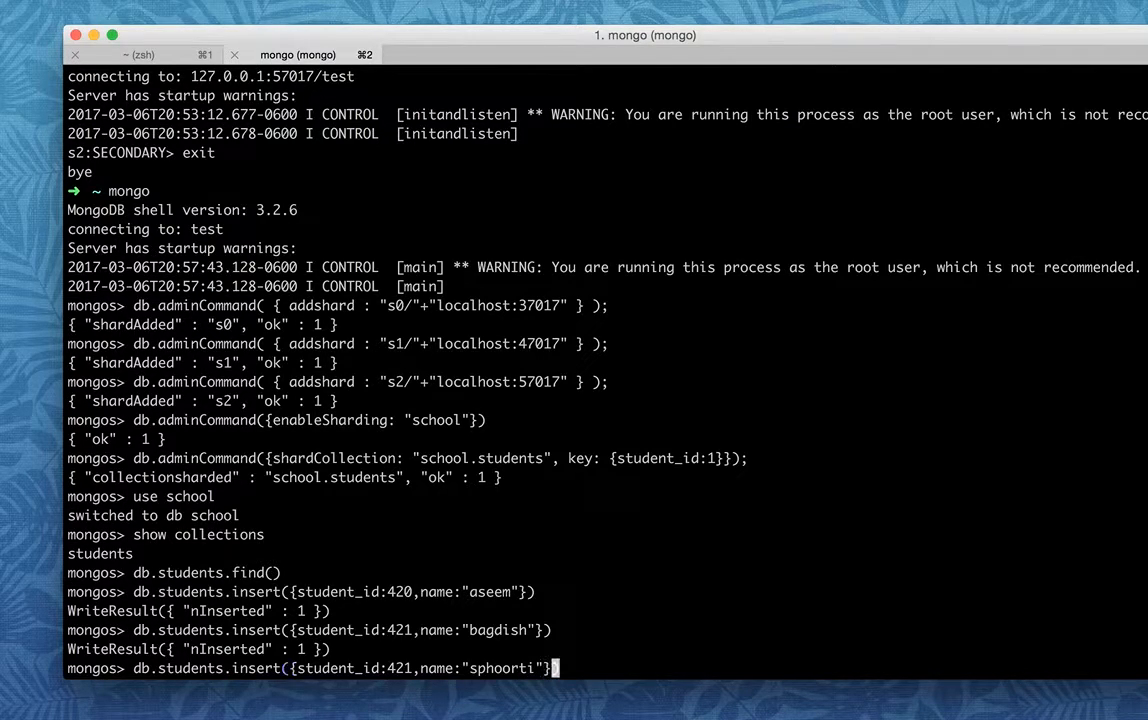
{"action": "key", "text": "enter"}
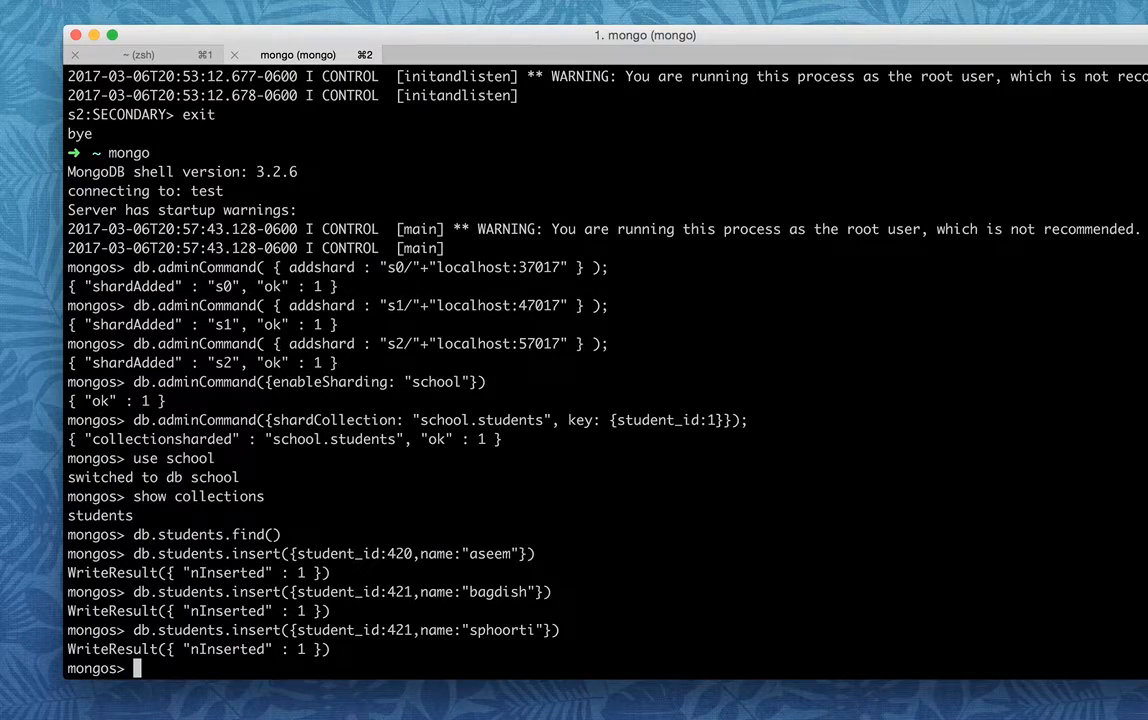
{"action": "type", "text": "db.students.insert({student_id:421,name:\"sphoorti\"})"}
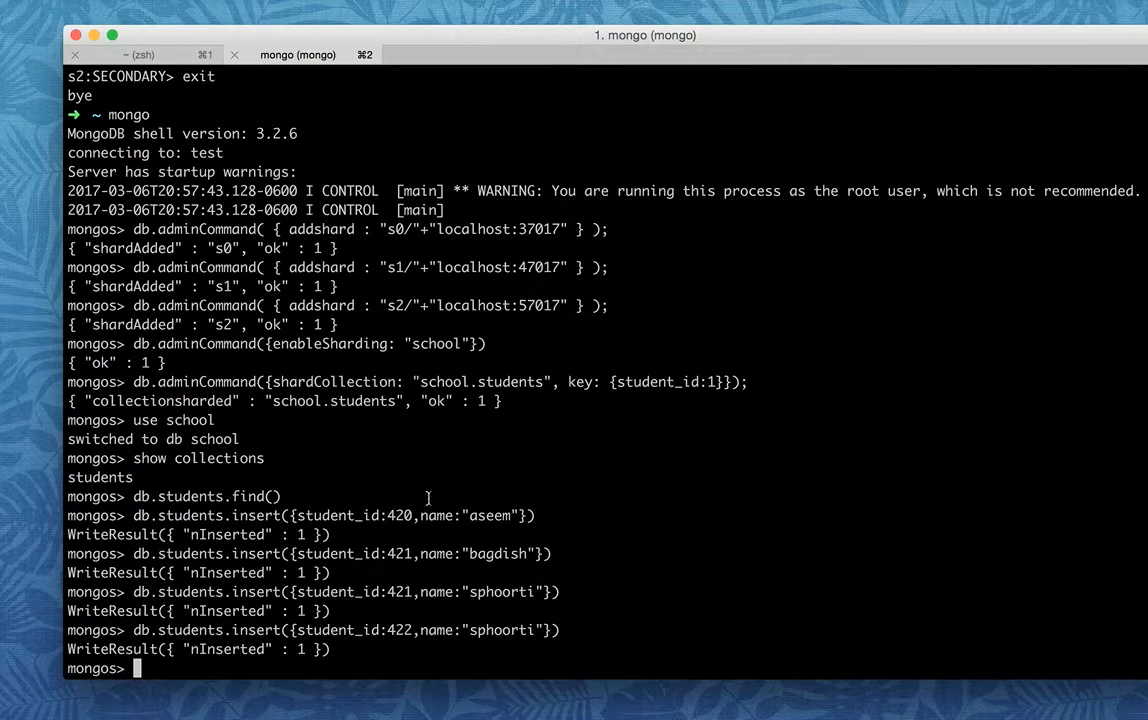
{"action": "left_click", "coordinate": [140, 54]}
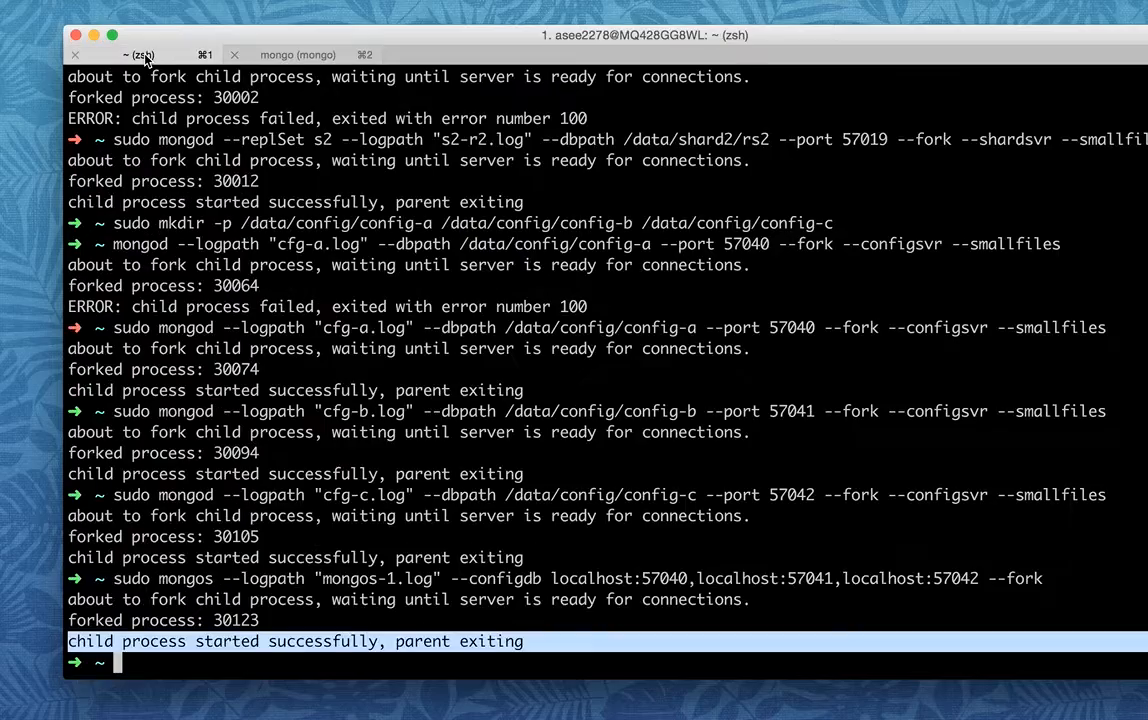
{"action": "scroll", "scroll_direction": "down", "scroll_amount": 3}
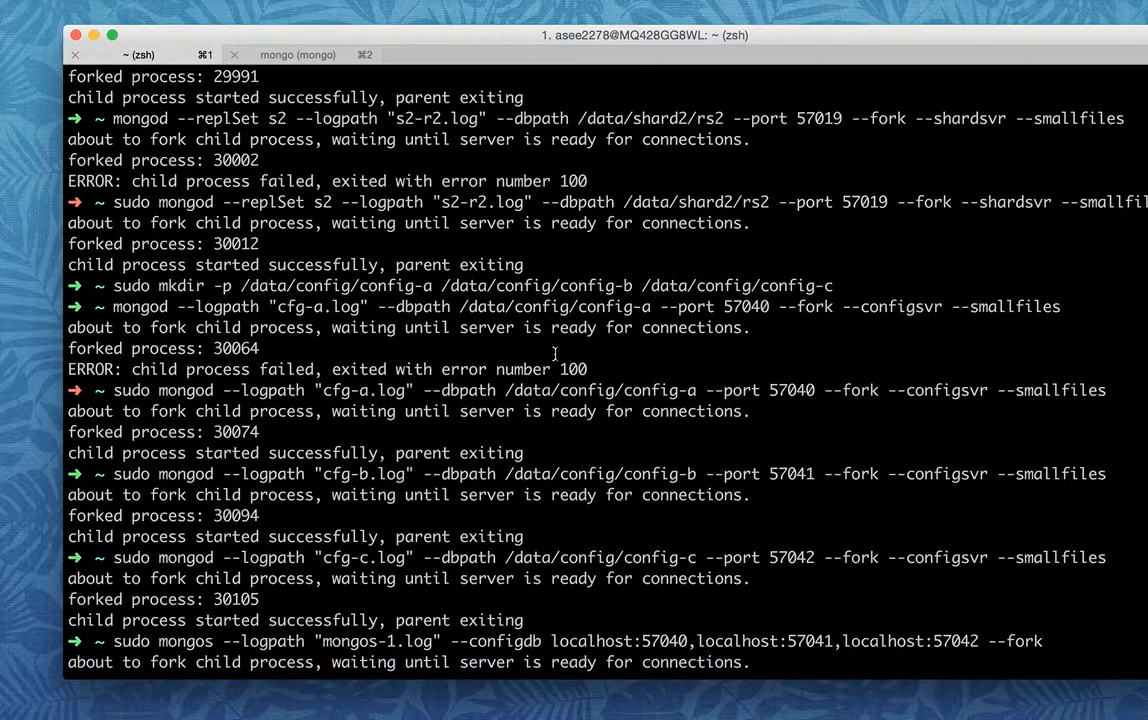
{"action": "scroll", "scroll_direction": "down", "scroll_amount": 3}
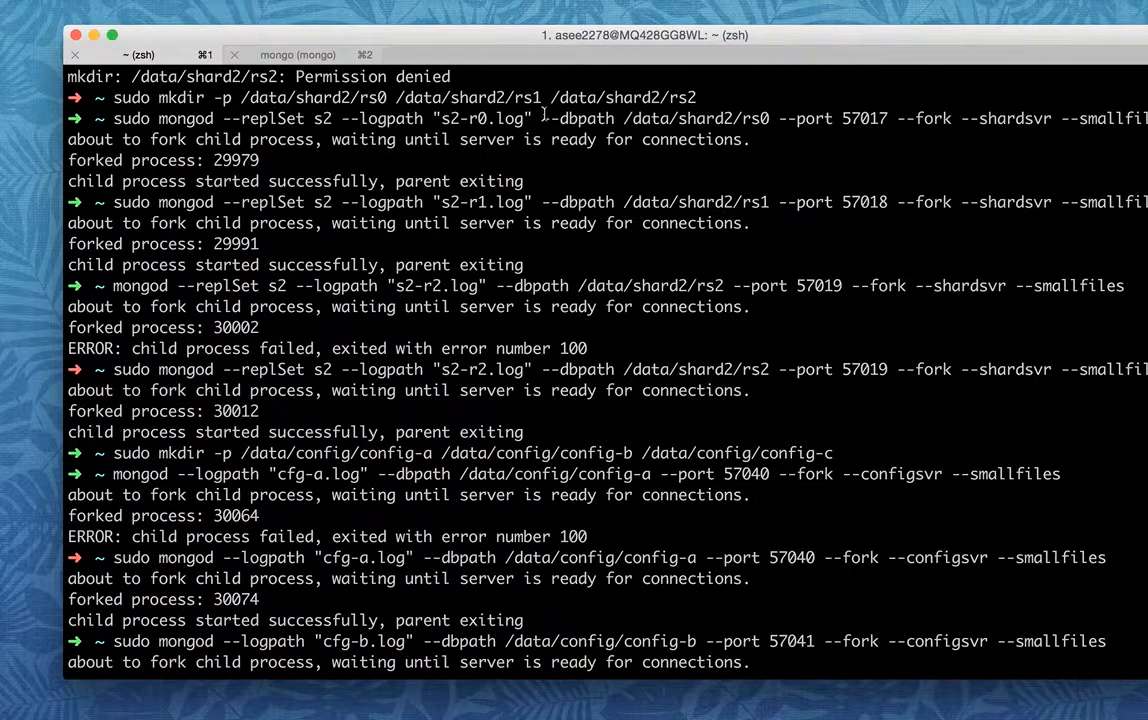
{"action": "left_click", "coordinate": [297, 54]}
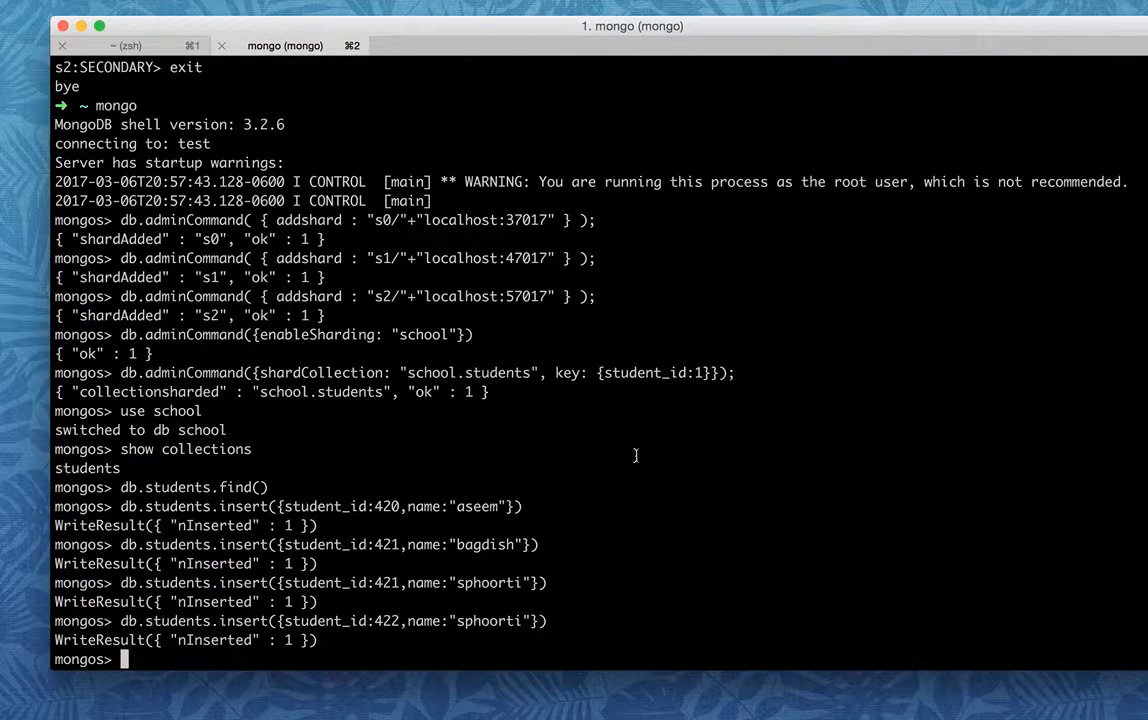
{"action": "mouse_move", "coordinate": [904, 648]}
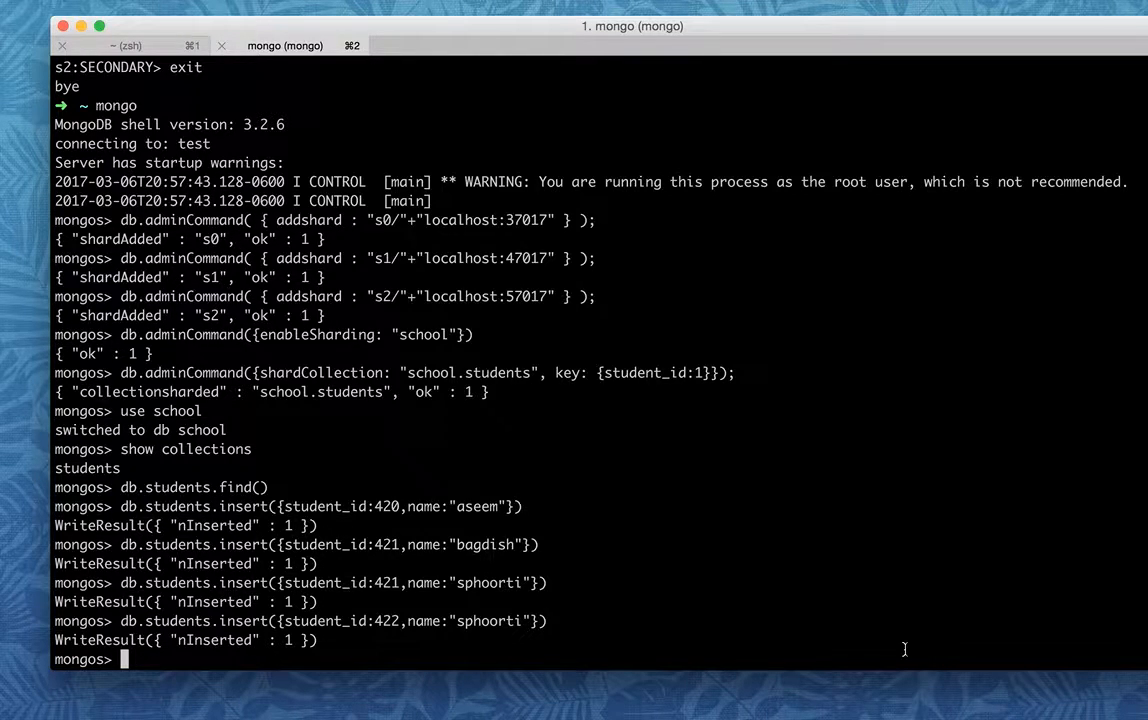
{"action": "mouse_move", "coordinate": [808, 516]}
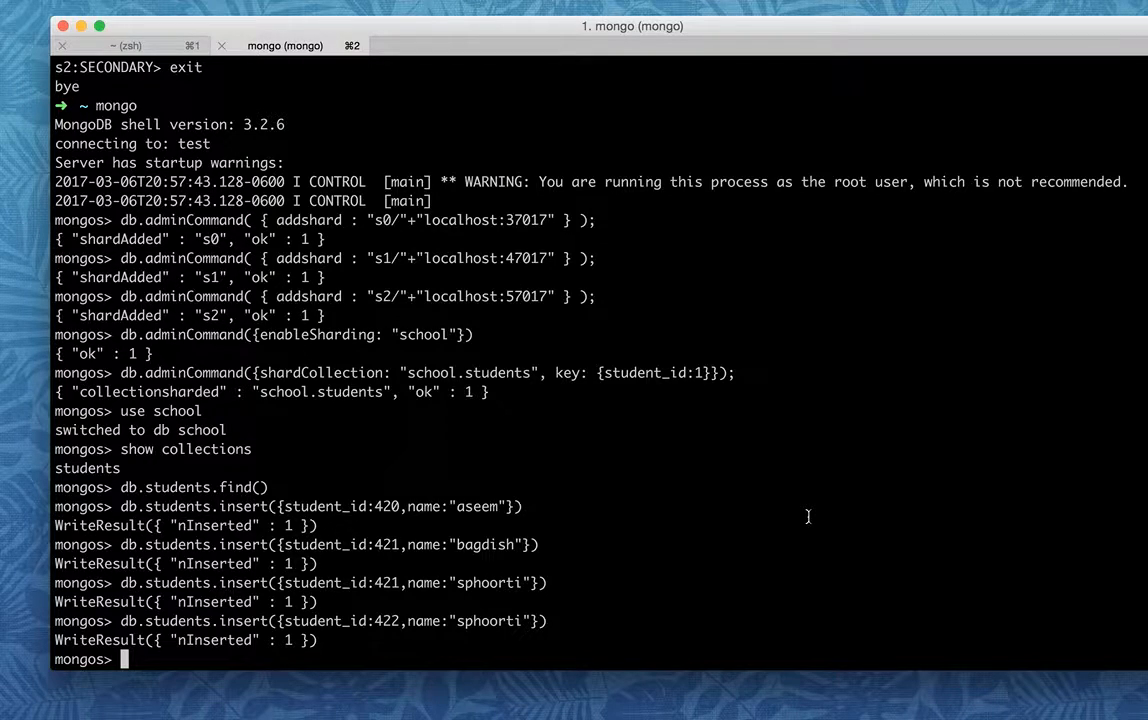